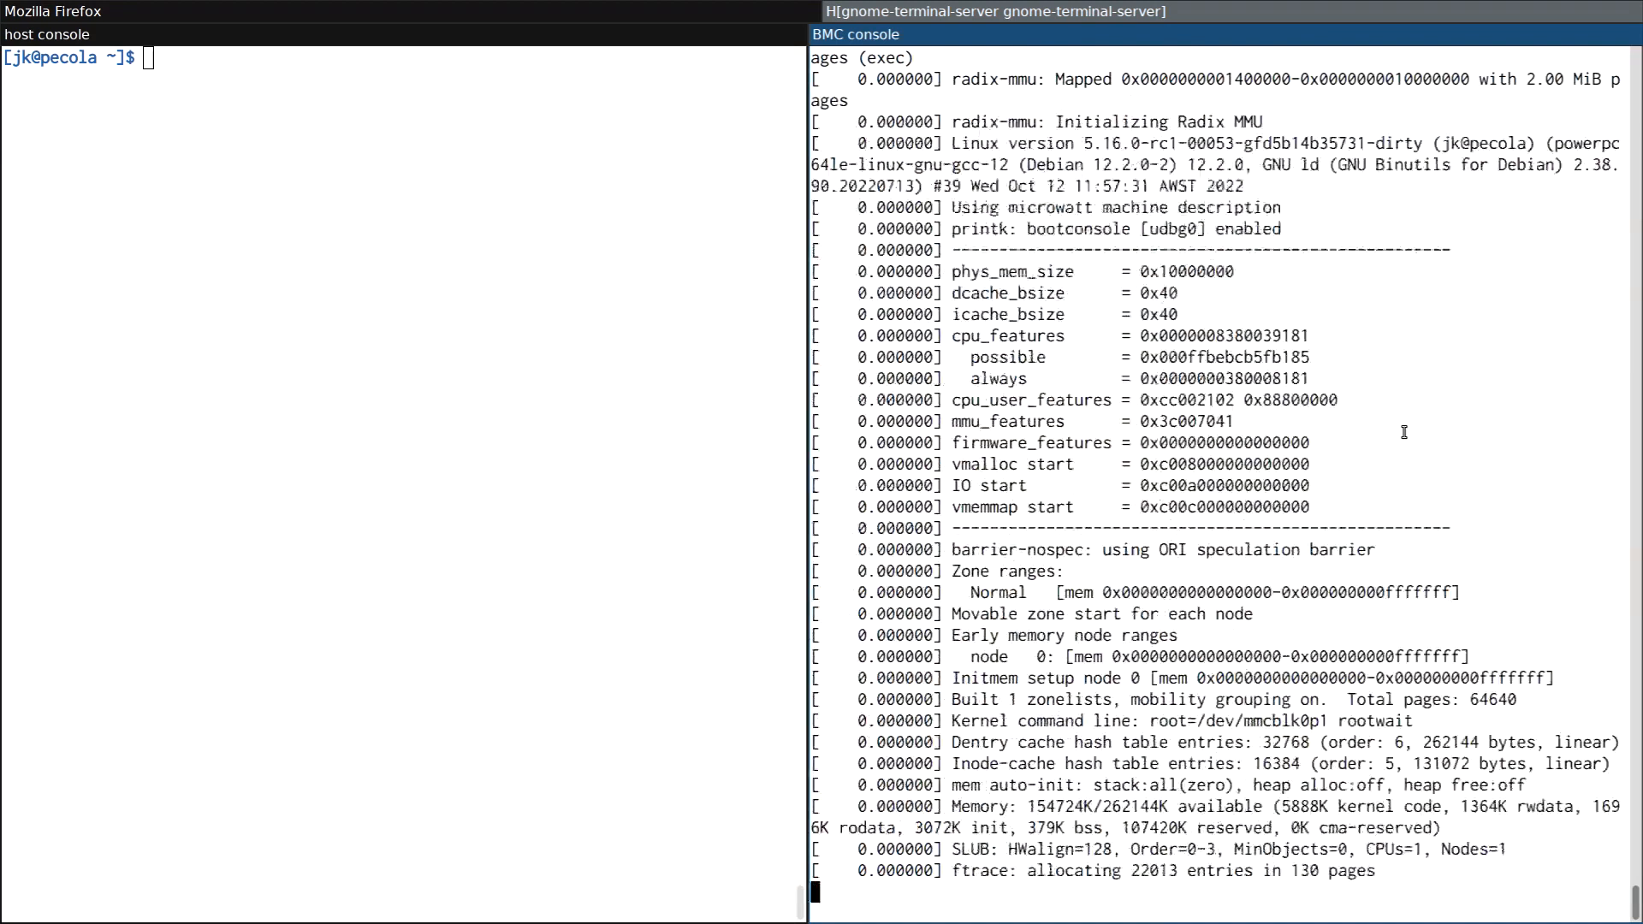
Step: Follow the OpenBMC boot log on the BMC console until the ac922-microwatt login prompt appears
scroll(down, 3)
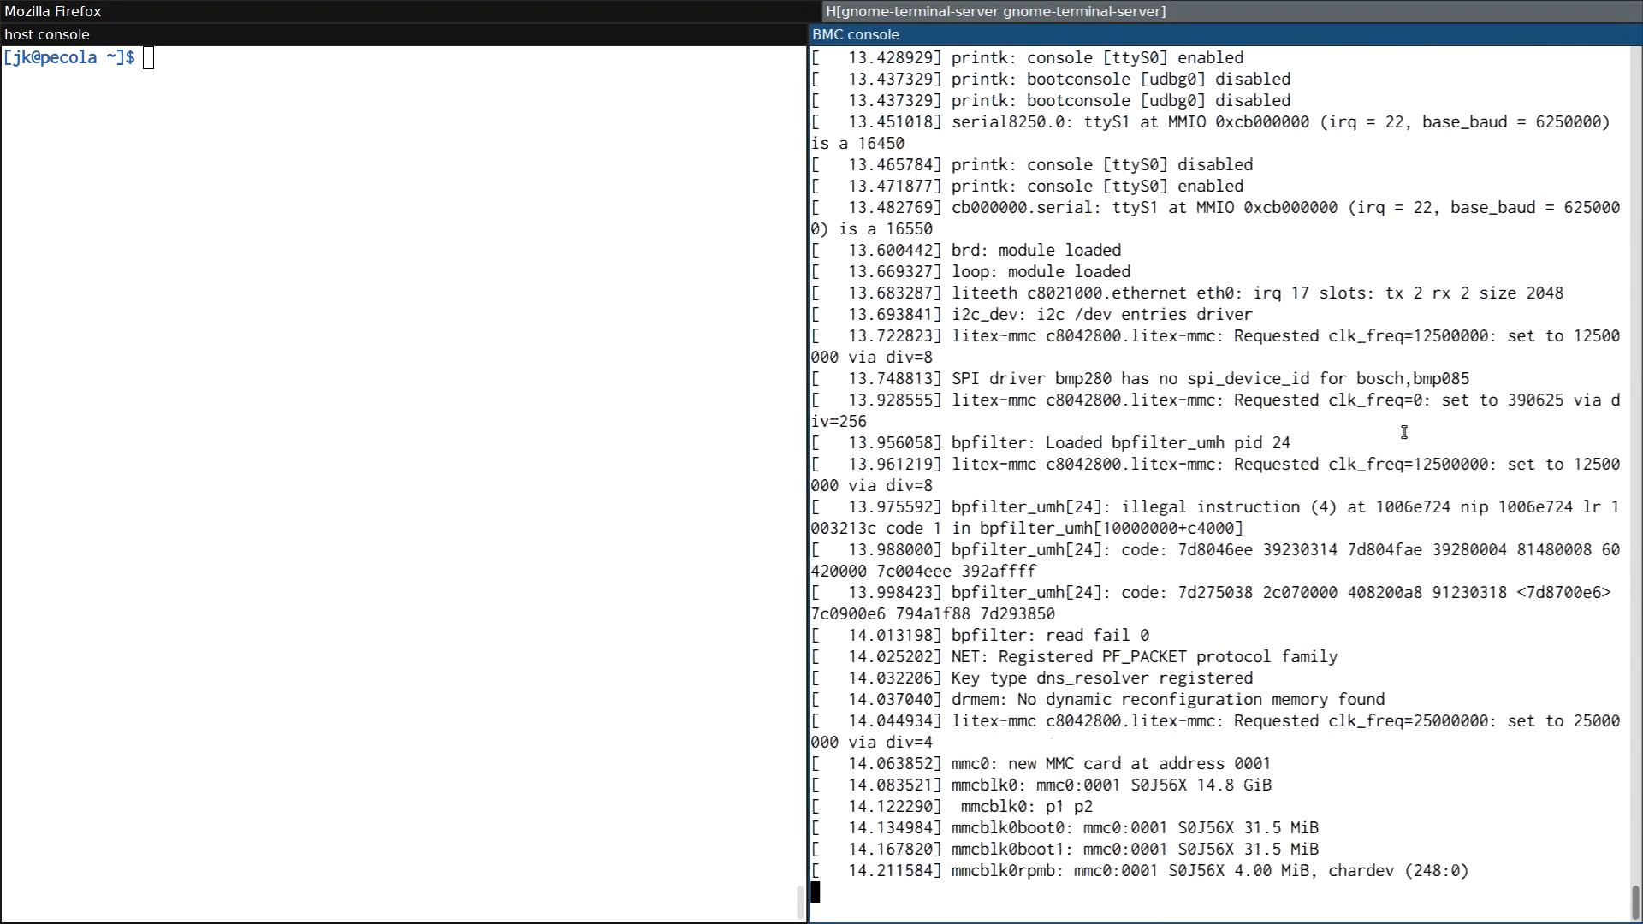
scroll(down, 3)
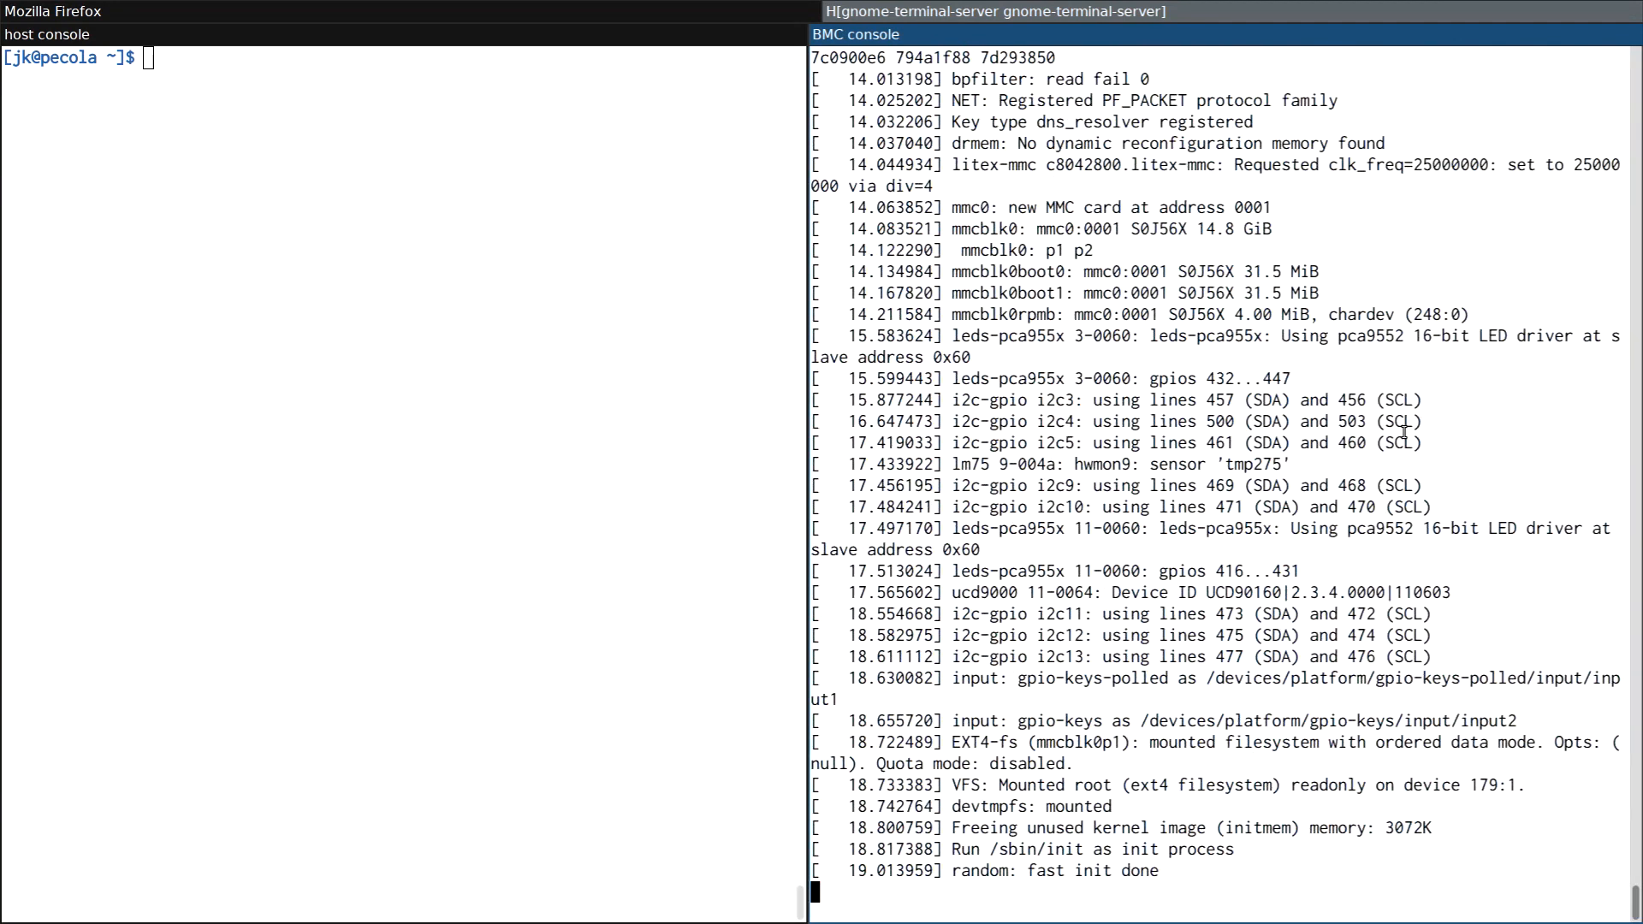
scroll(down, 3)
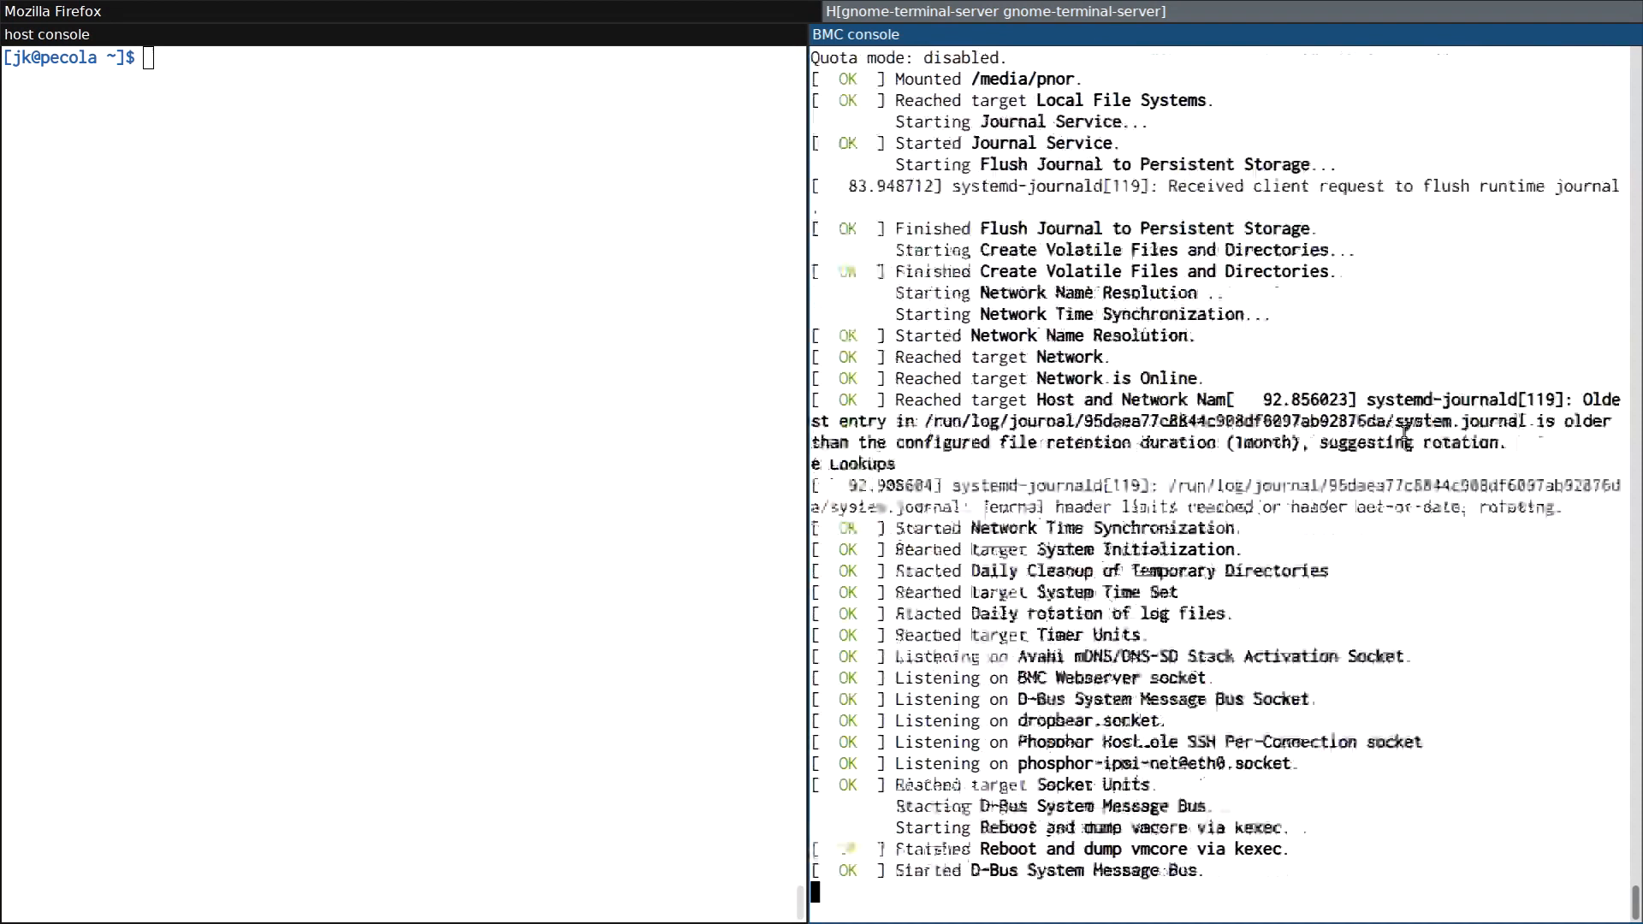
scroll(down, 3)
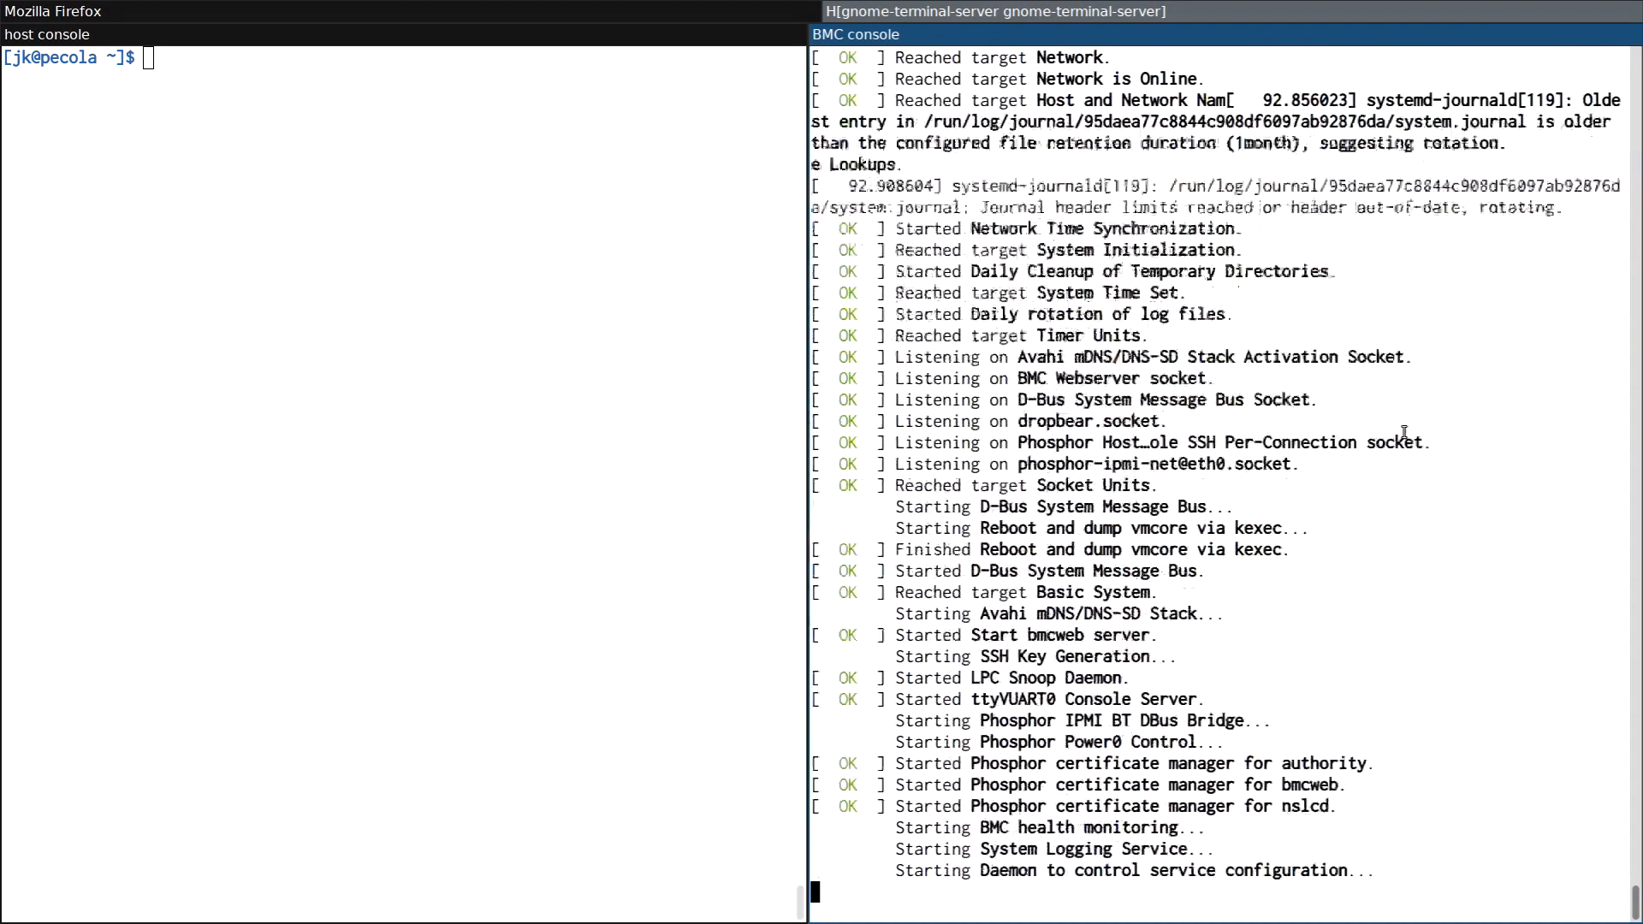
scroll(down, 3)
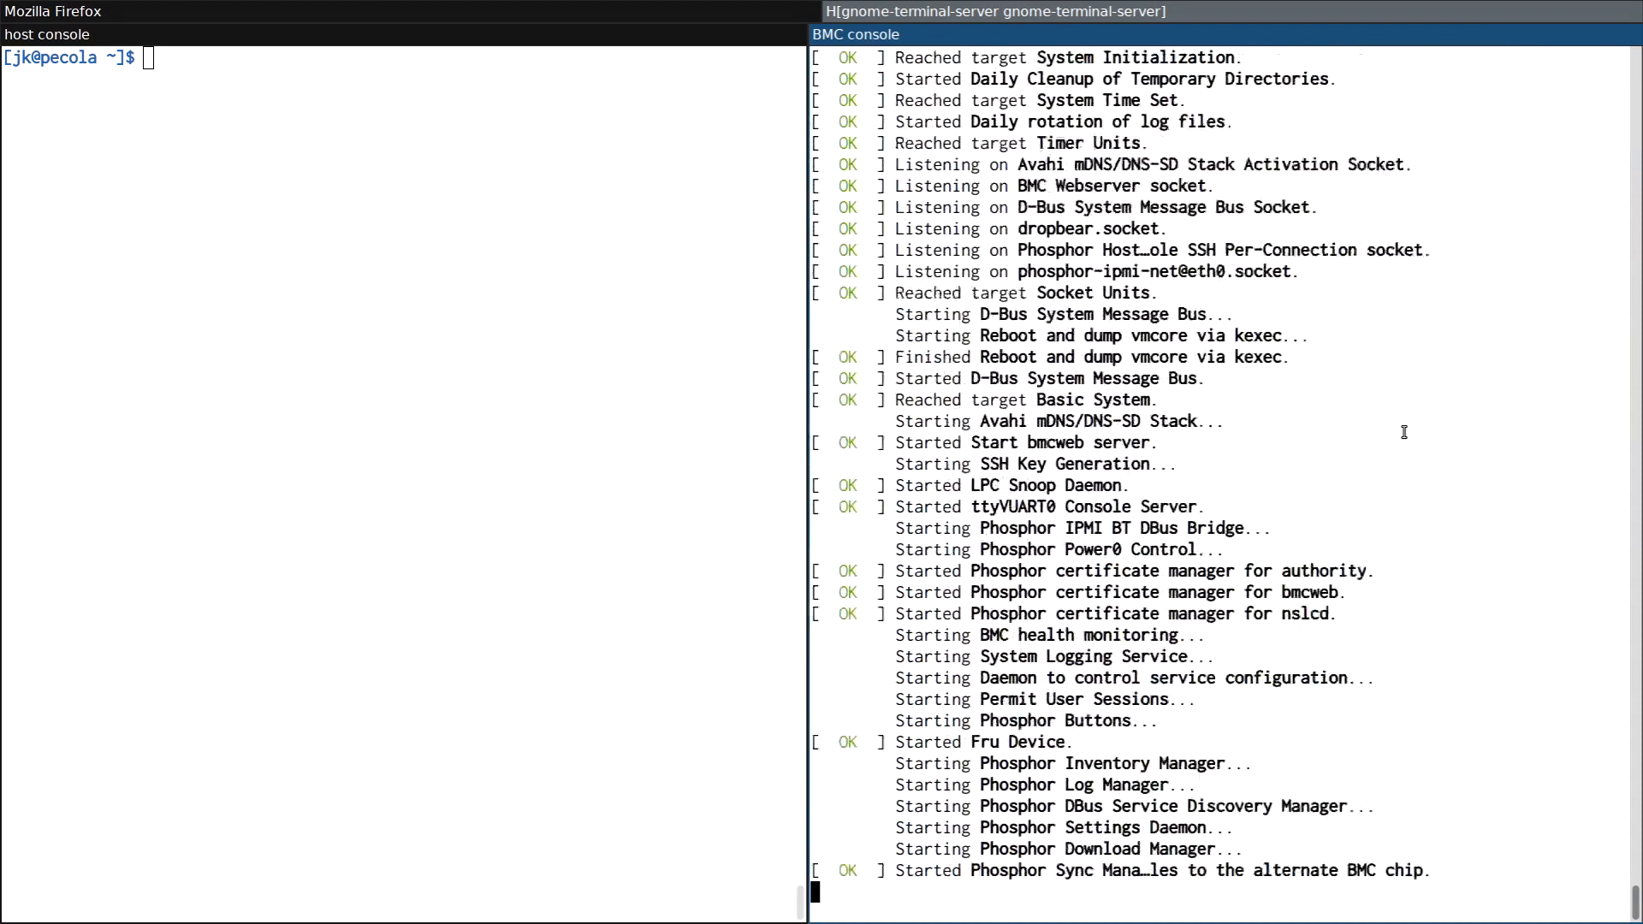
scroll(down, 3)
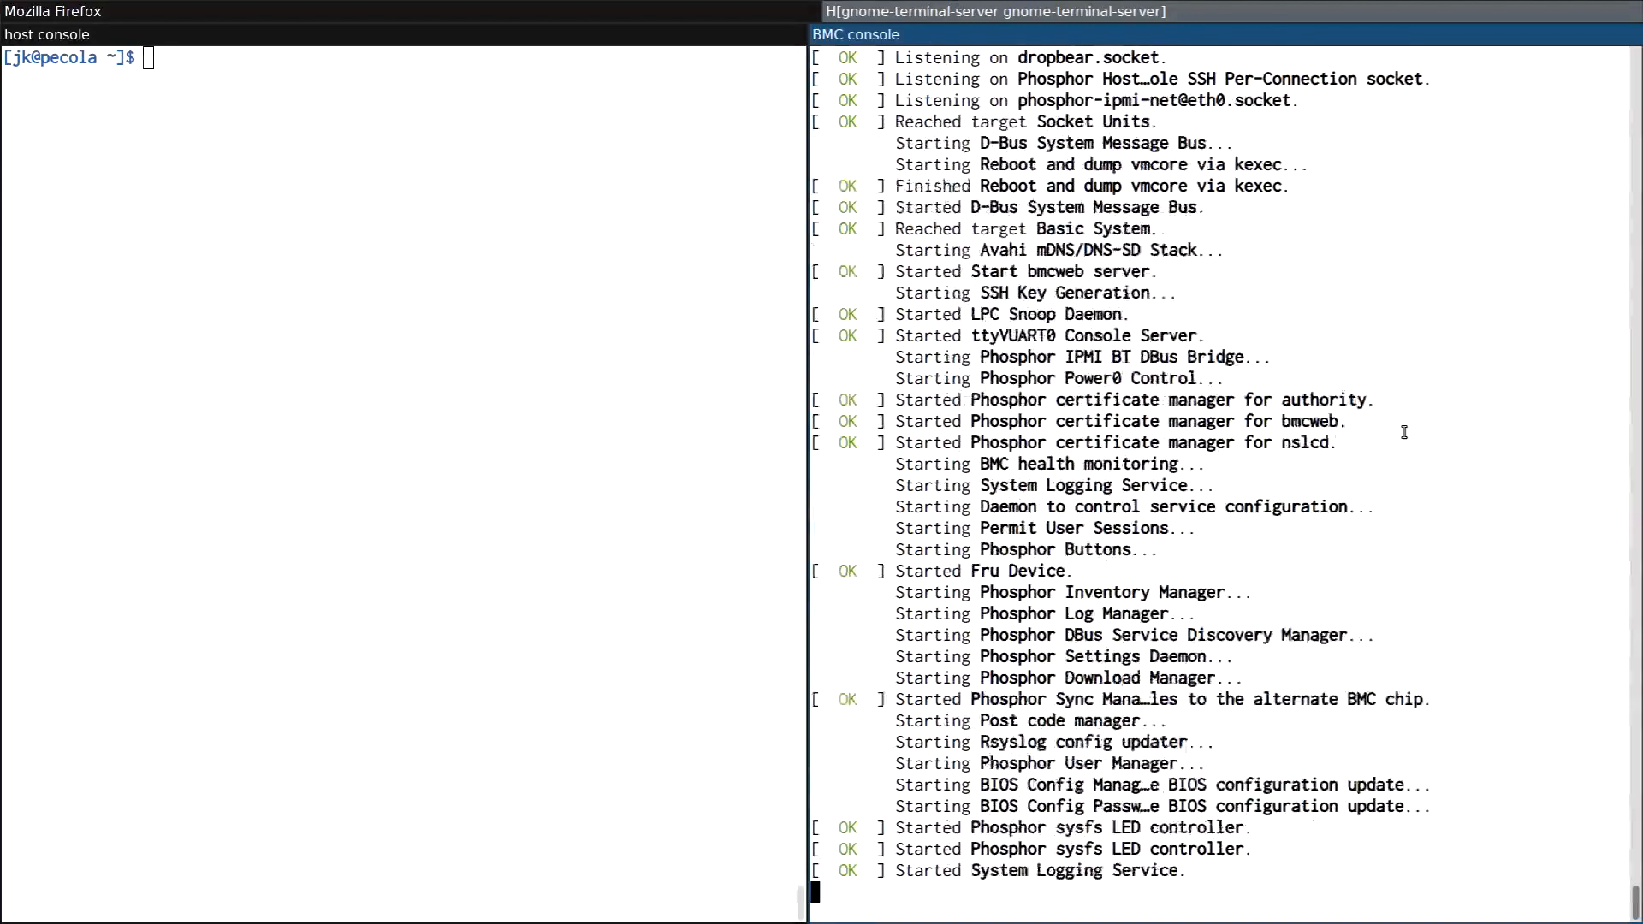
scroll(down, 3)
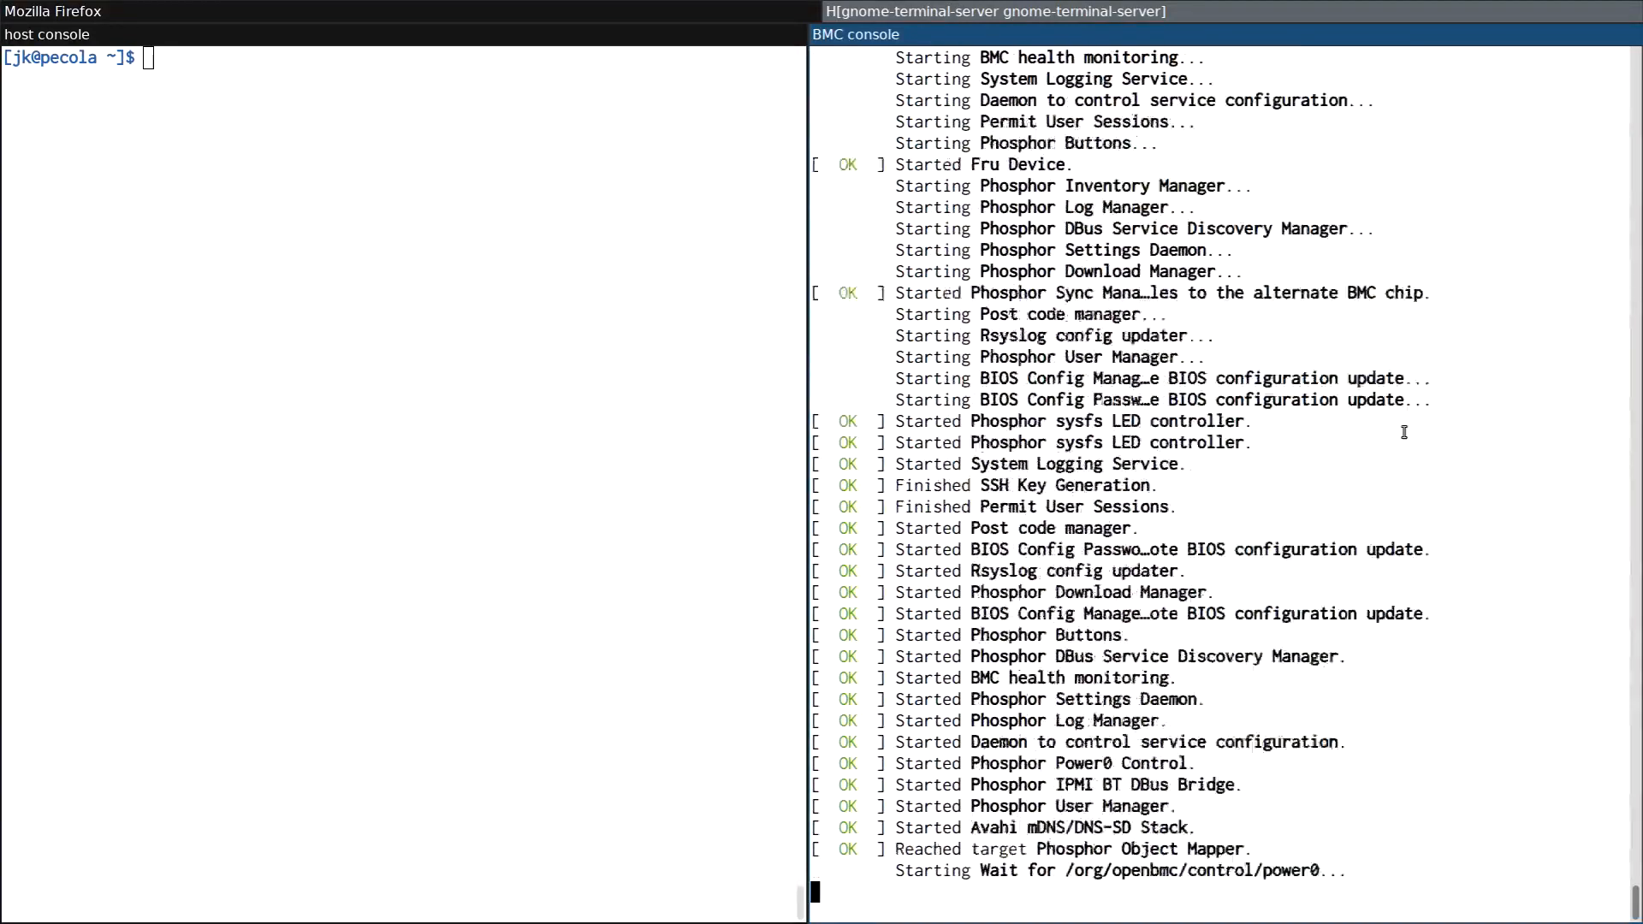
scroll(down, 3)
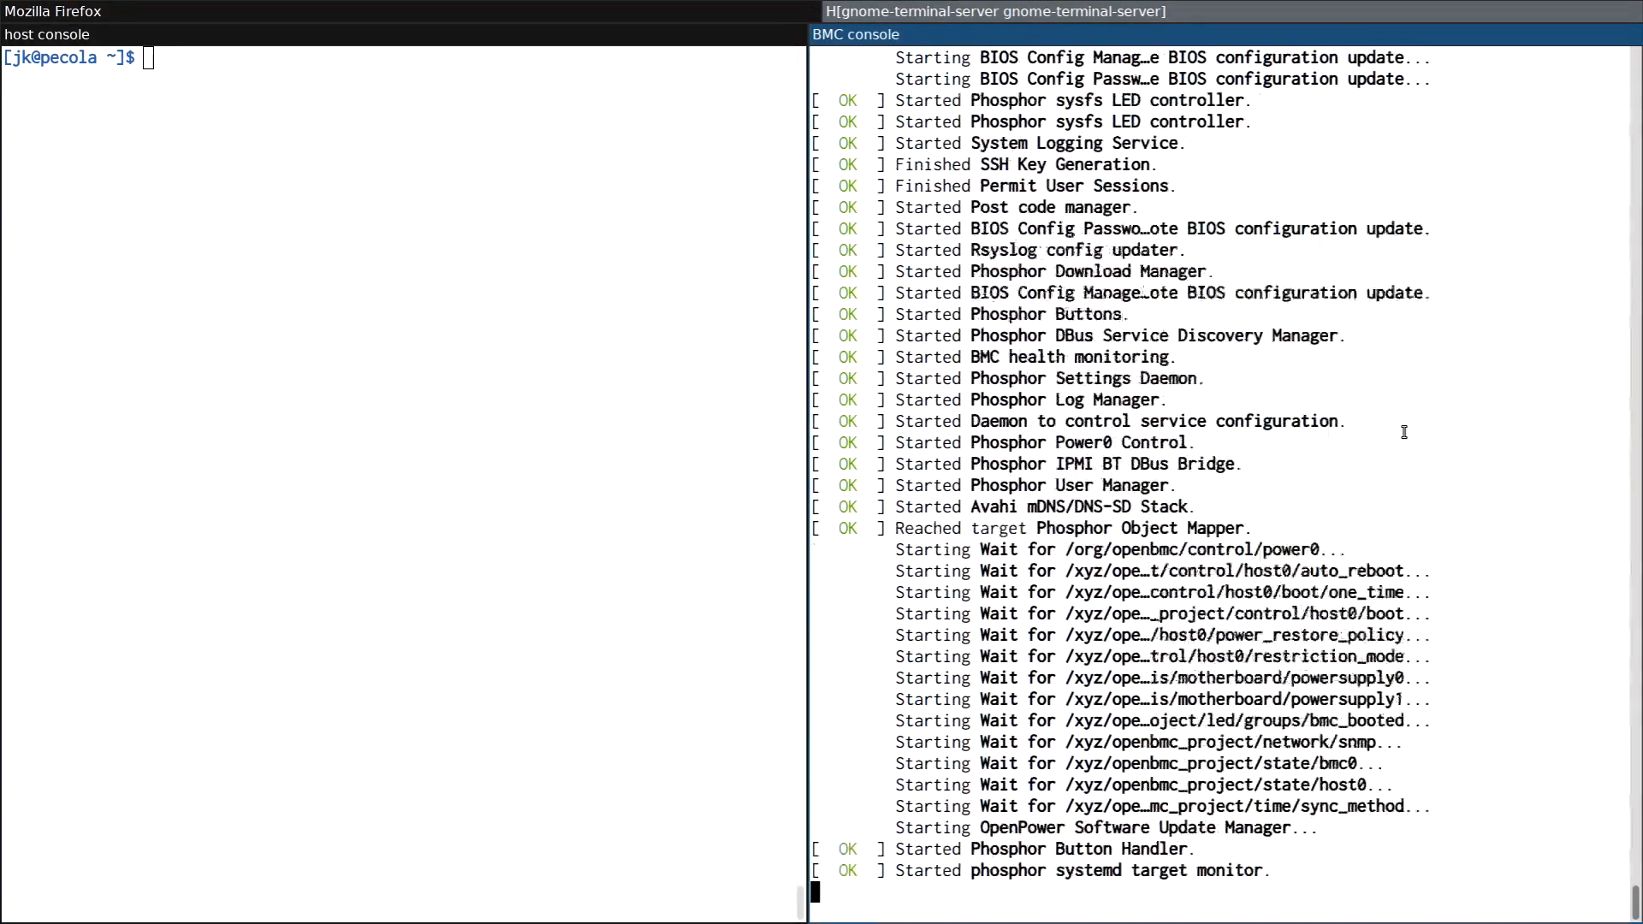
scroll(down, 3)
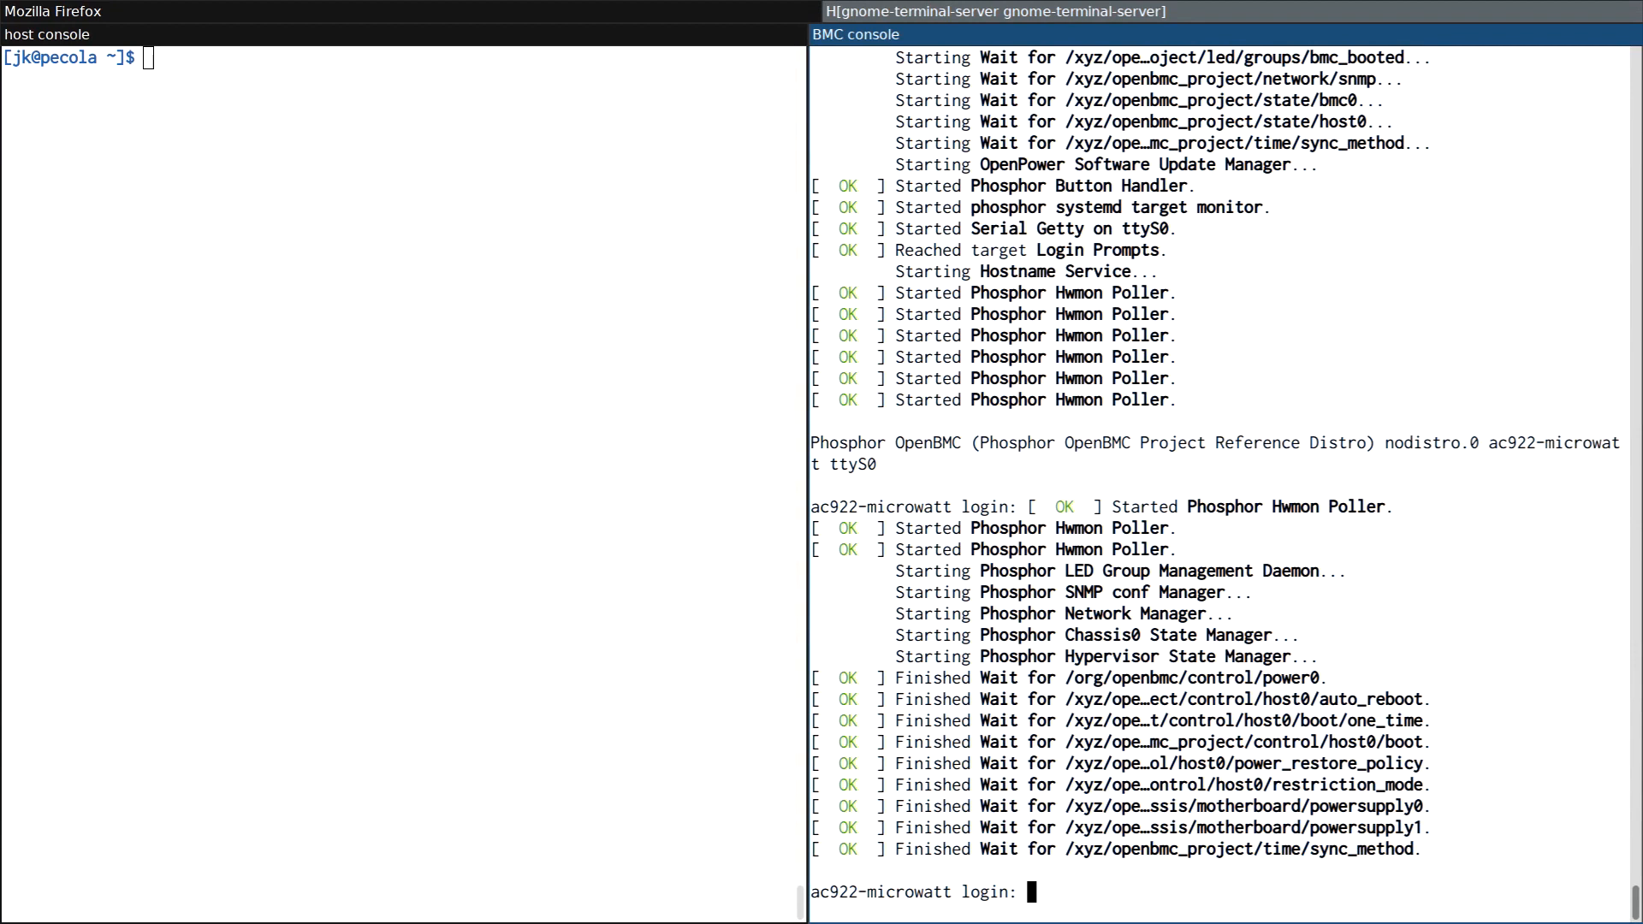
Step: Log in to the BMC as root and show the Microwatt CPU info from /proc/cpuinfo
text(r)
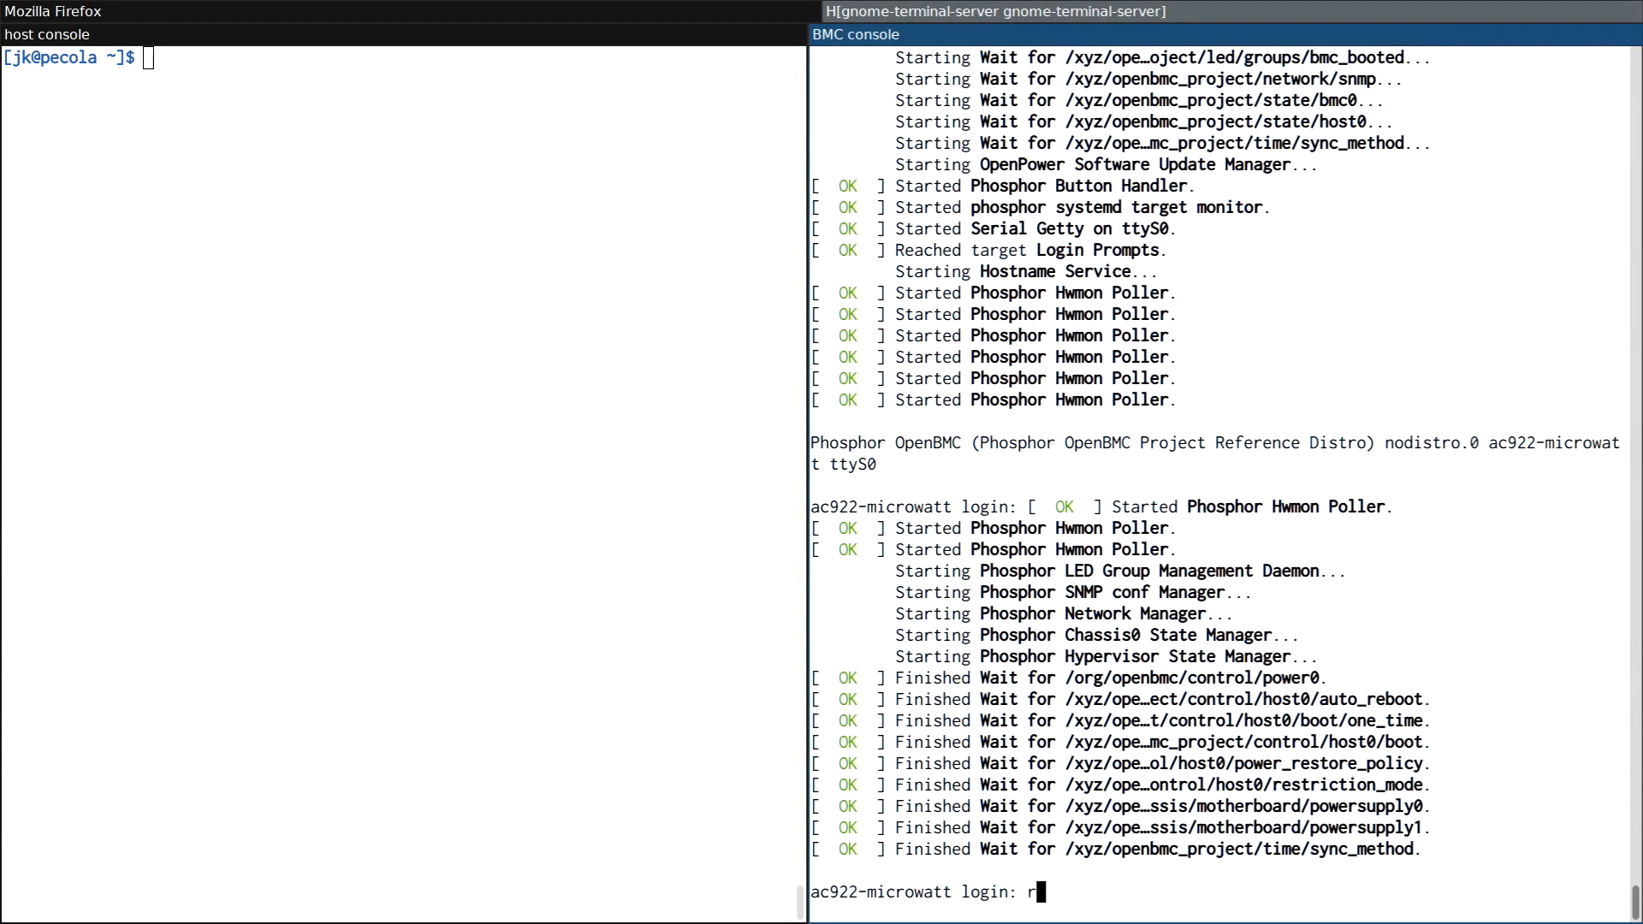
text(oot)
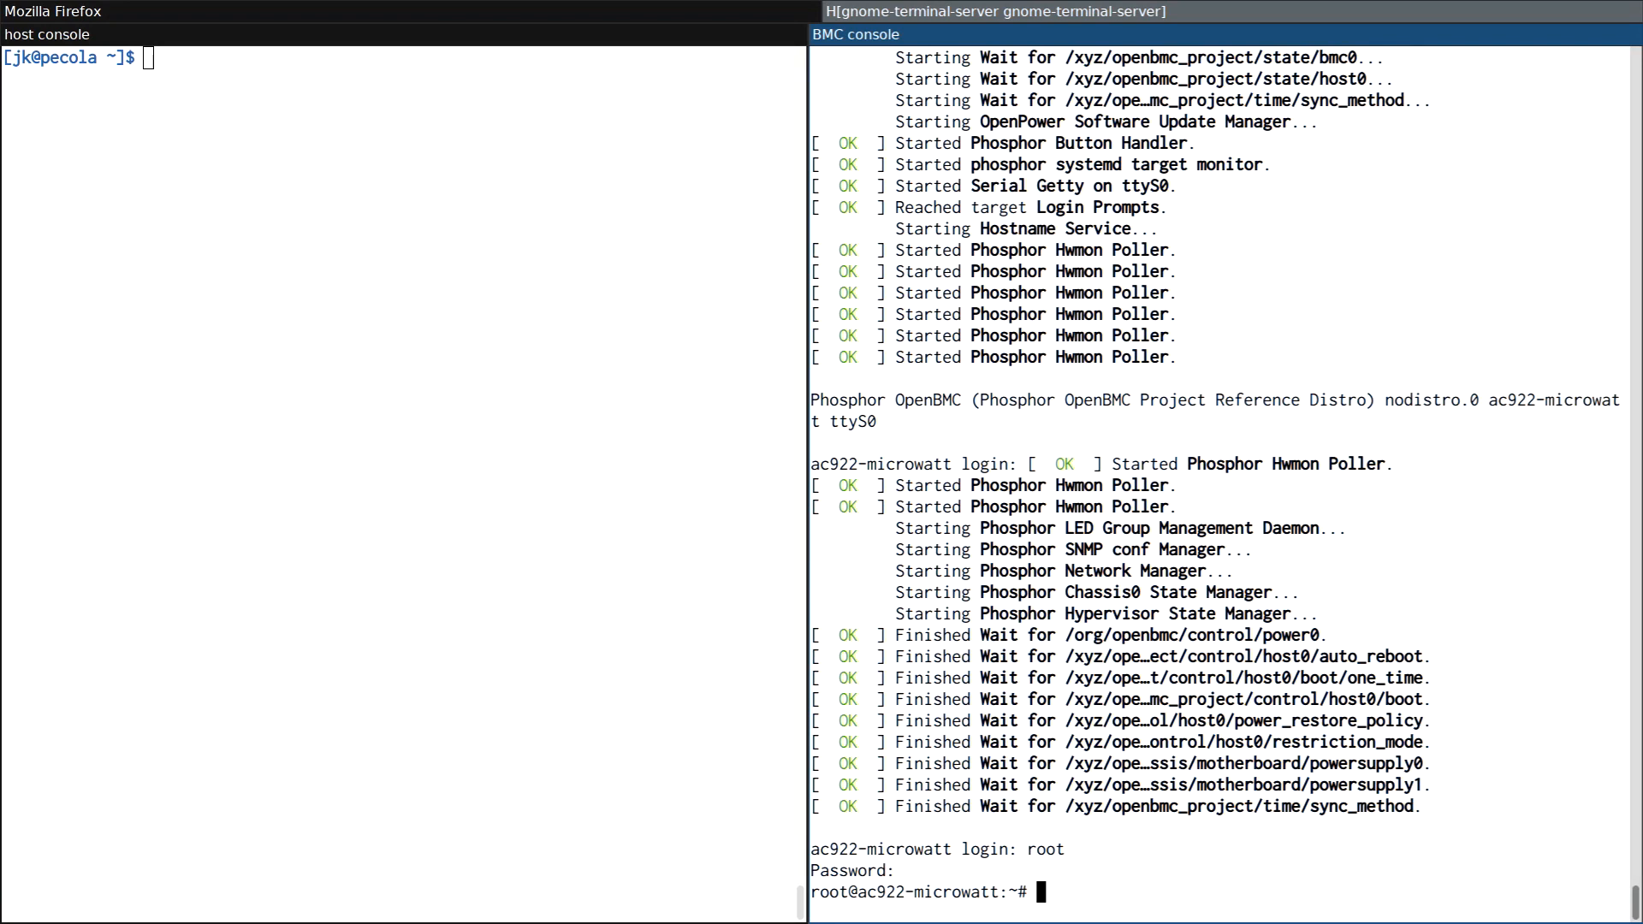
text(cat /proc/cpuinfo)
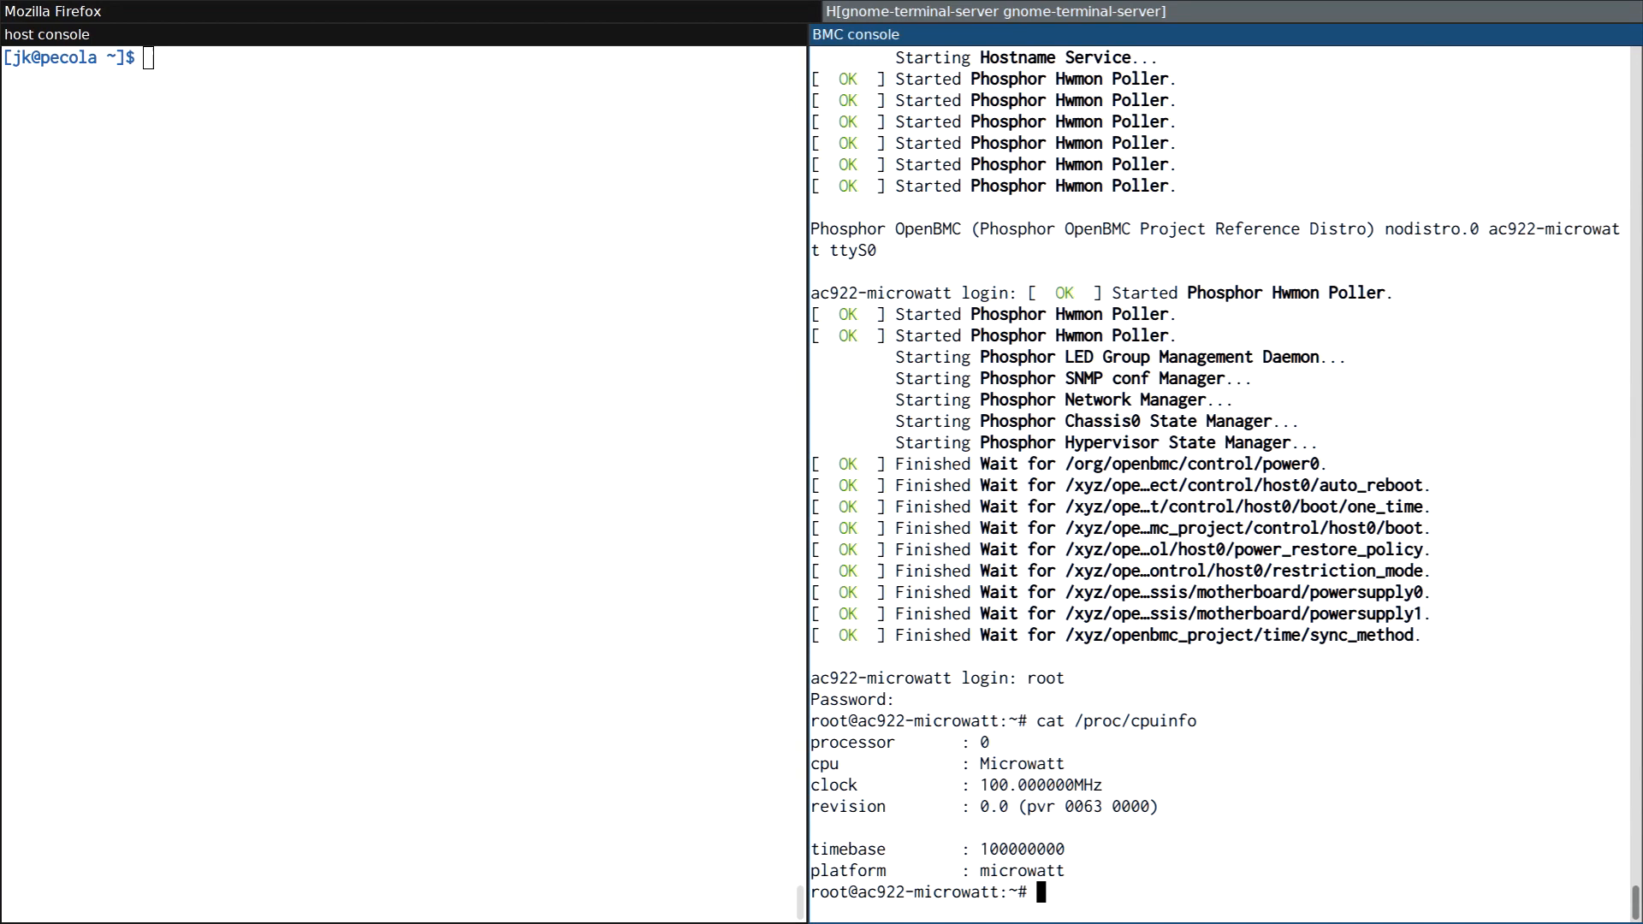
Step: Show the ppc64le architecture with uname -m and list I2C adapters with i2cdetect -l
text(u)
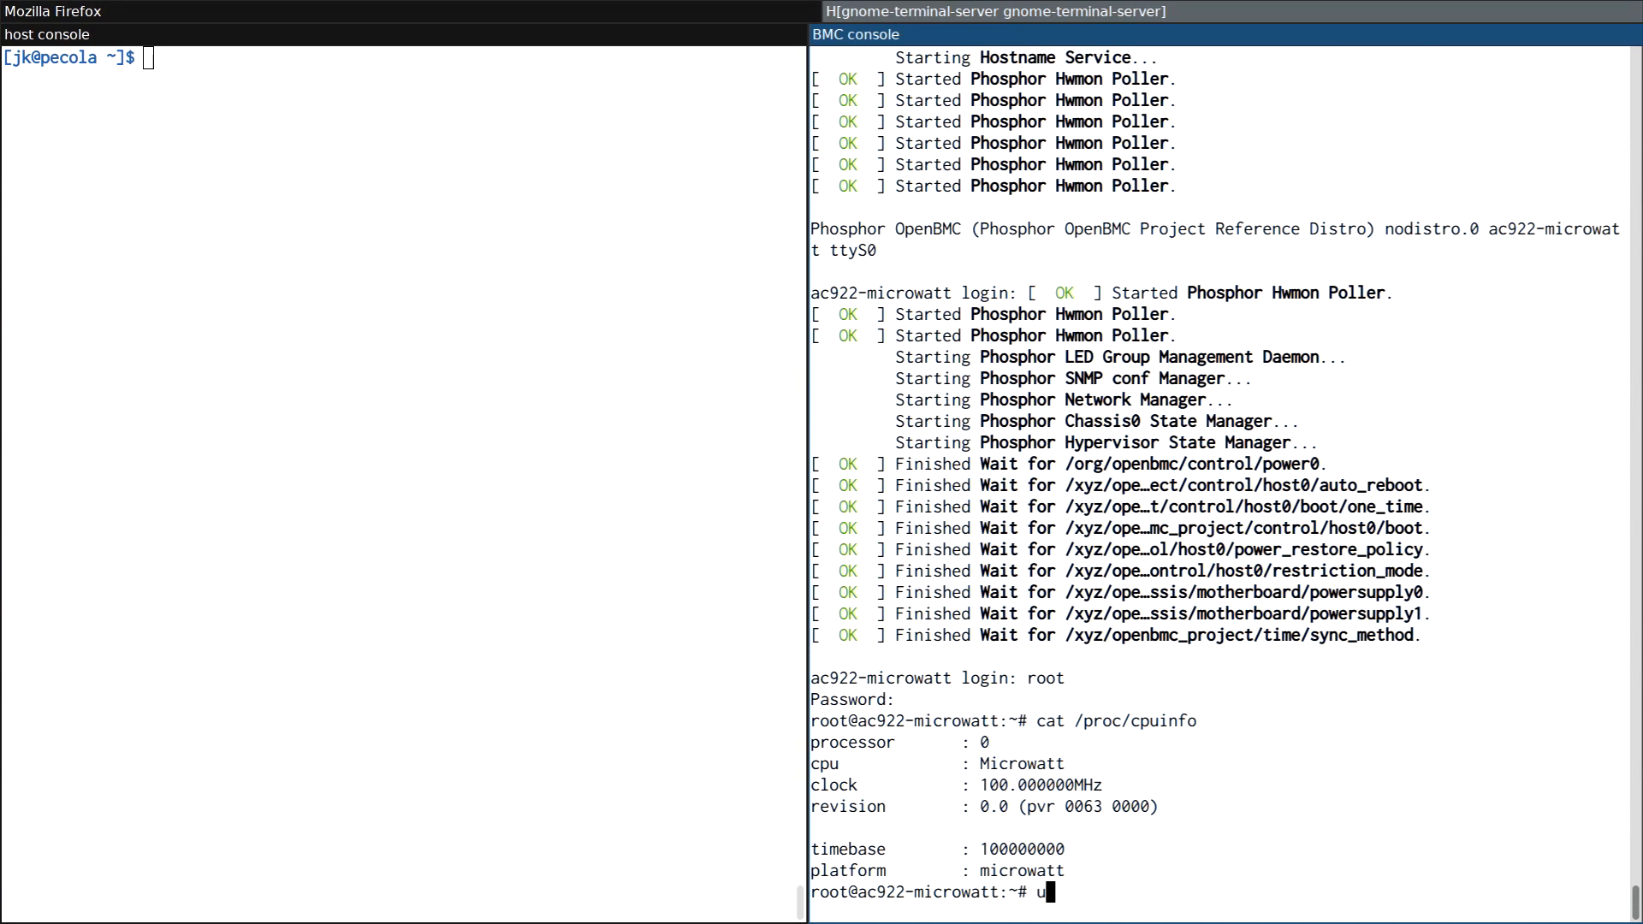
text(name -m)
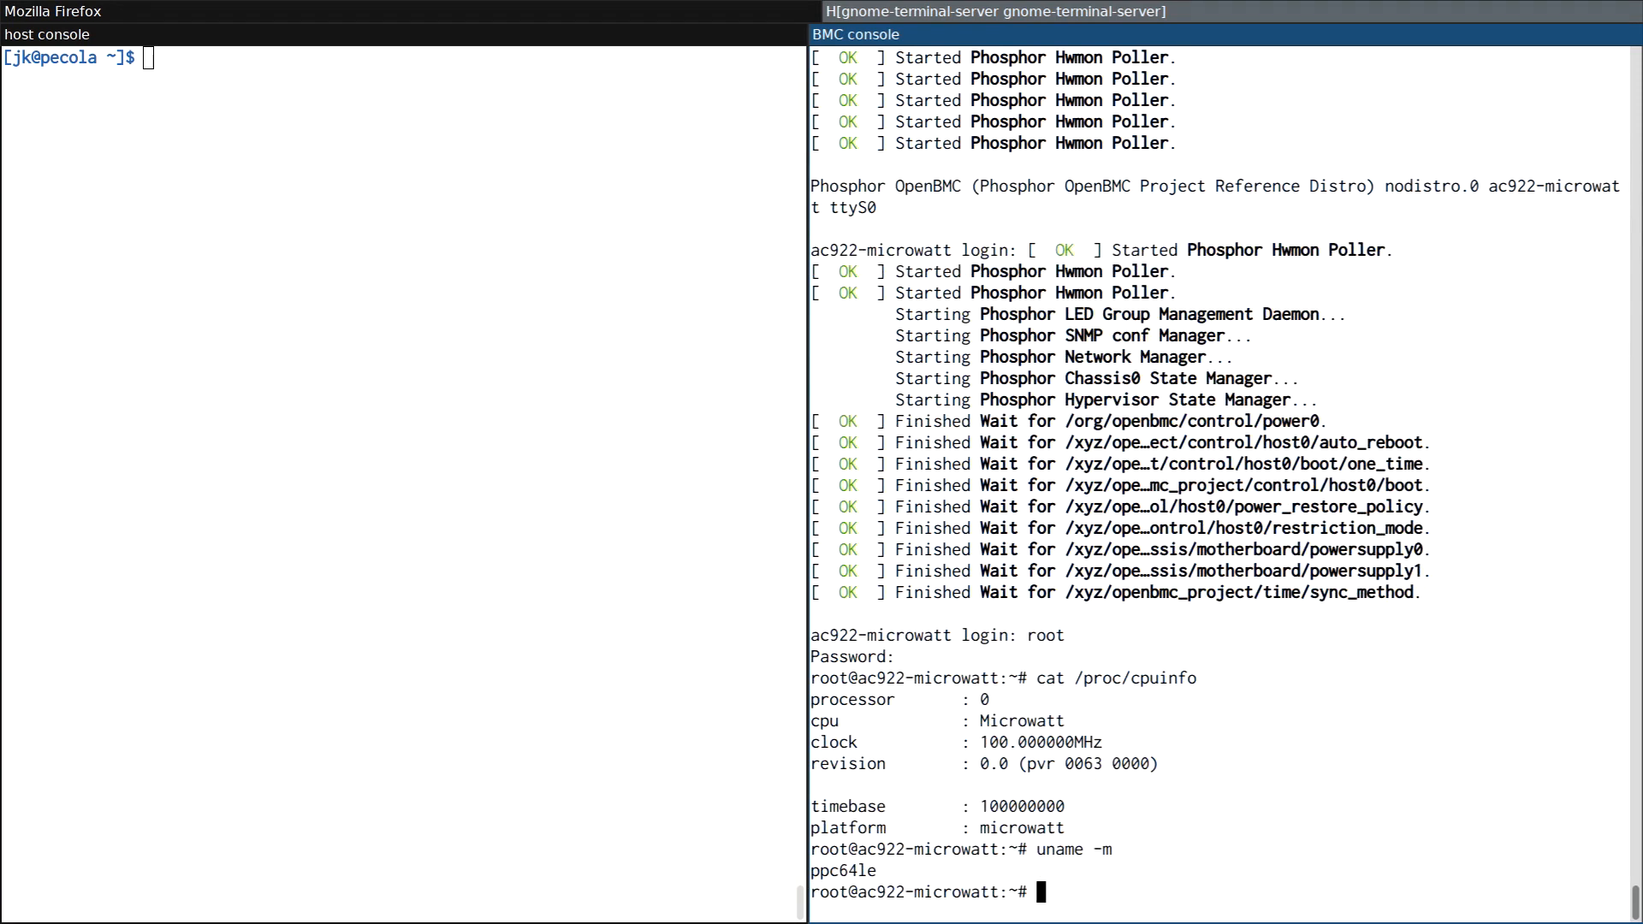
text(i2cde)
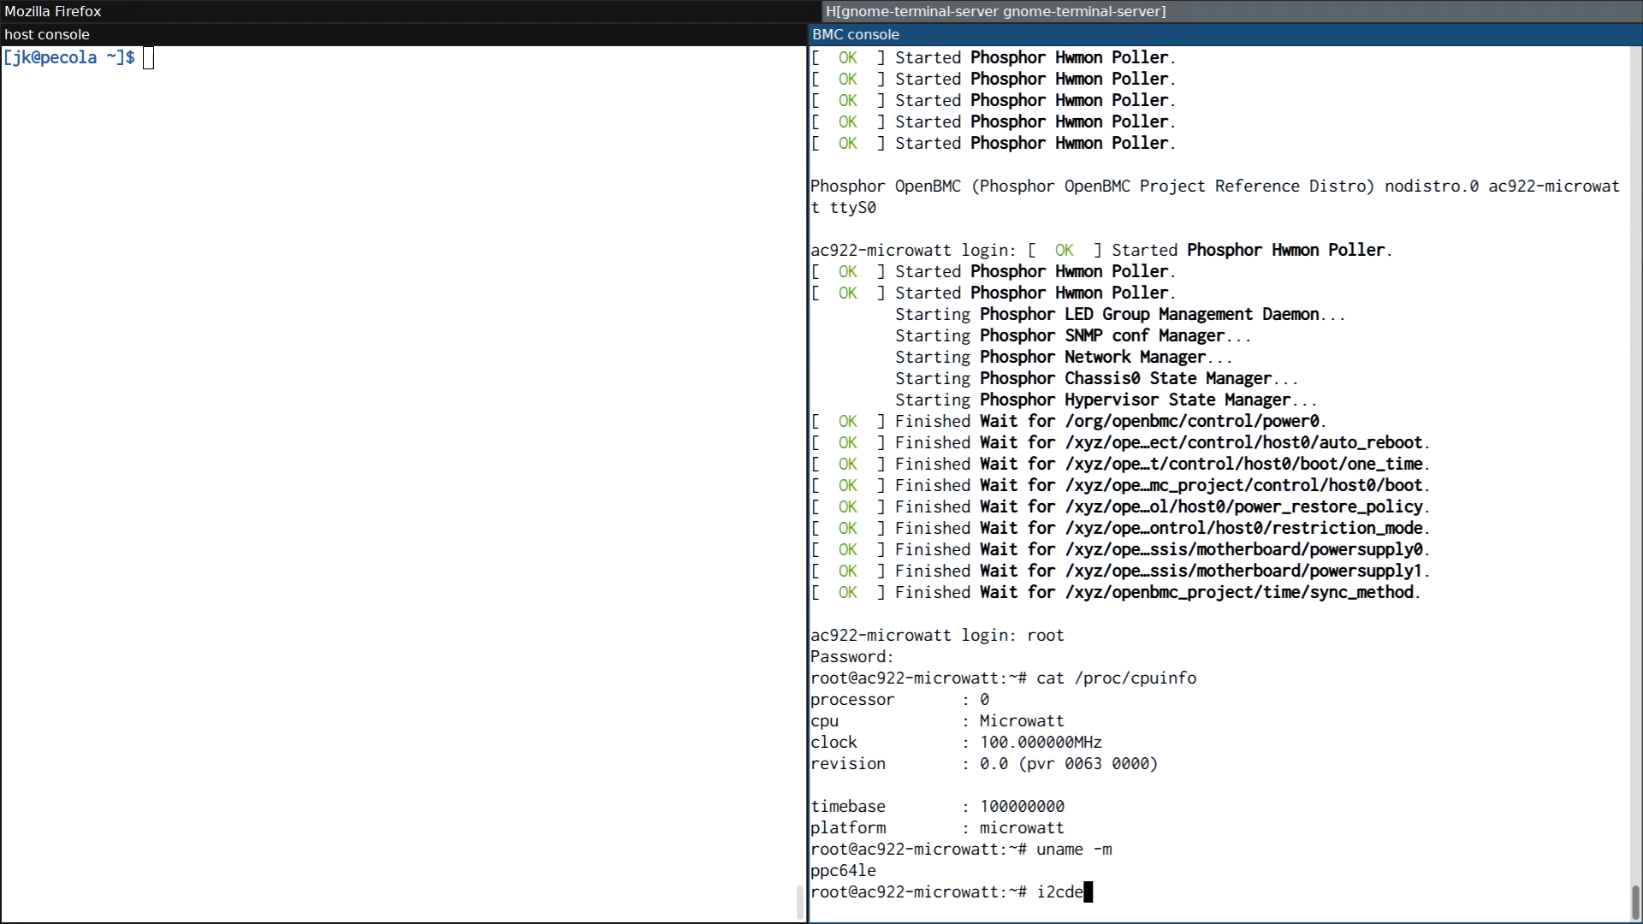
key(Return)
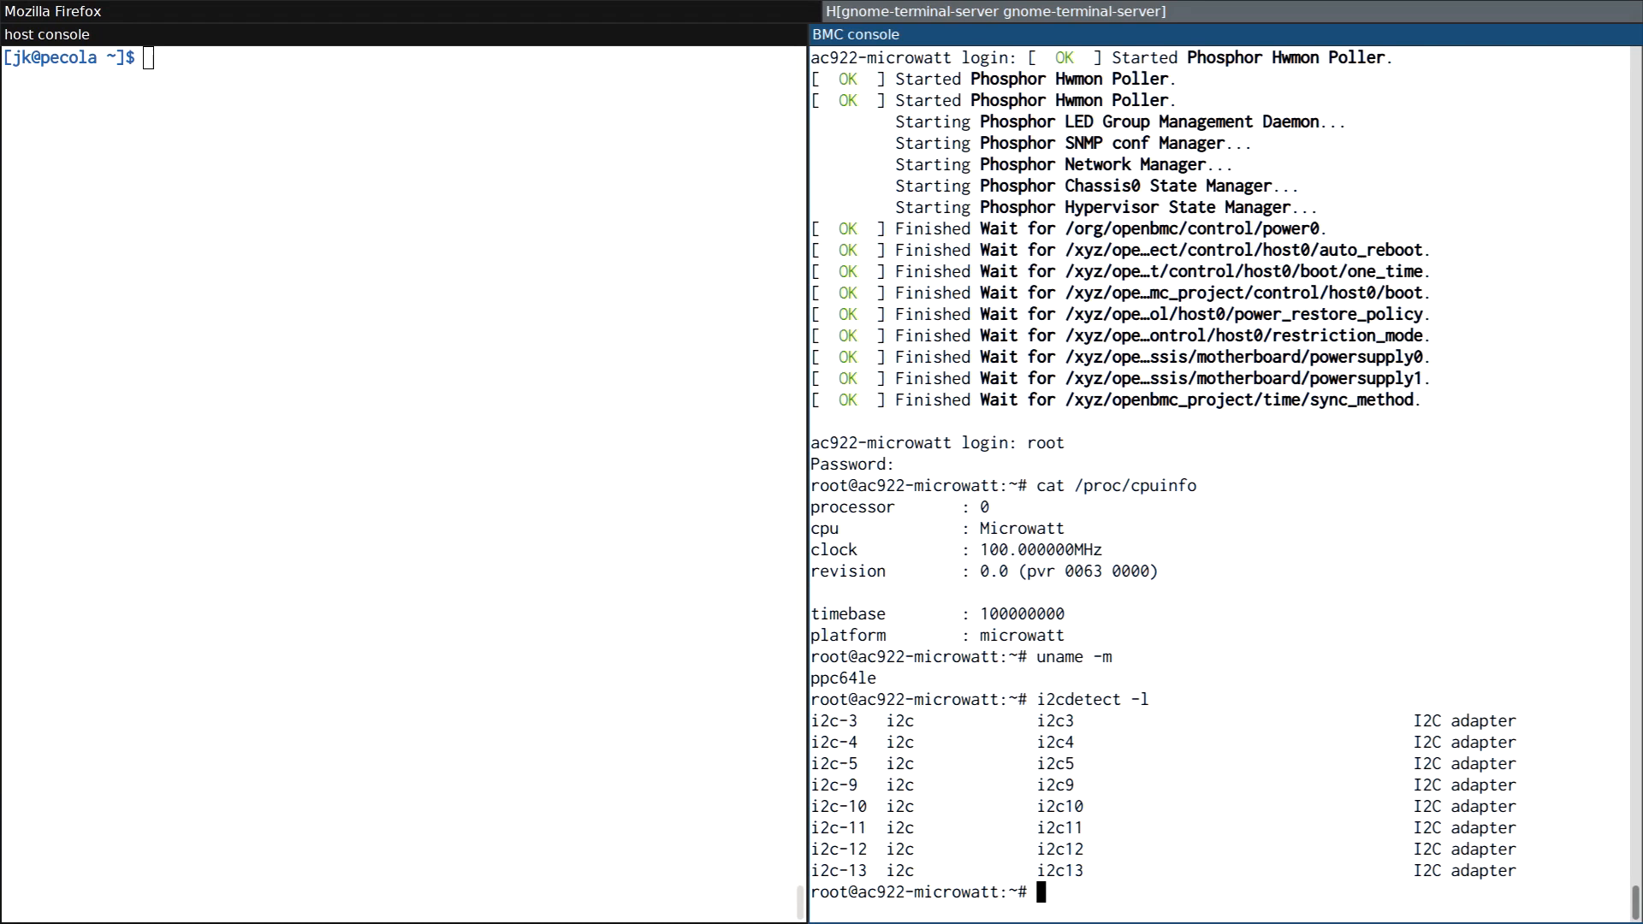
Step: List the BMC's GPIO lines with gpioinfo and query its IPv4 addresses with ip -4 addr
text(gpioinfo)
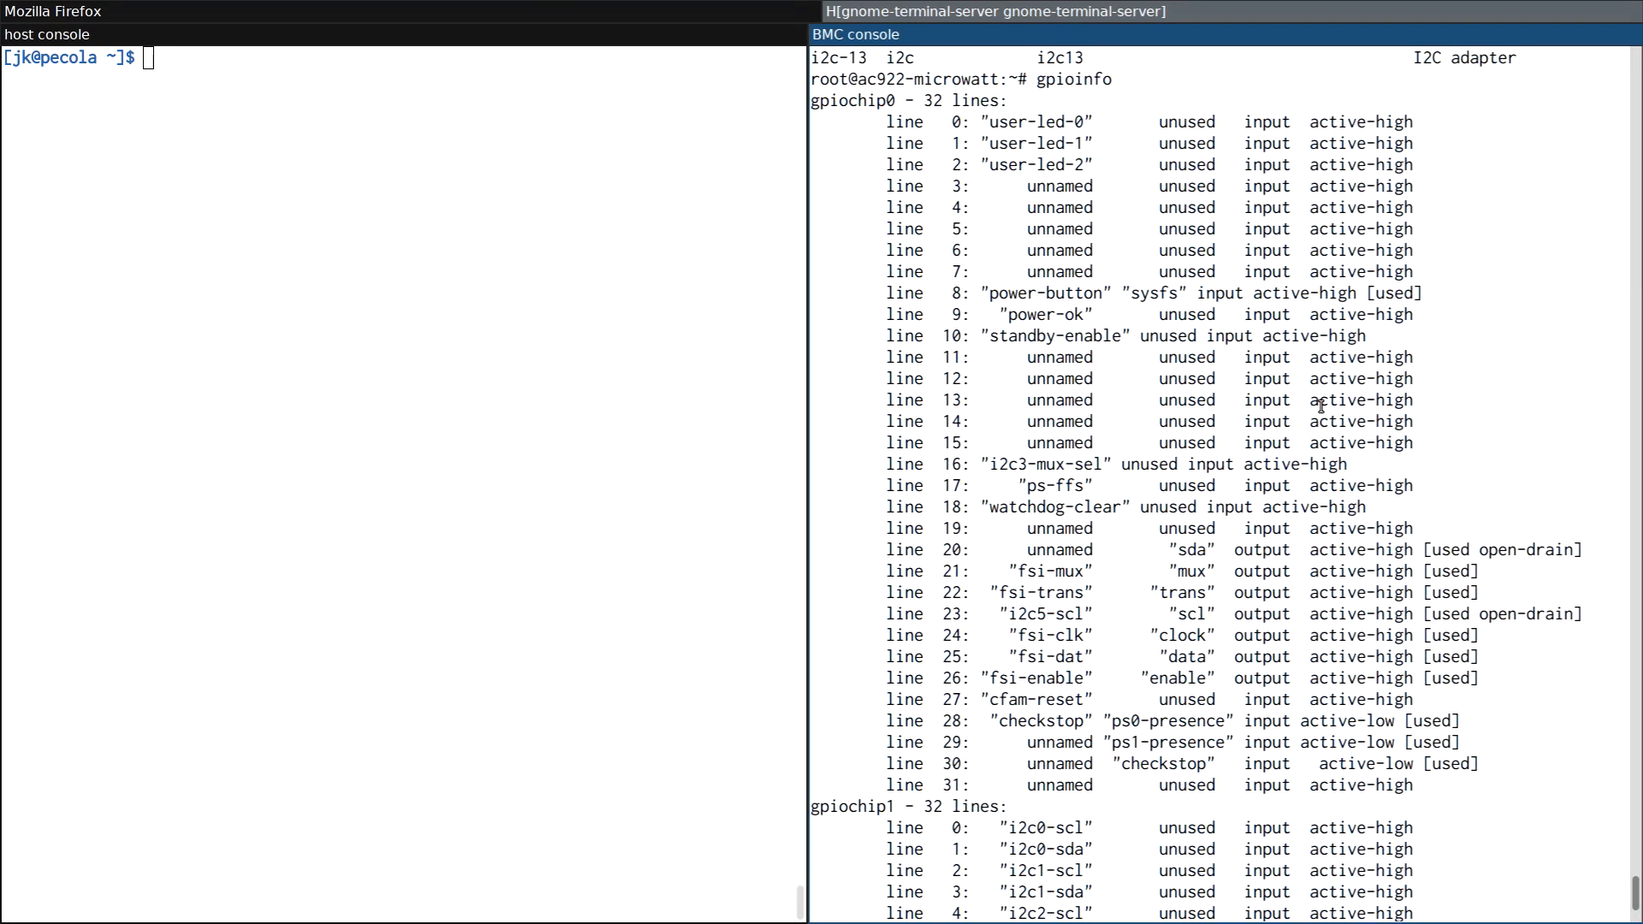
scroll(down, 3)
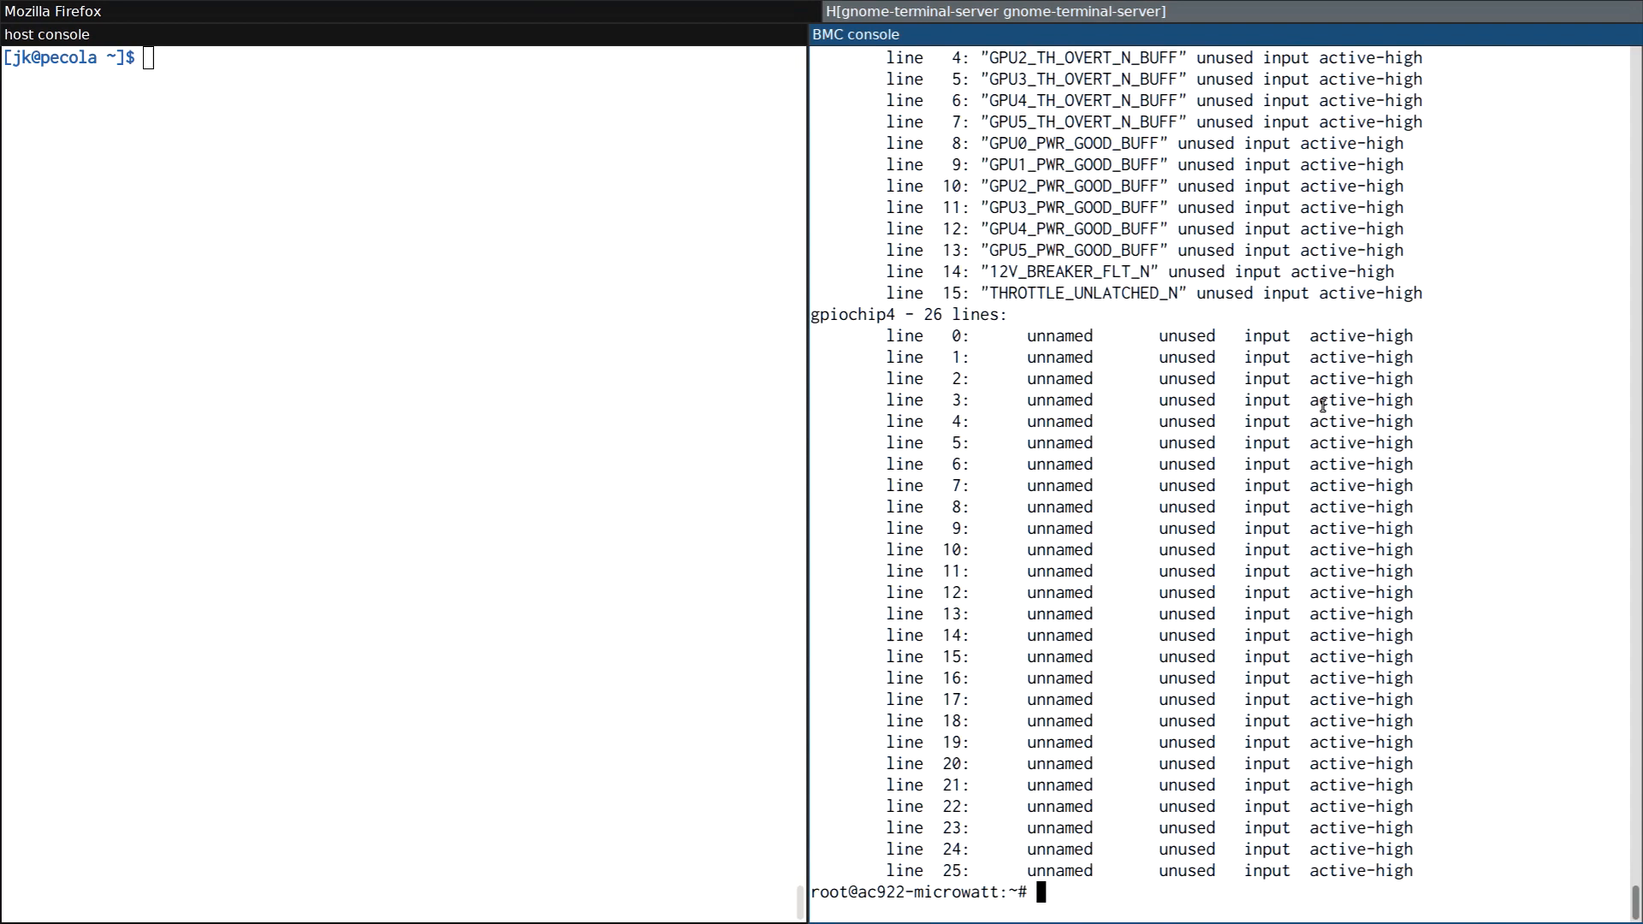
text(ip)
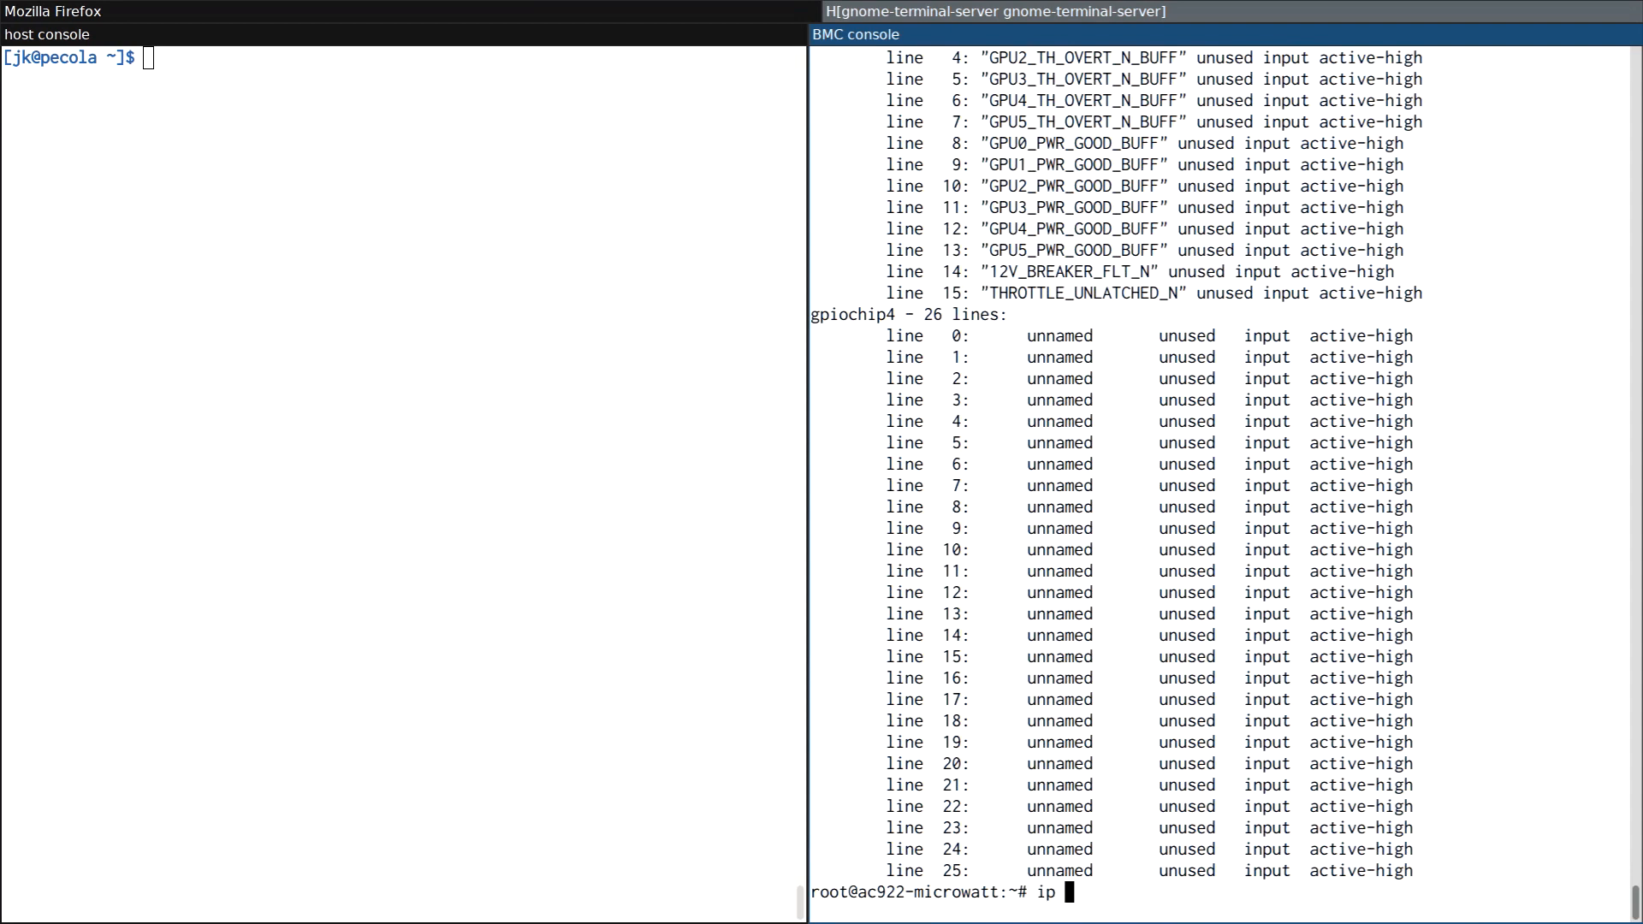
text(-4 addr)
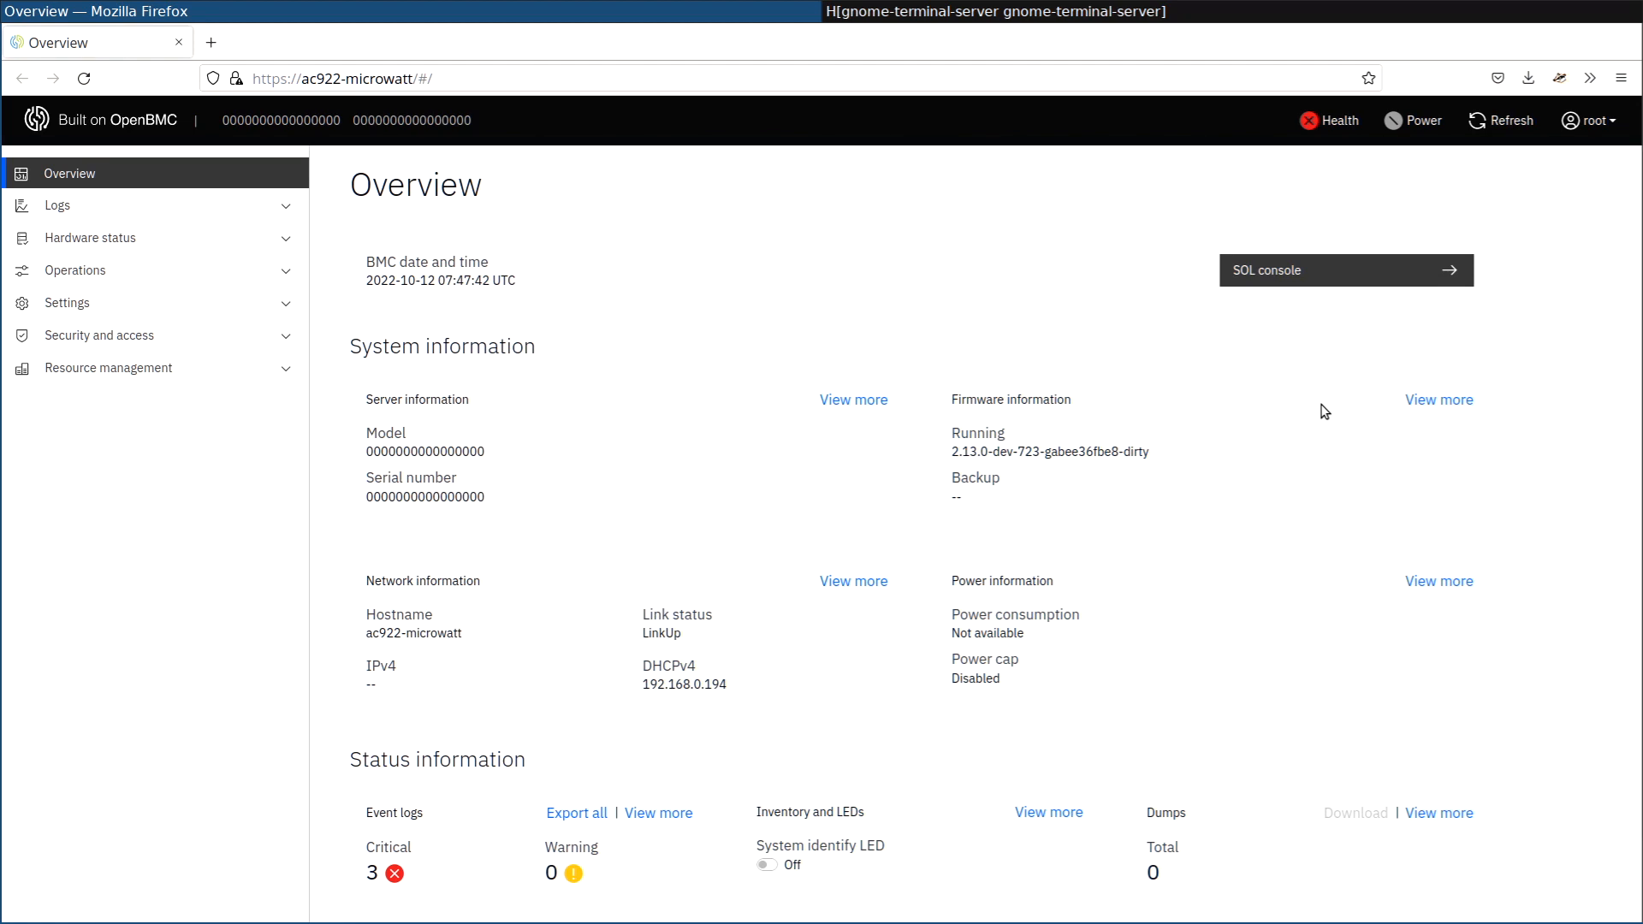
mouse_move(647, 784)
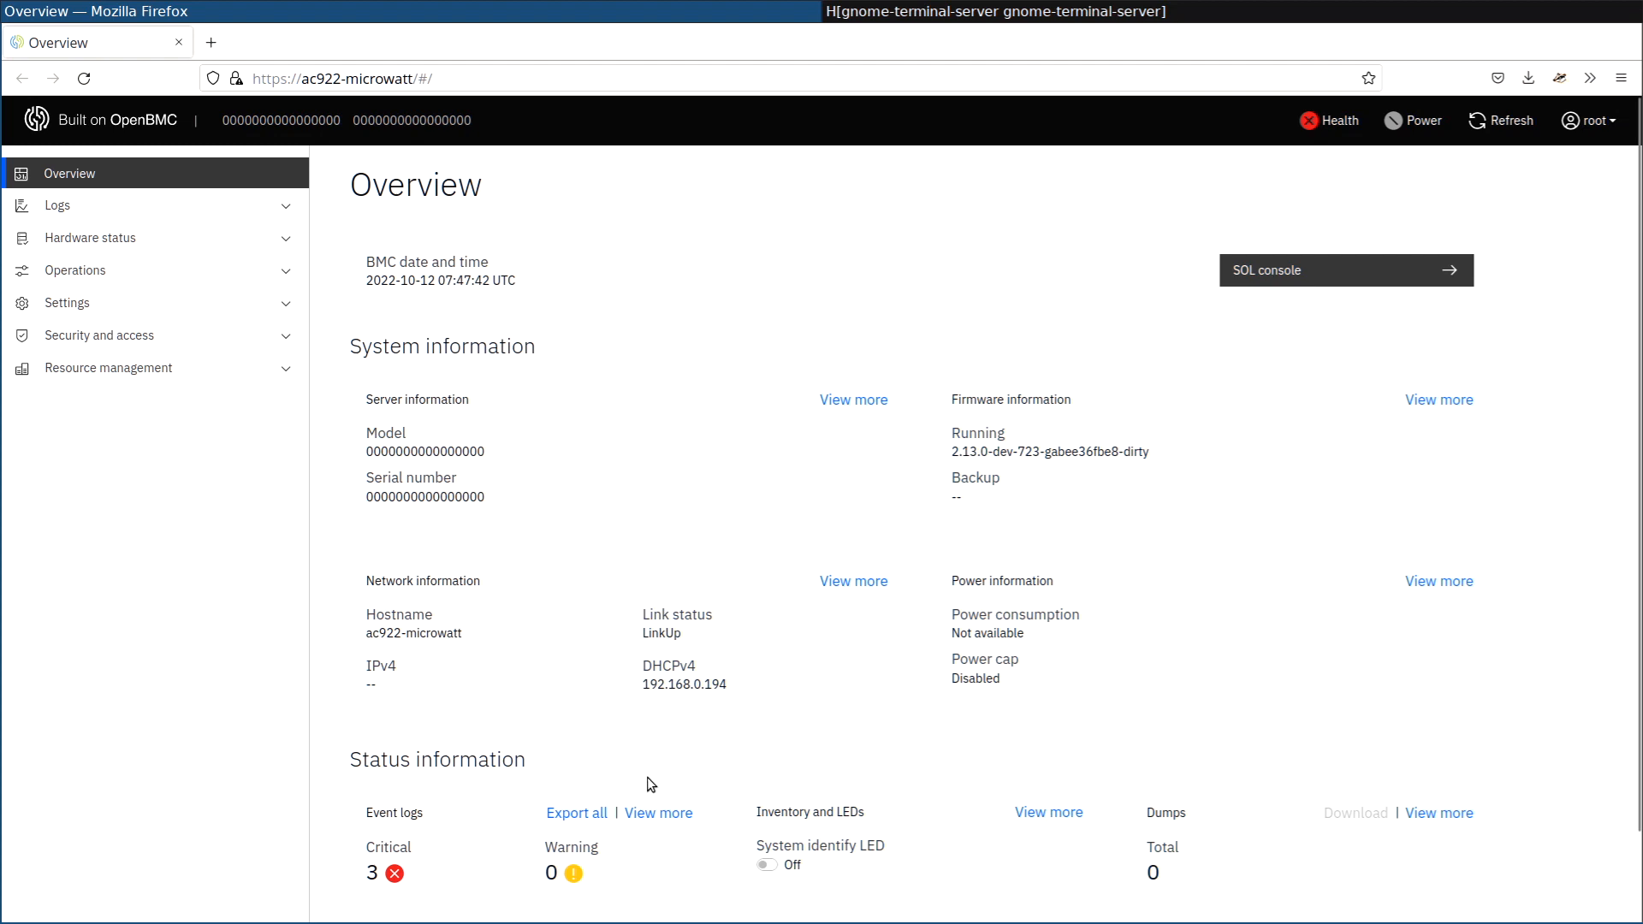
Step: Select all four event log entries and delete them, leaving the event log list empty
click(659, 811)
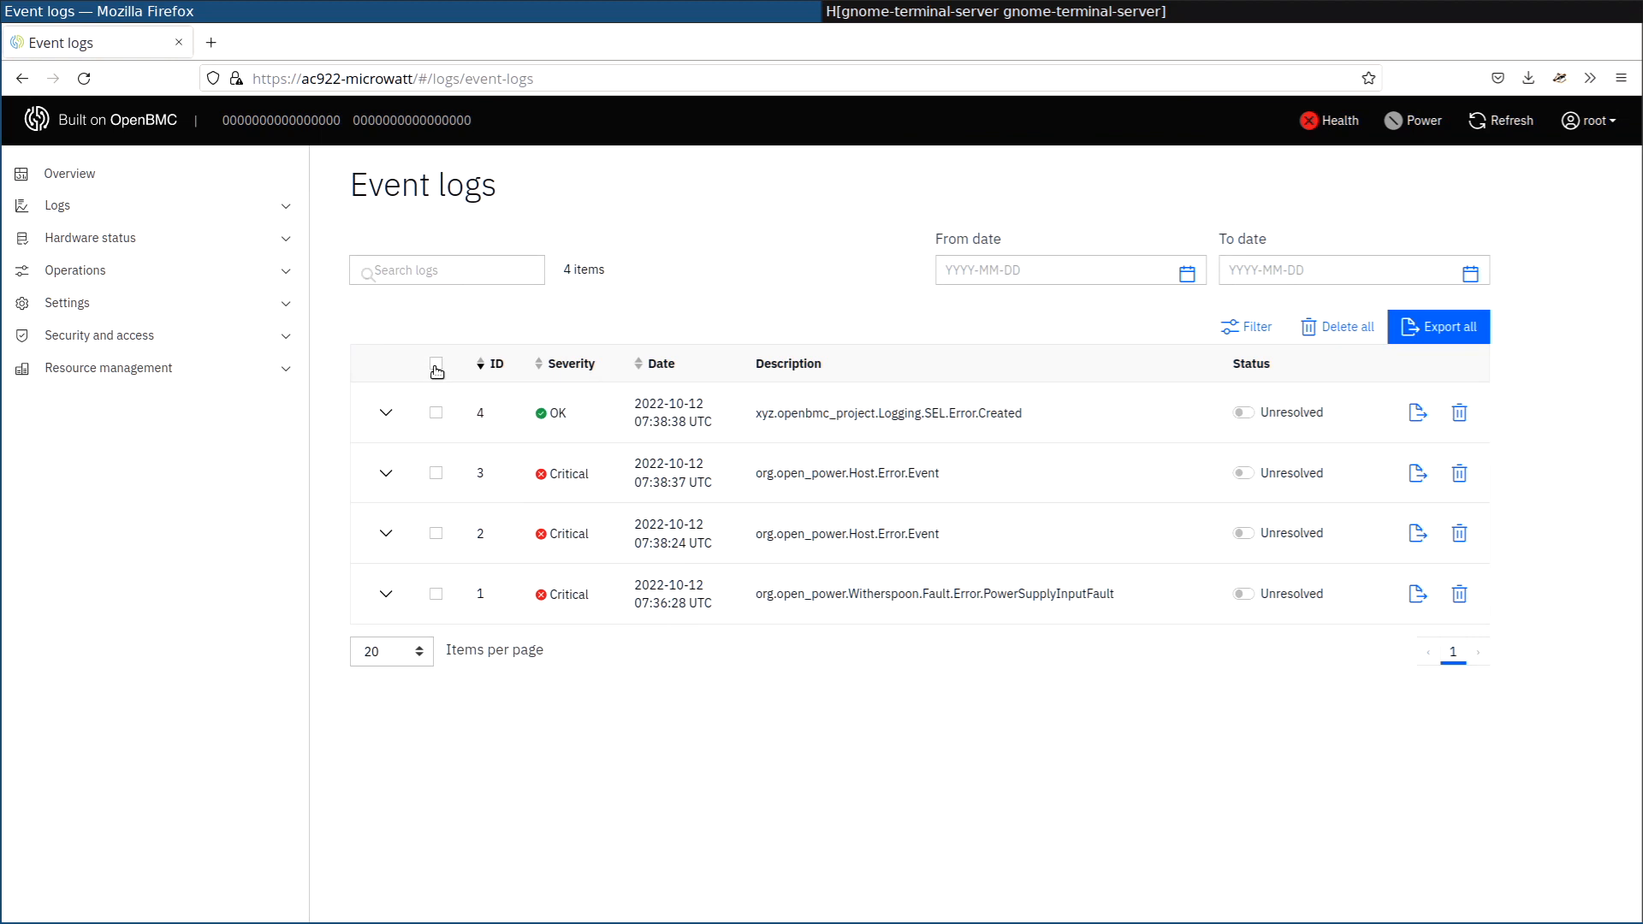
click(435, 362)
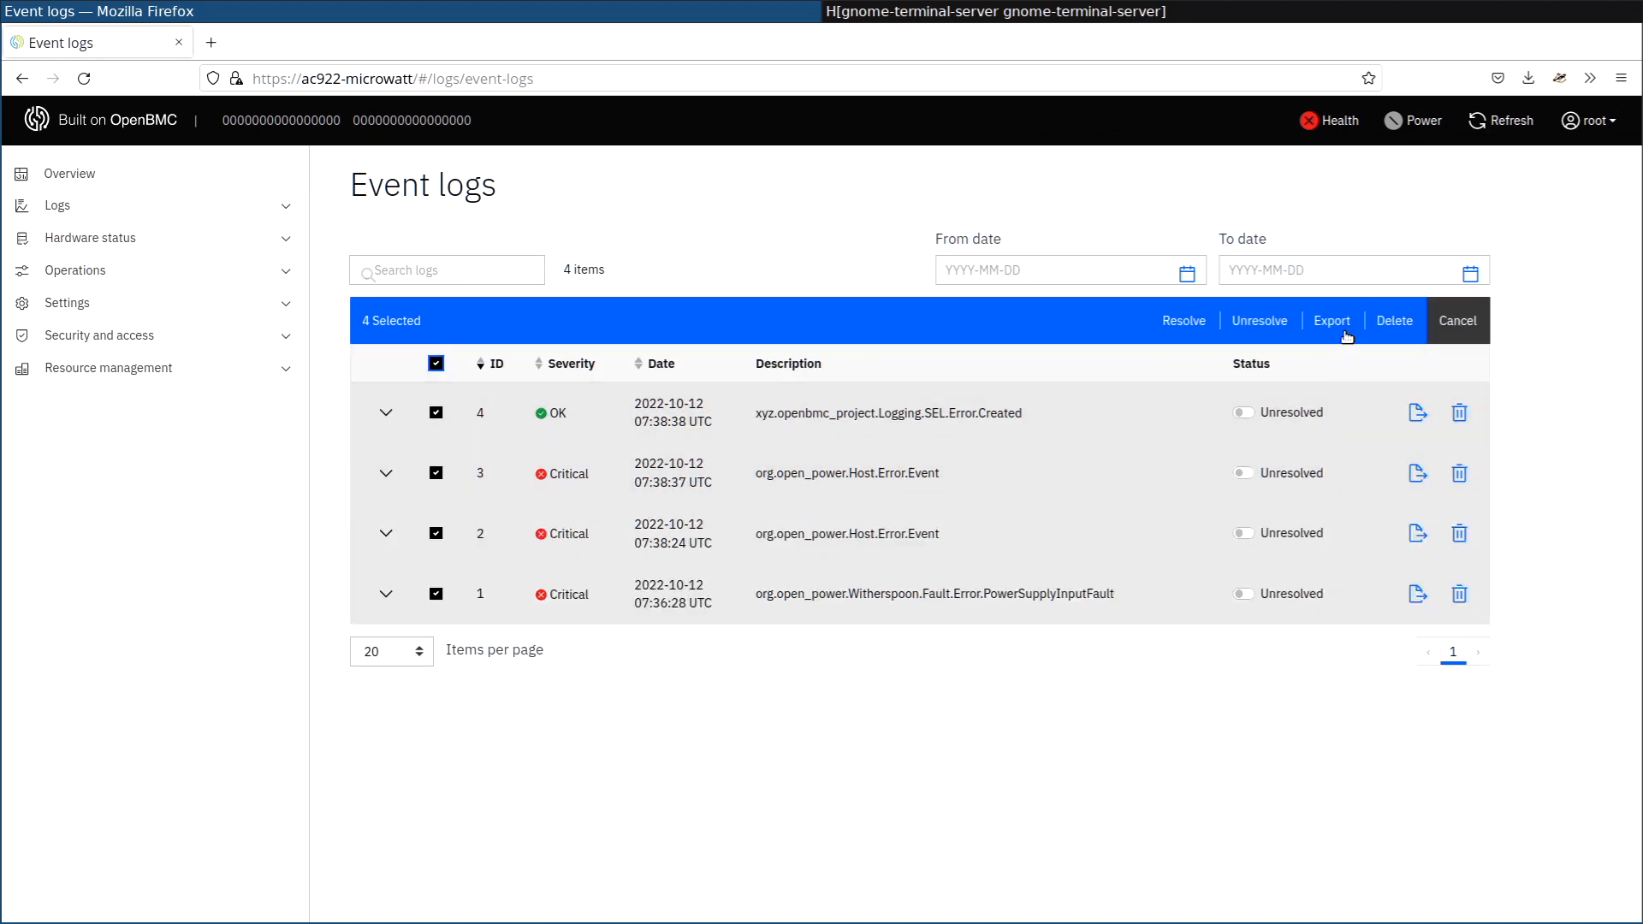
click(1393, 320)
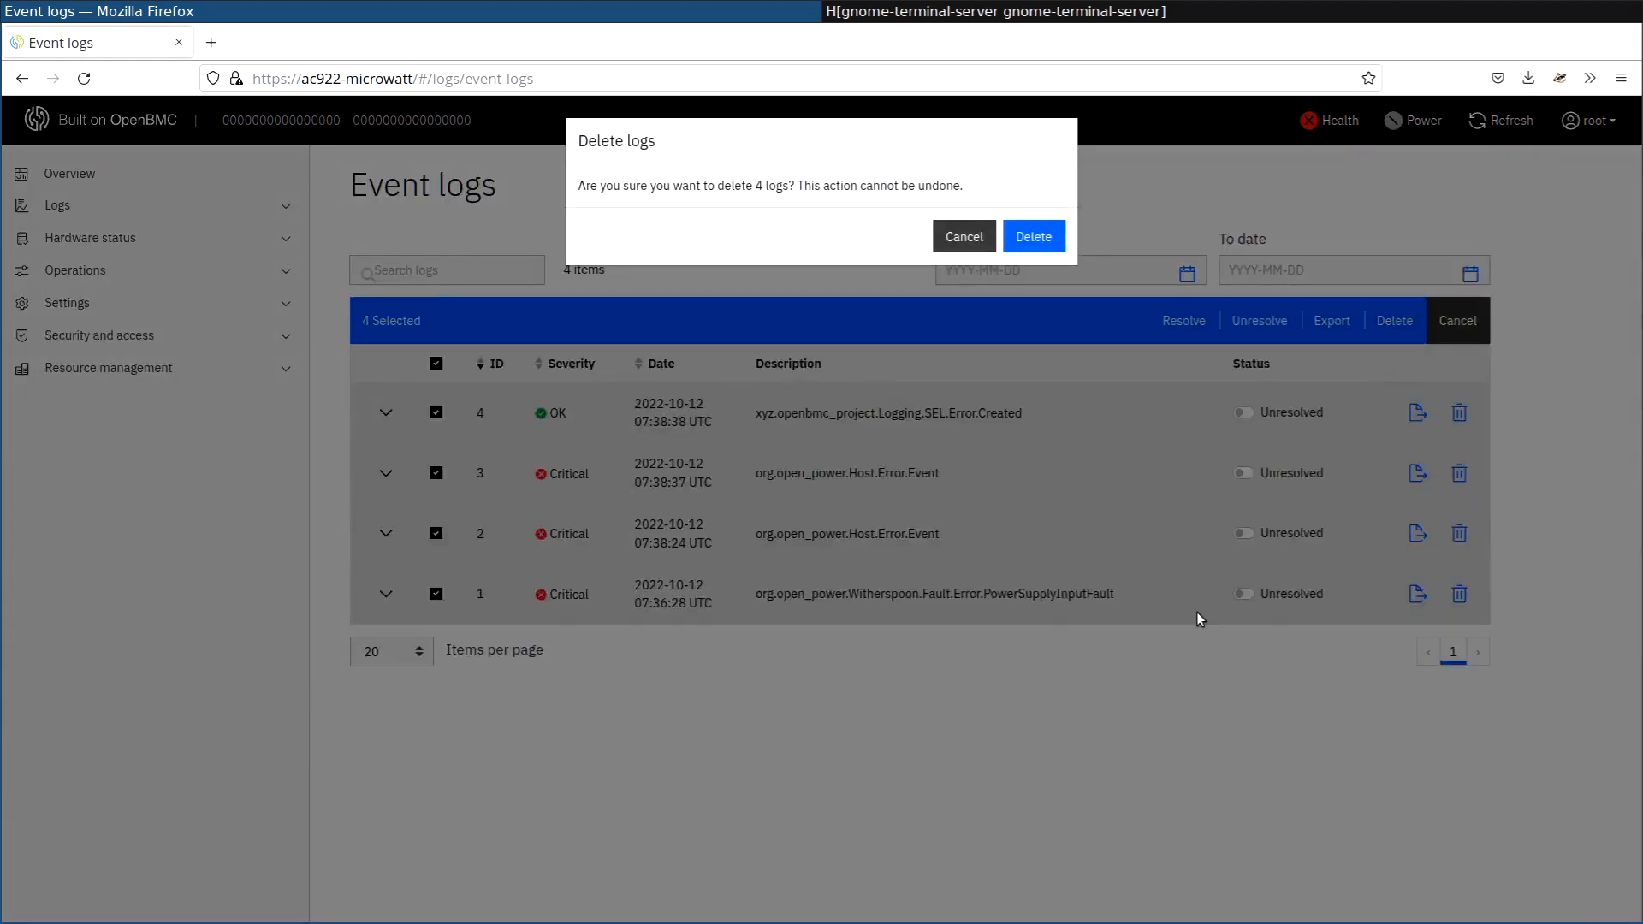
click(1030, 237)
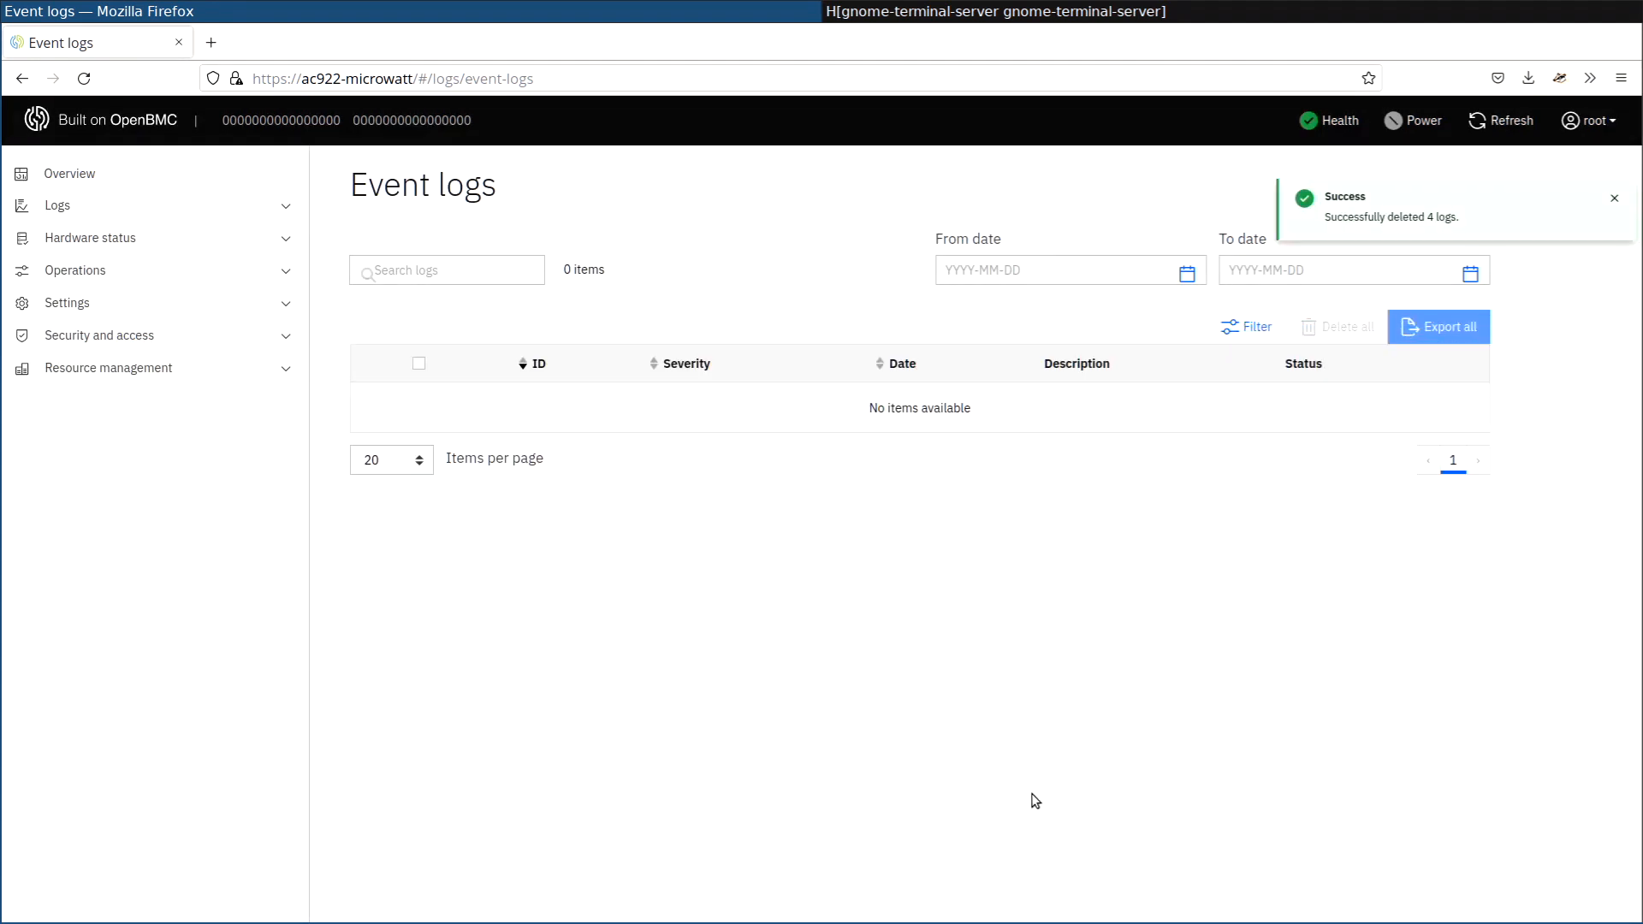
mouse_move(1605, 194)
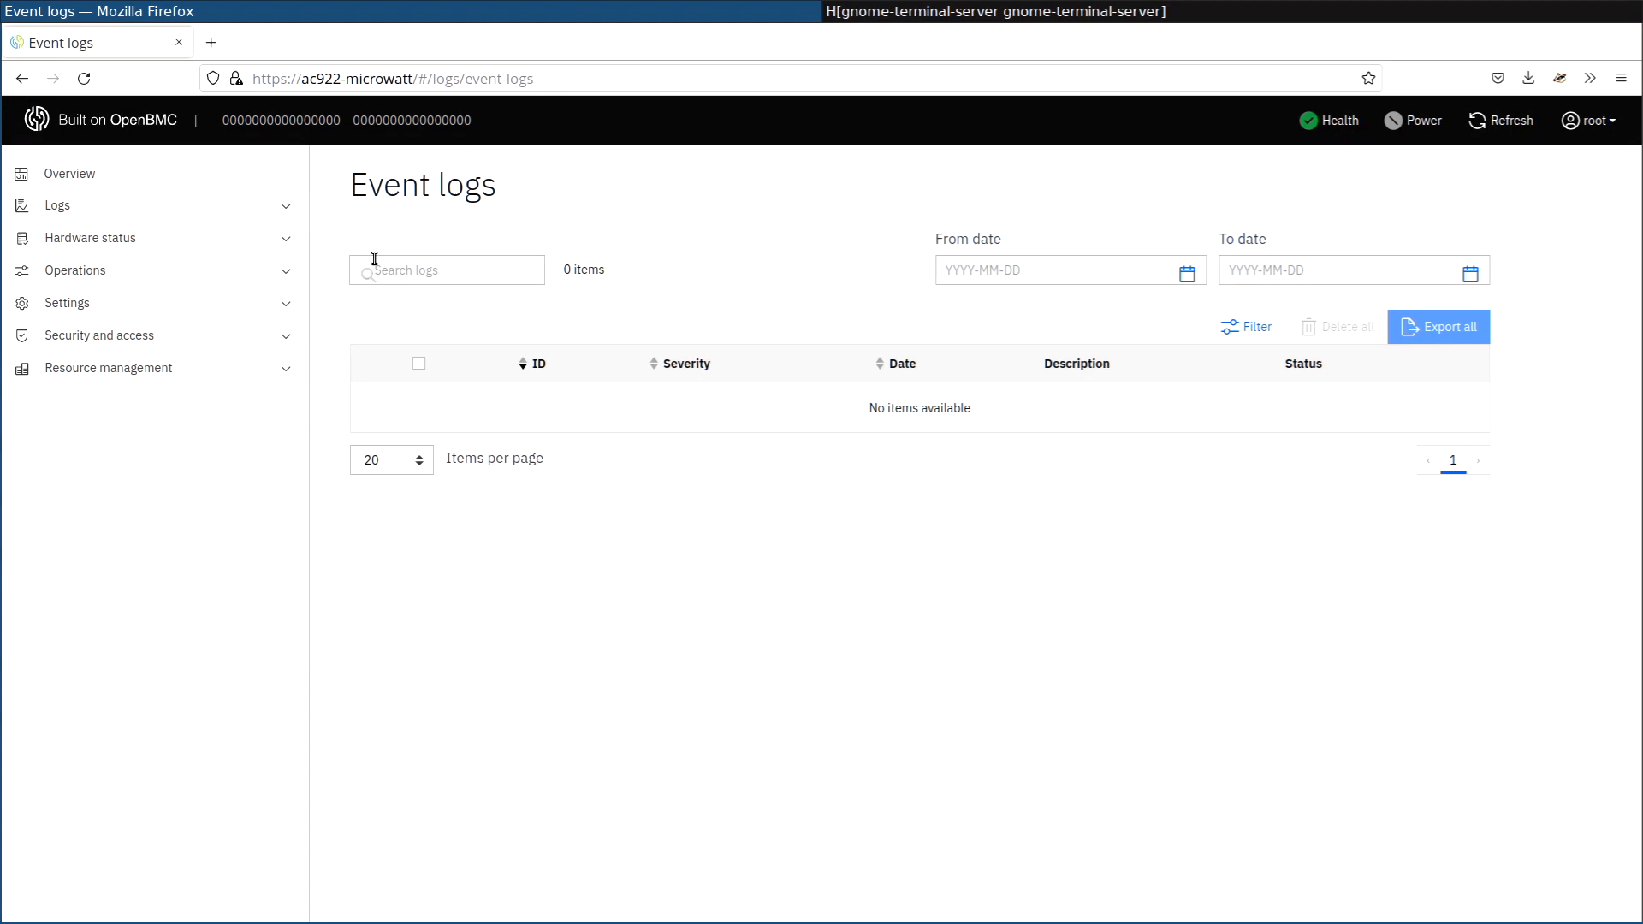
click(91, 236)
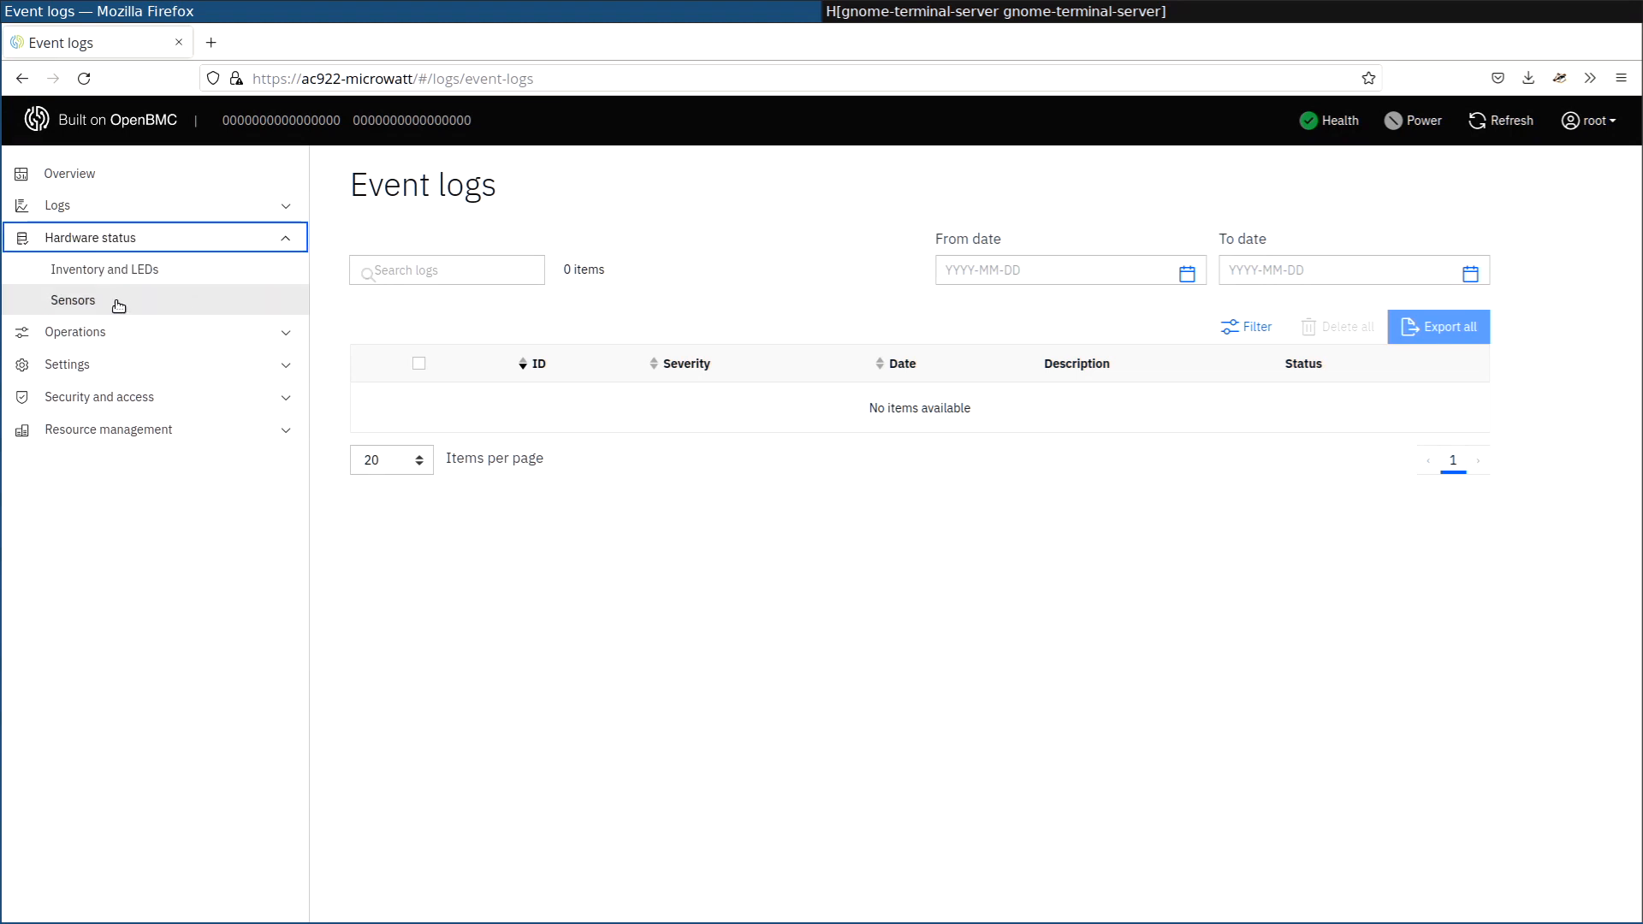
Step: Show the 30 sensor readings and filter for 'ambient' to see the 20.28 °C reading
click(71, 299)
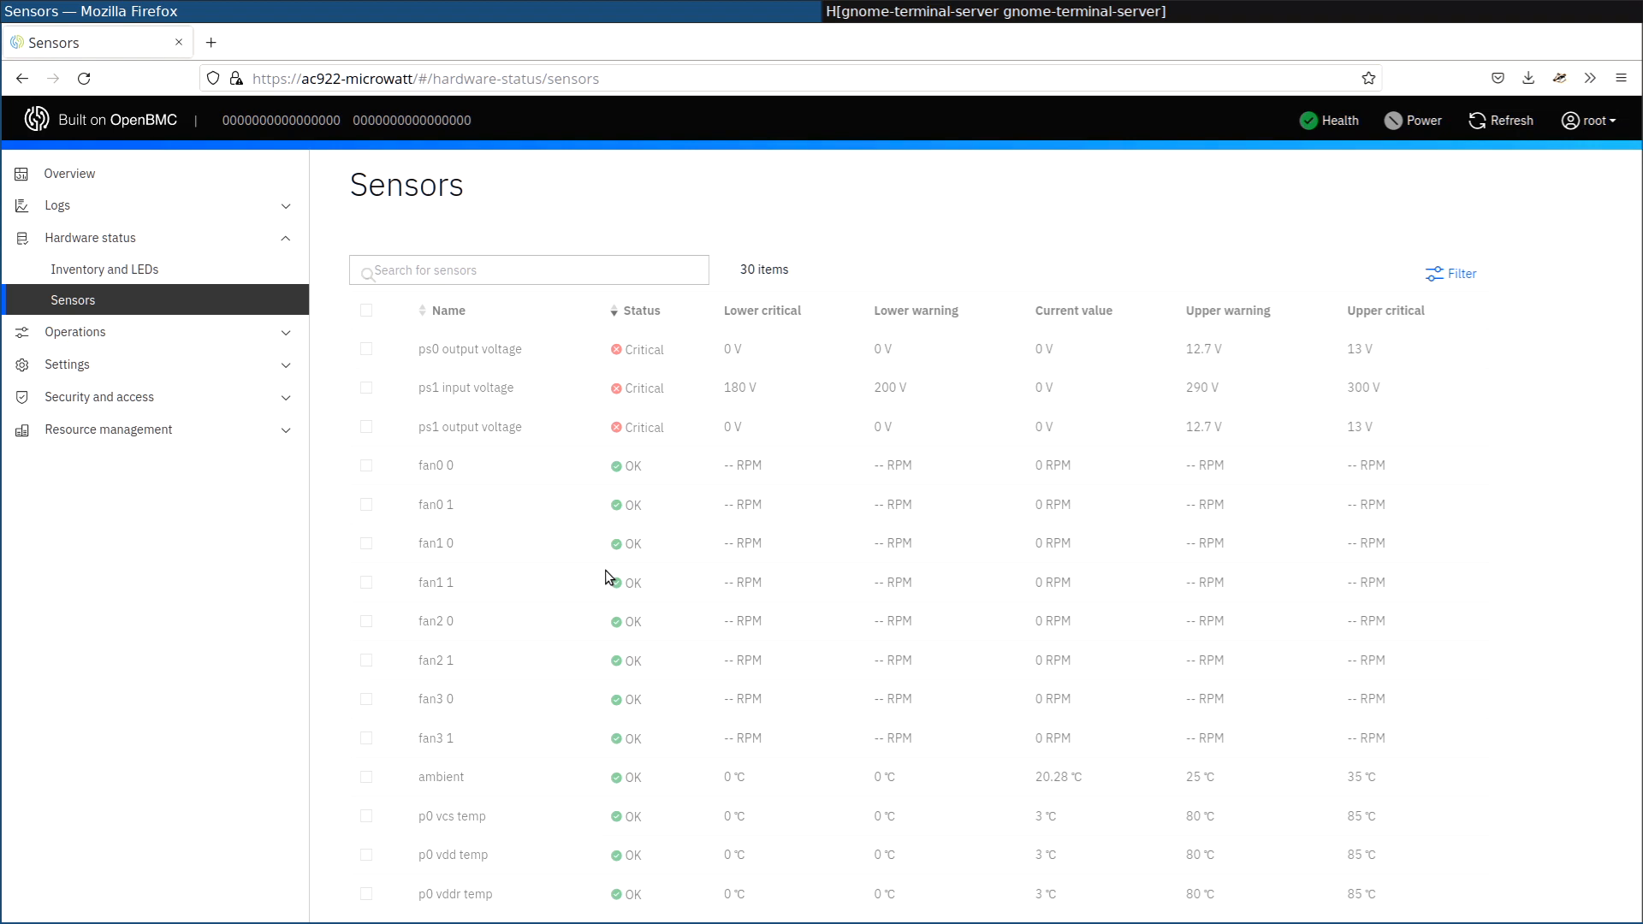
click(529, 269)
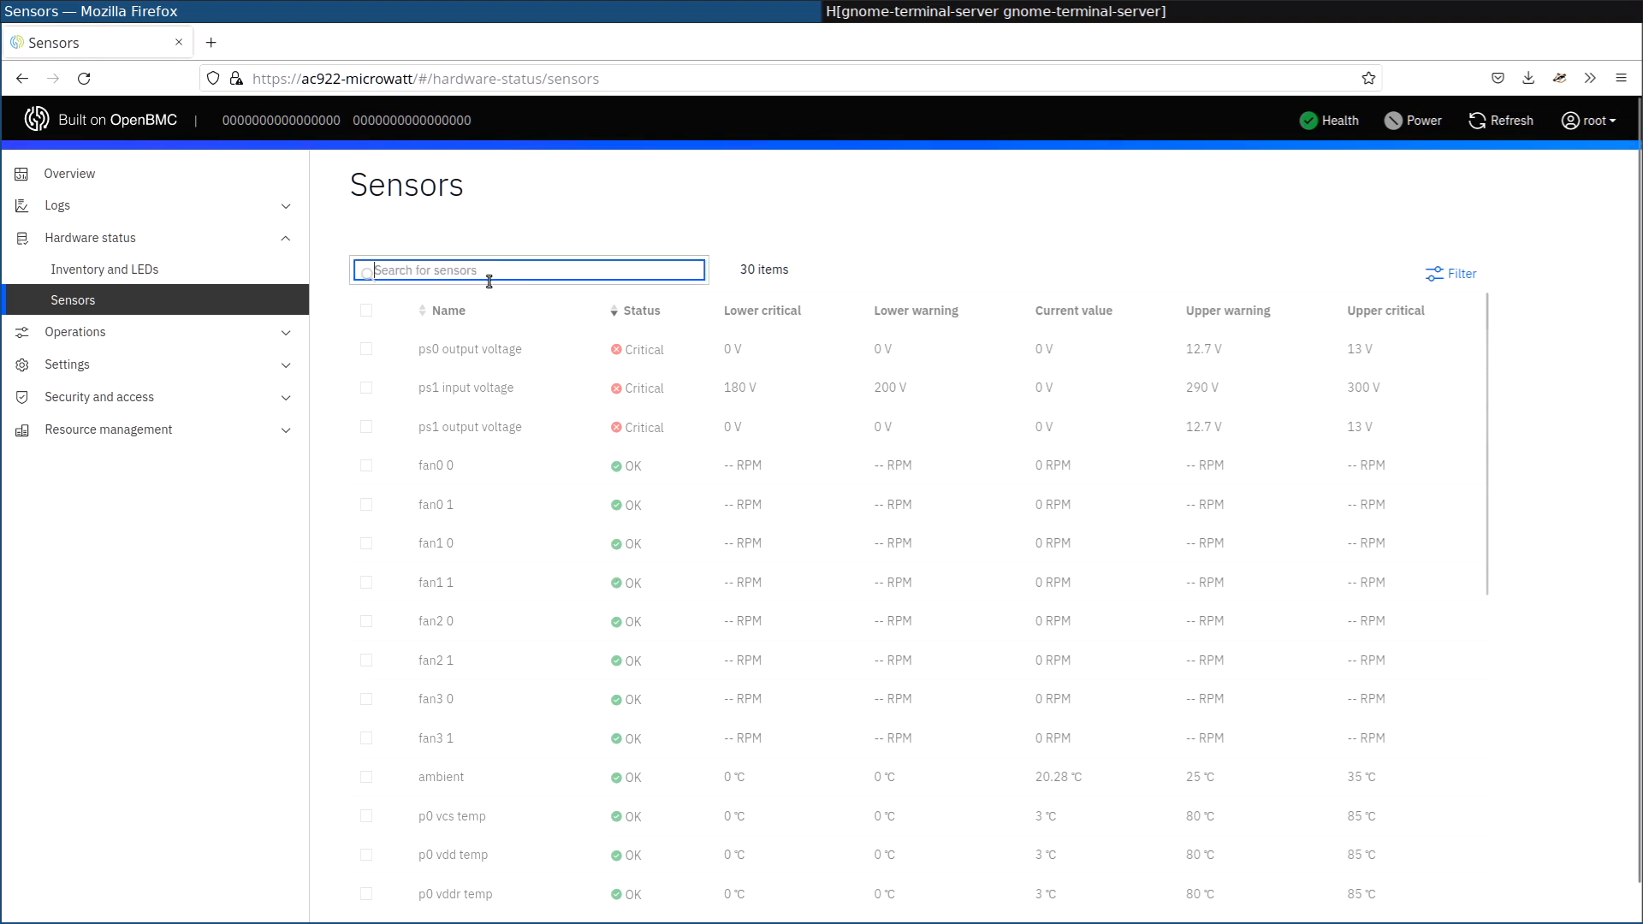
text(ambient)
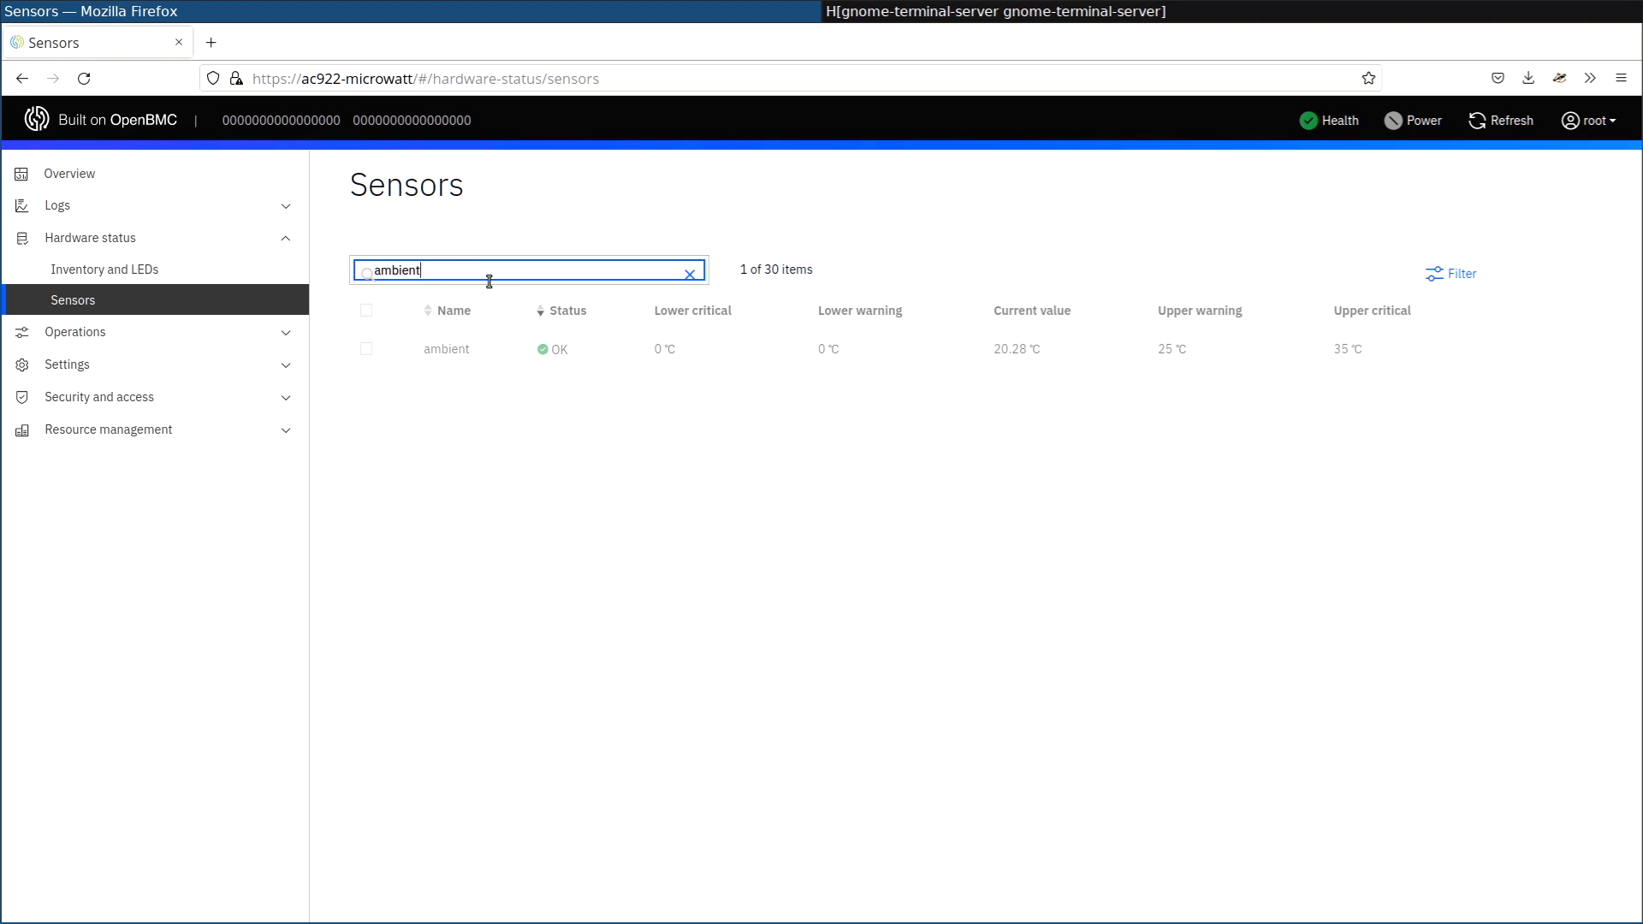
click(690, 272)
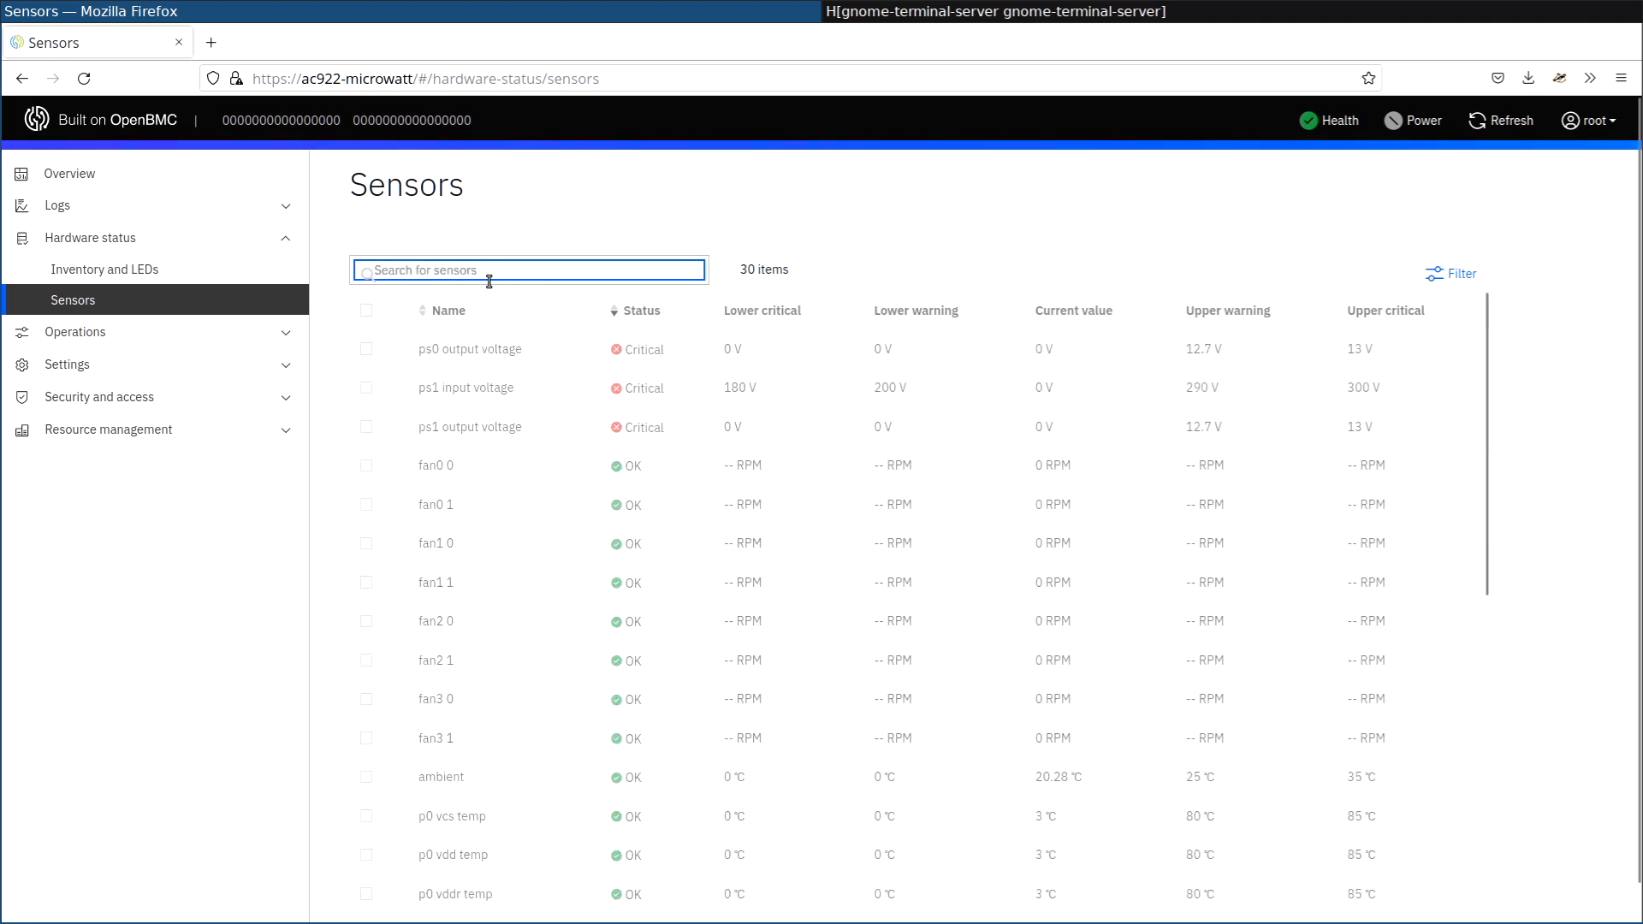
mouse_move(1421, 174)
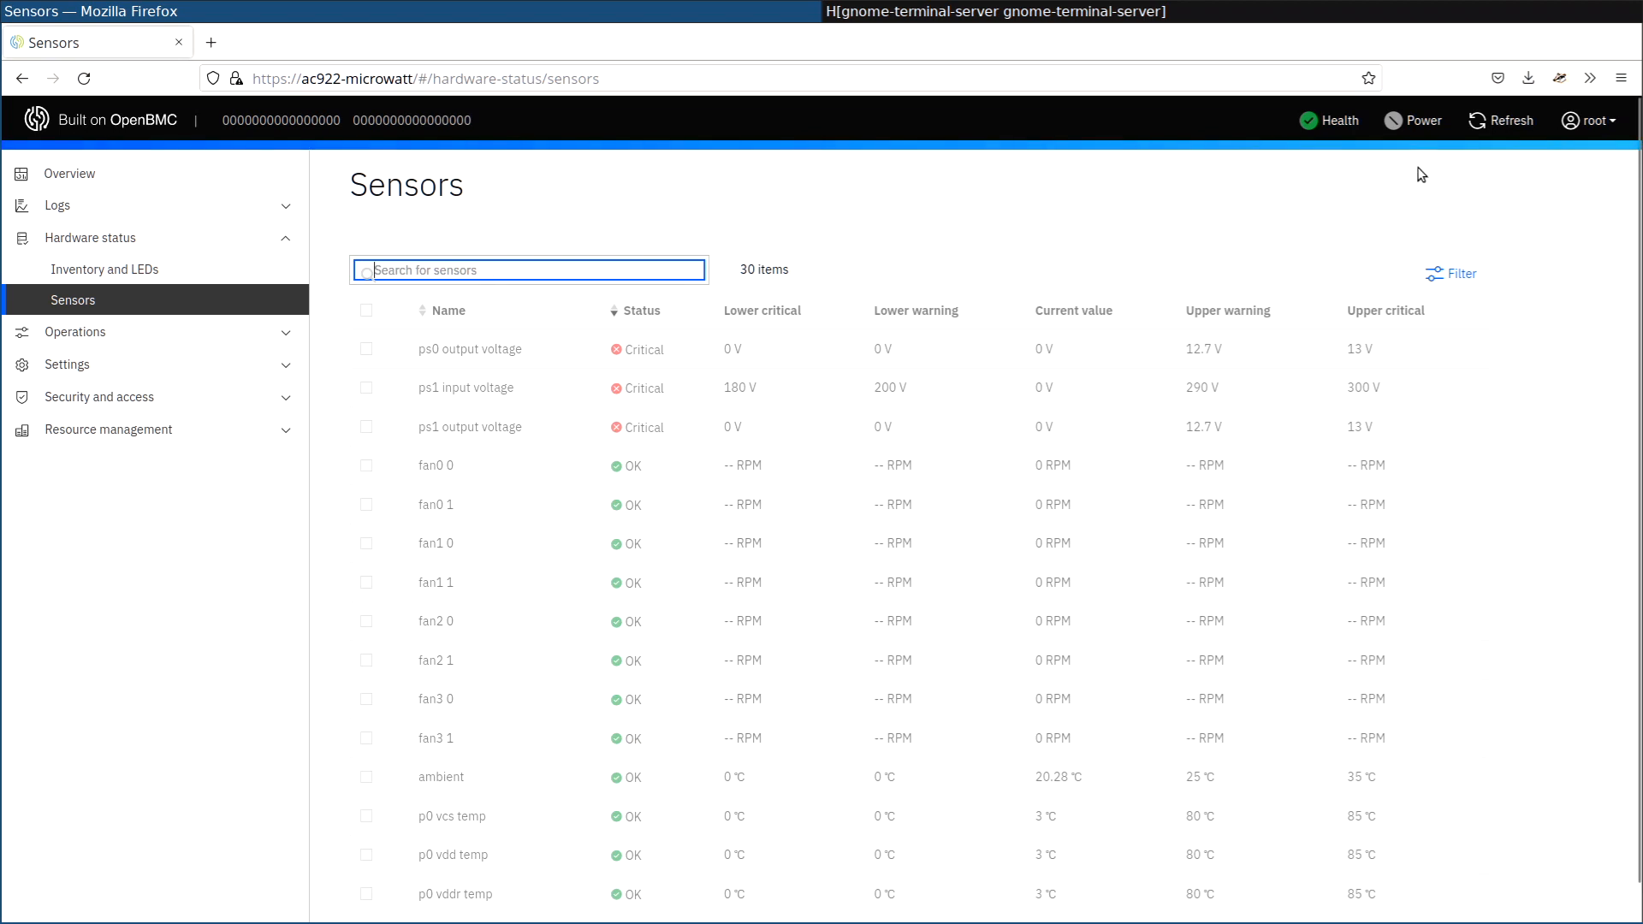
scroll(down, 3)
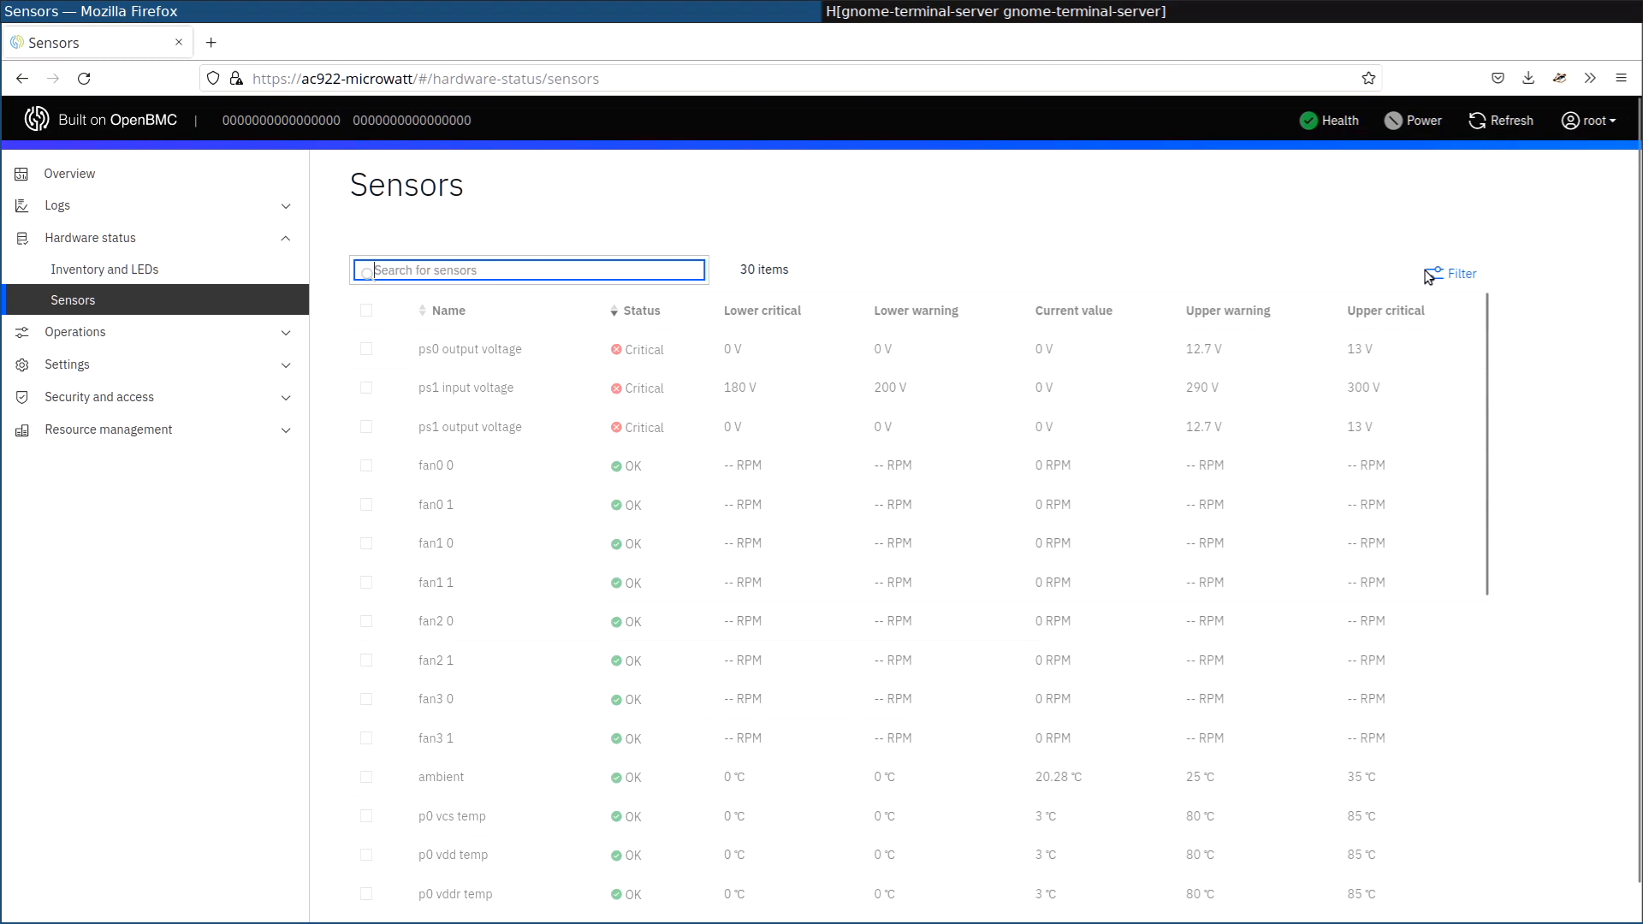
Step: Power on the host server from the Server power operations page
click(1414, 120)
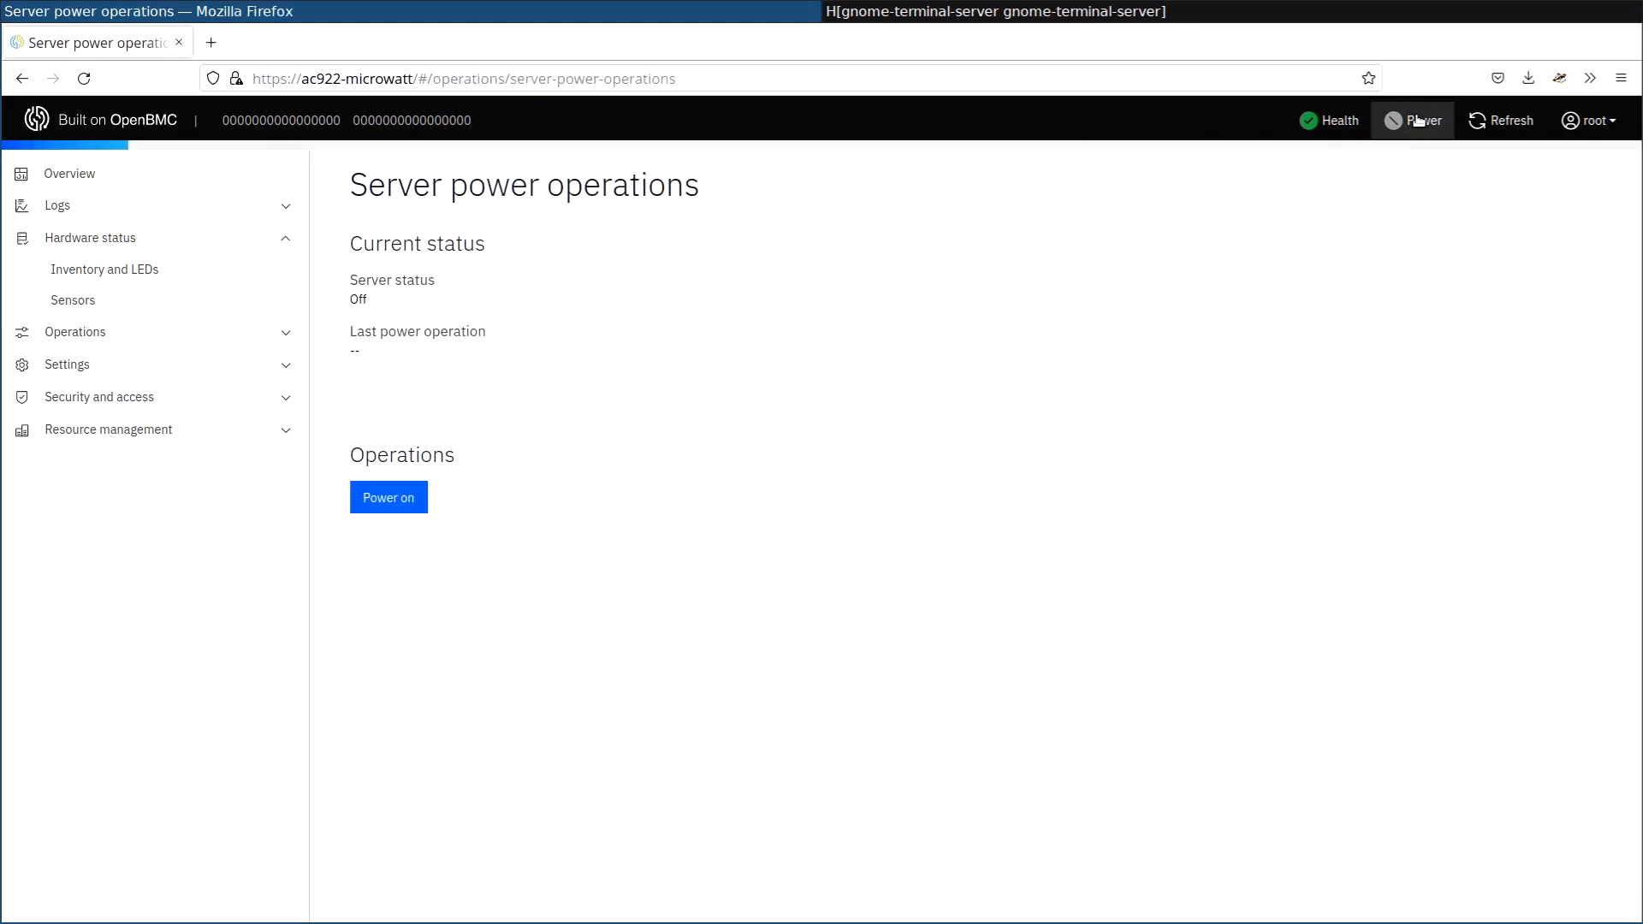
mouse_move(1294, 417)
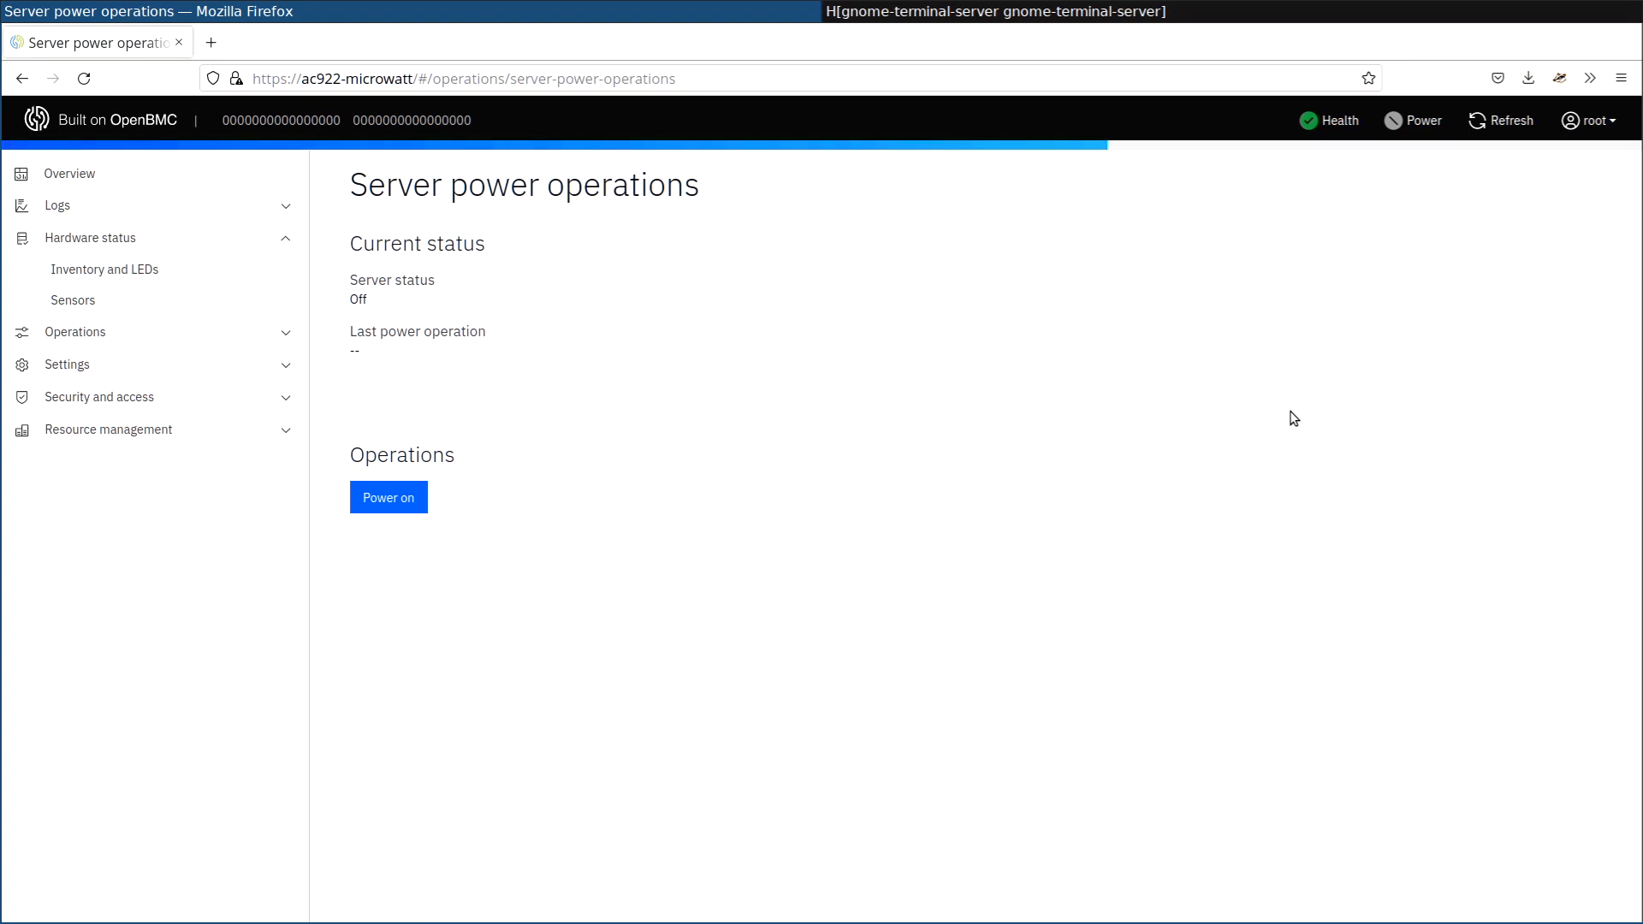
click(389, 496)
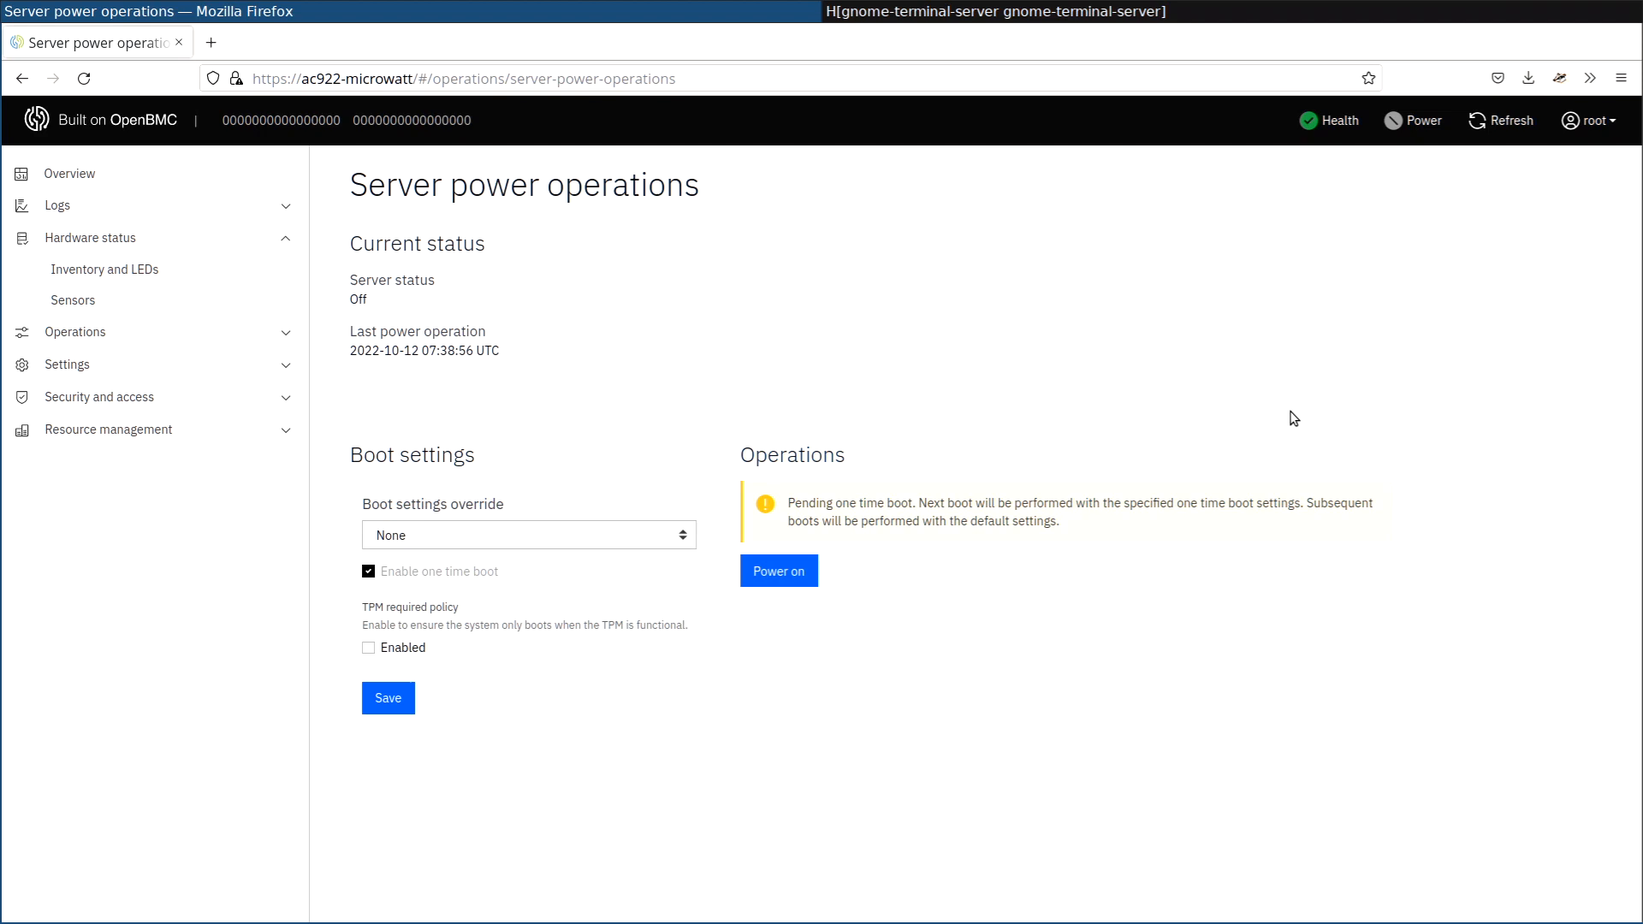
mouse_move(780, 570)
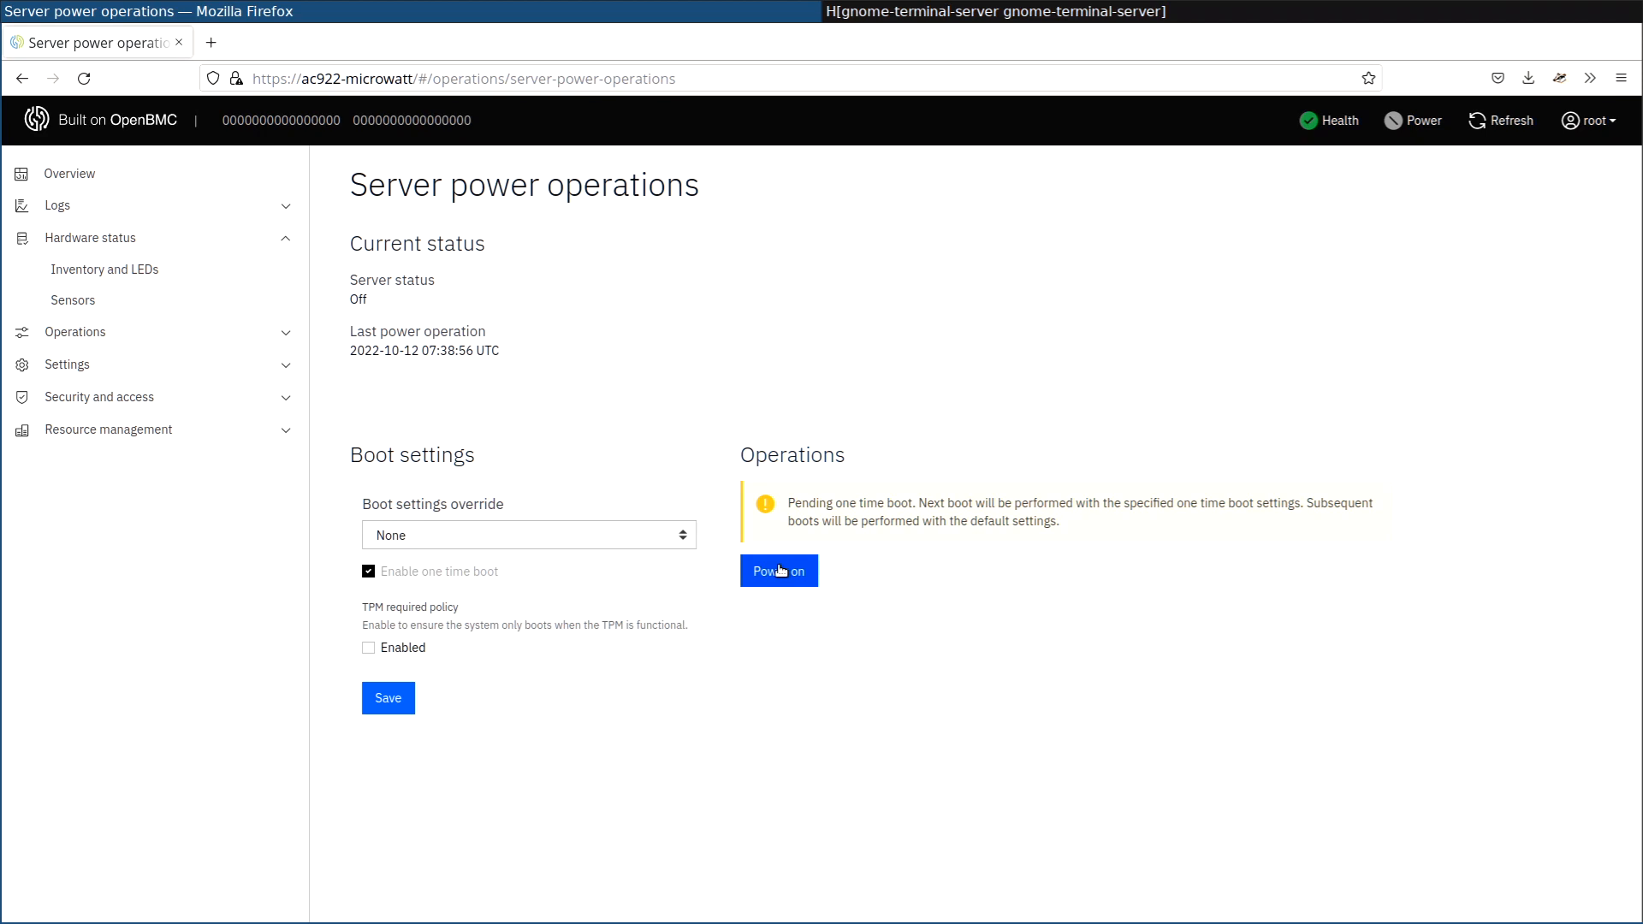
click(777, 571)
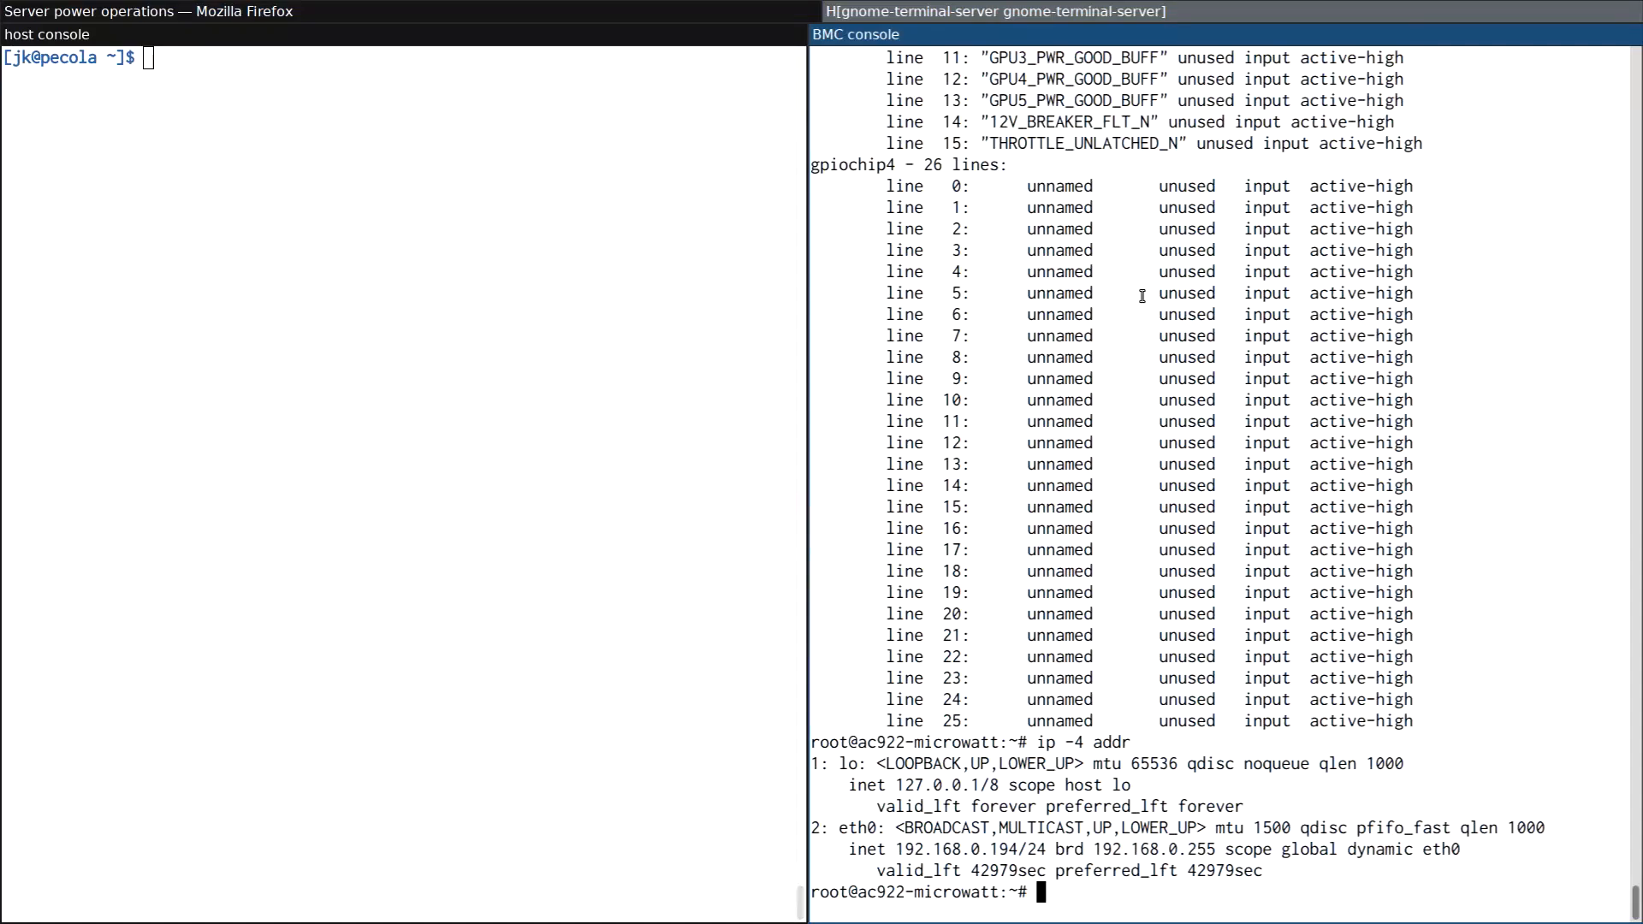
Step: Follow the BMC journal with journalctl -f and ssh as root to ac922-microwatt on port 2200
text(journalct)
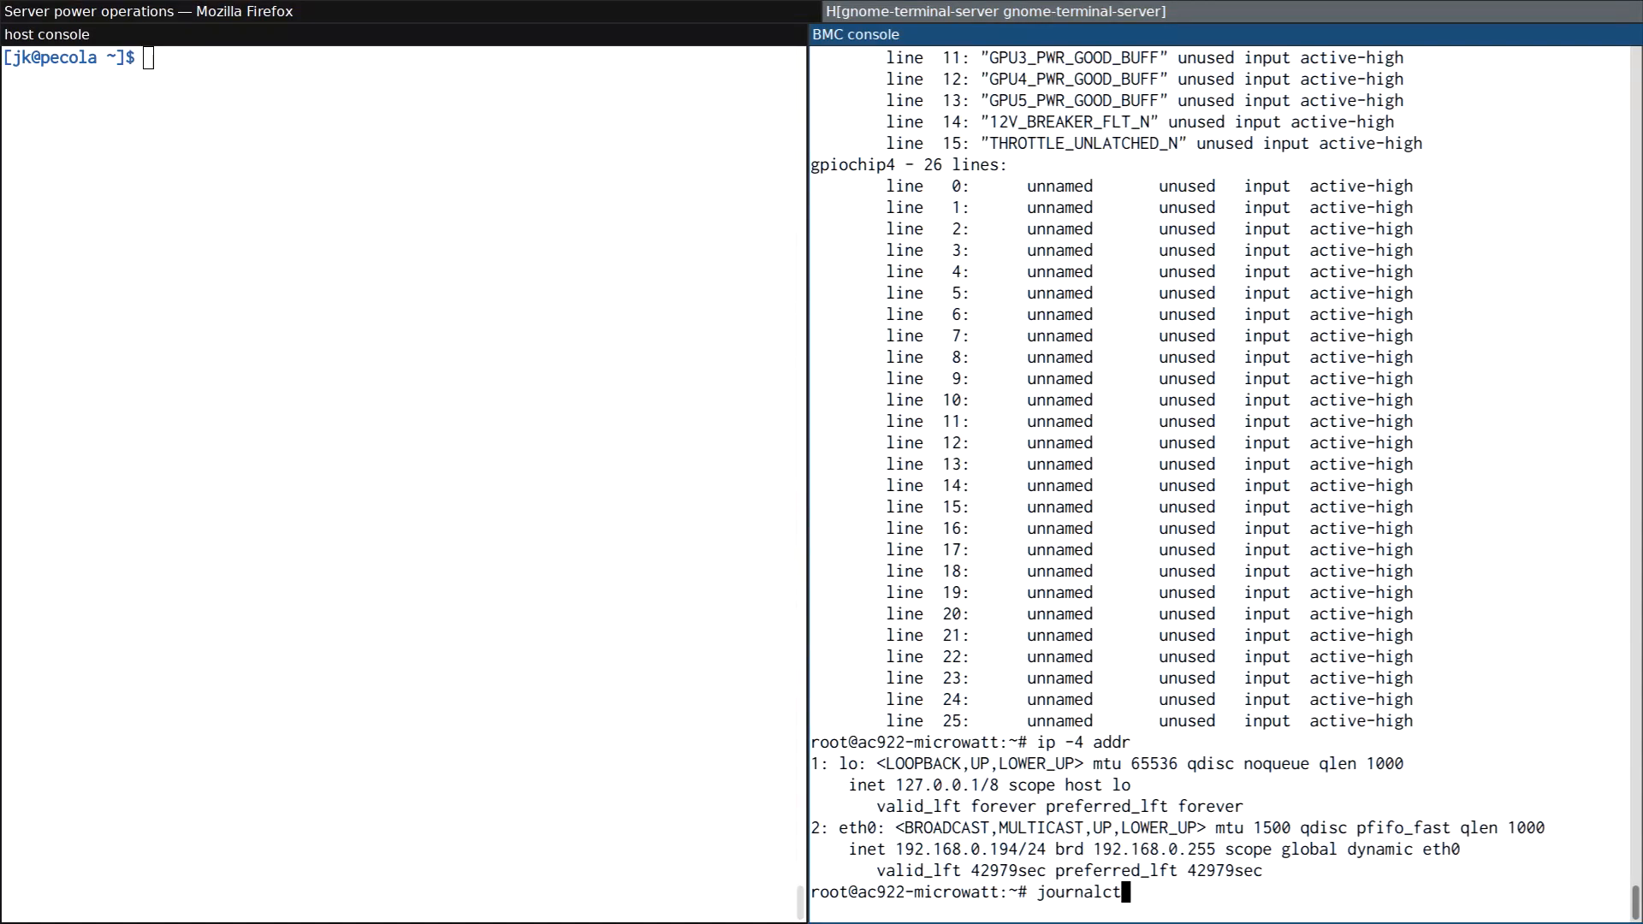
text(-f)
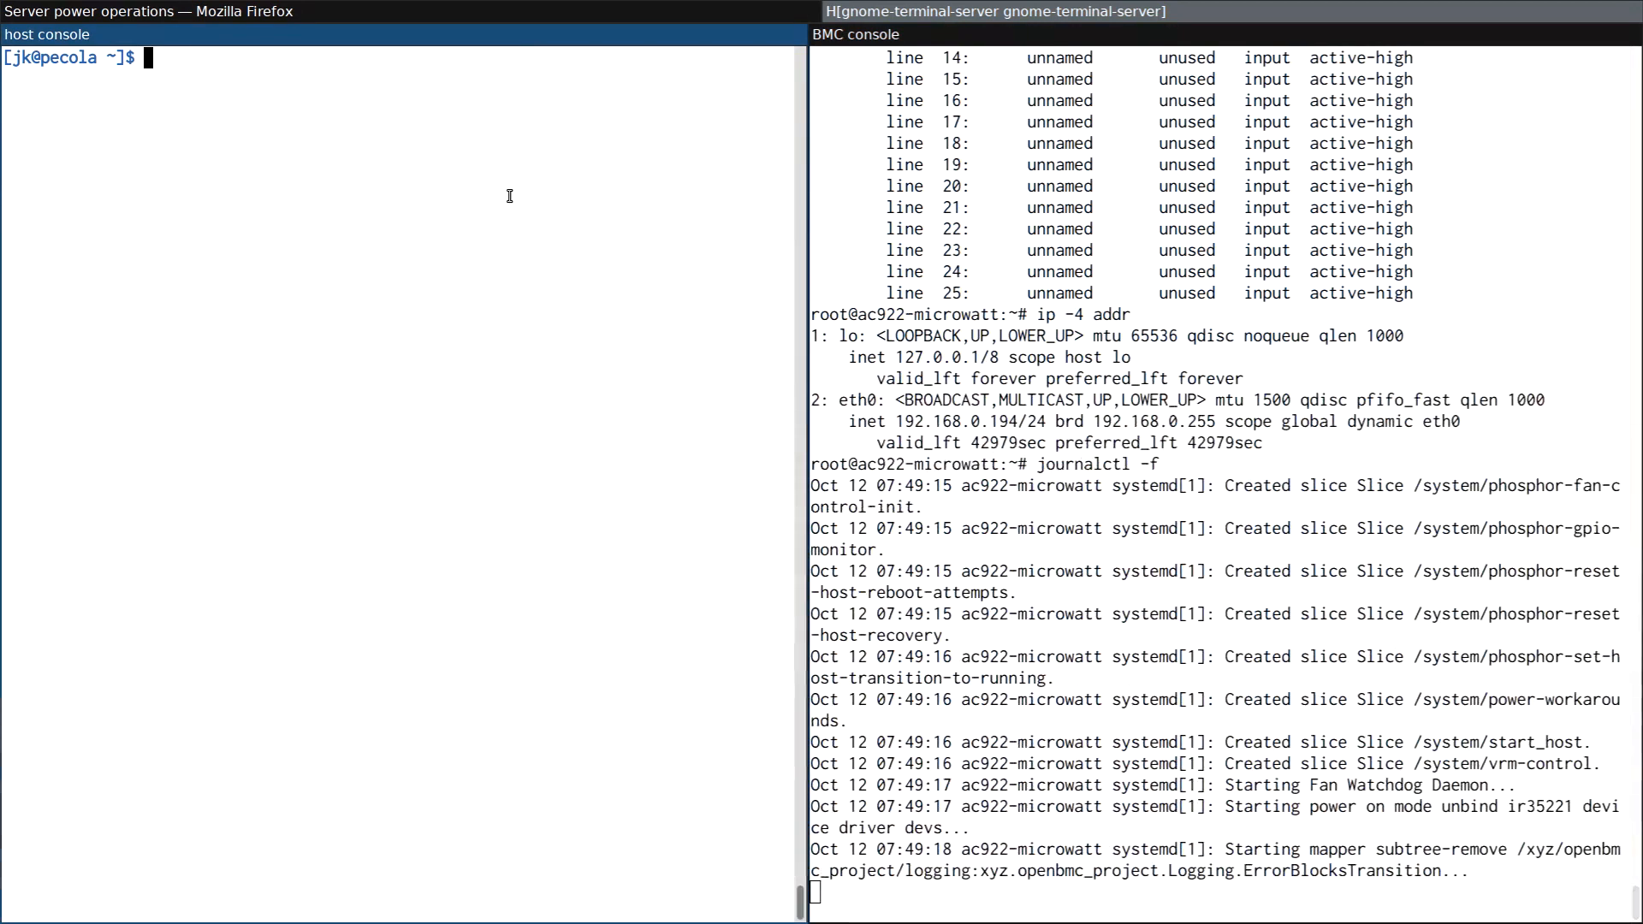
text(ssh root@)
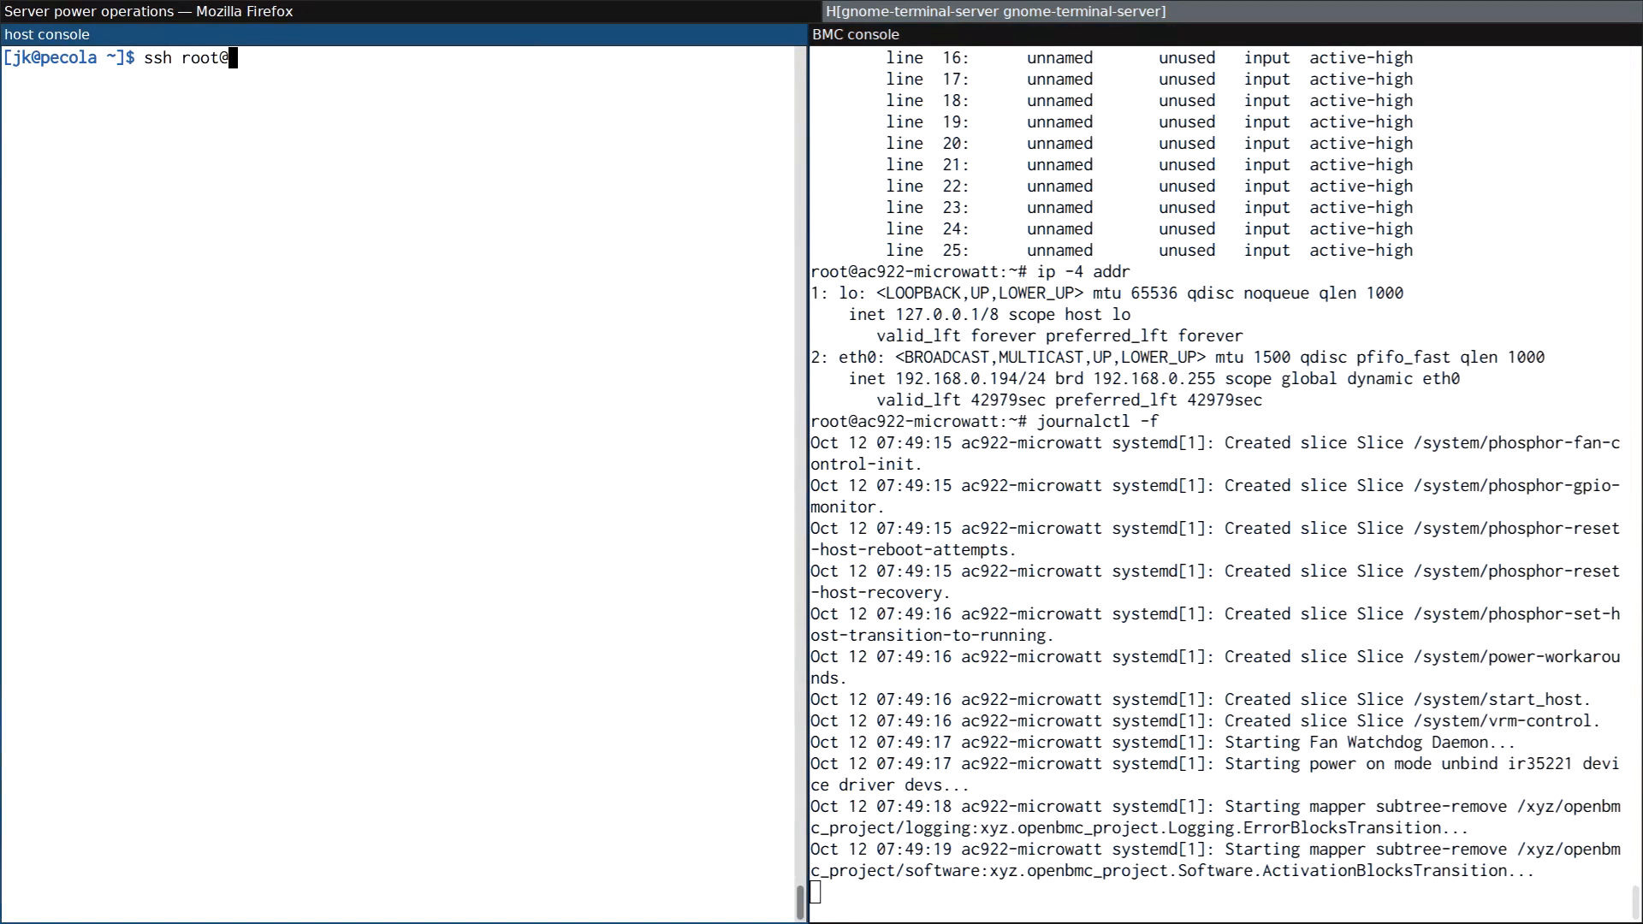
text(ac9)
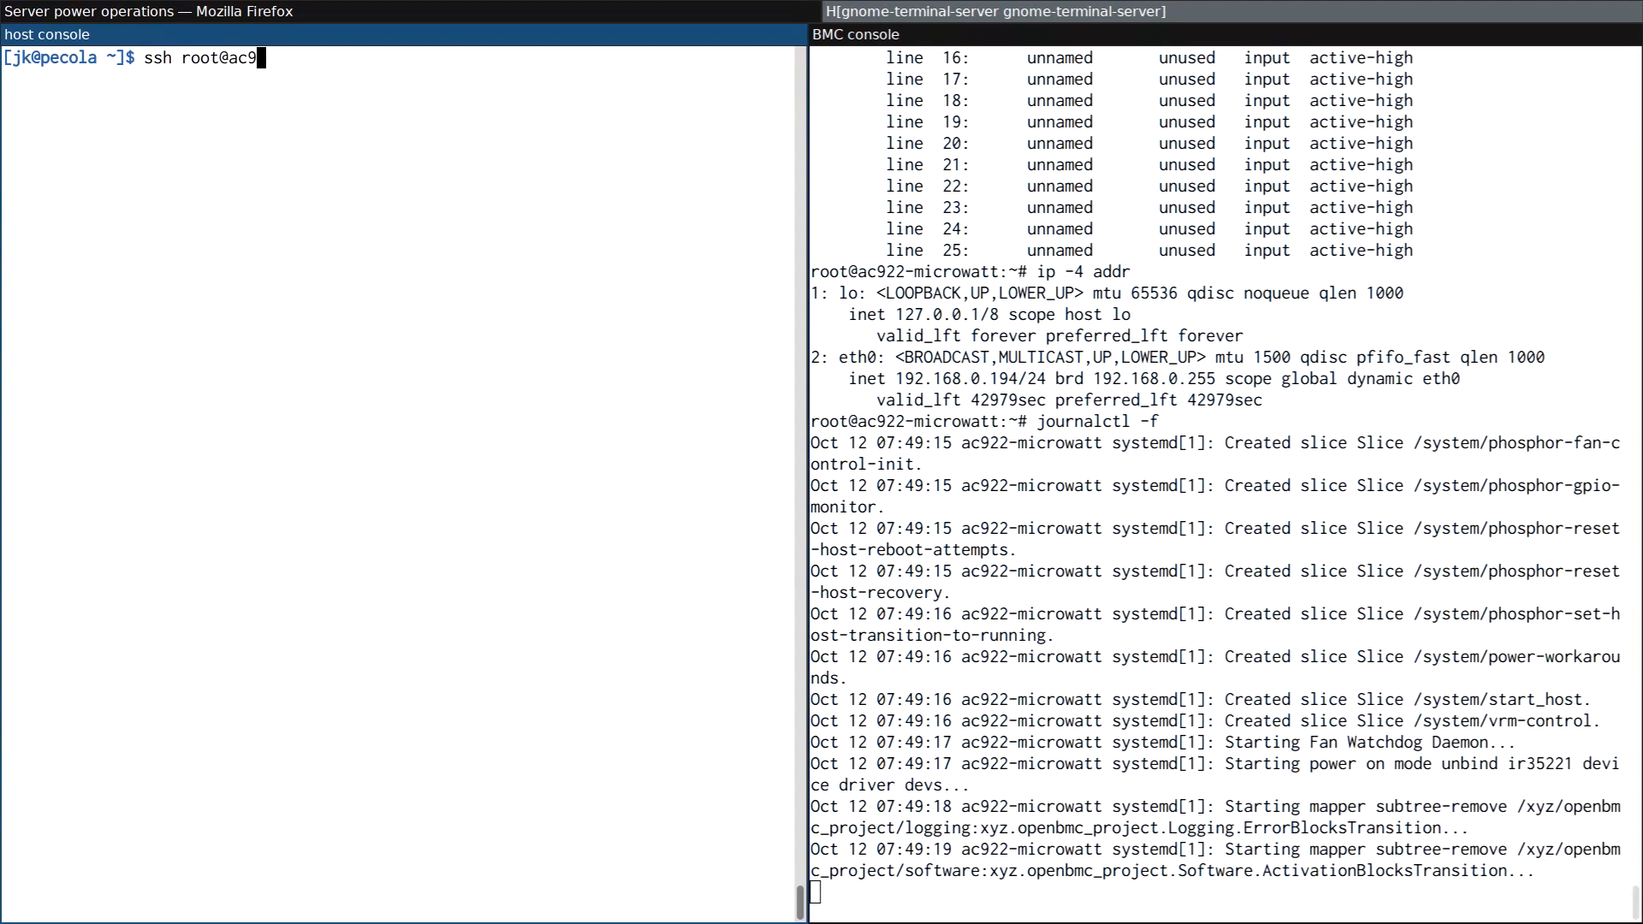
text(22-microwatt -p 2200)
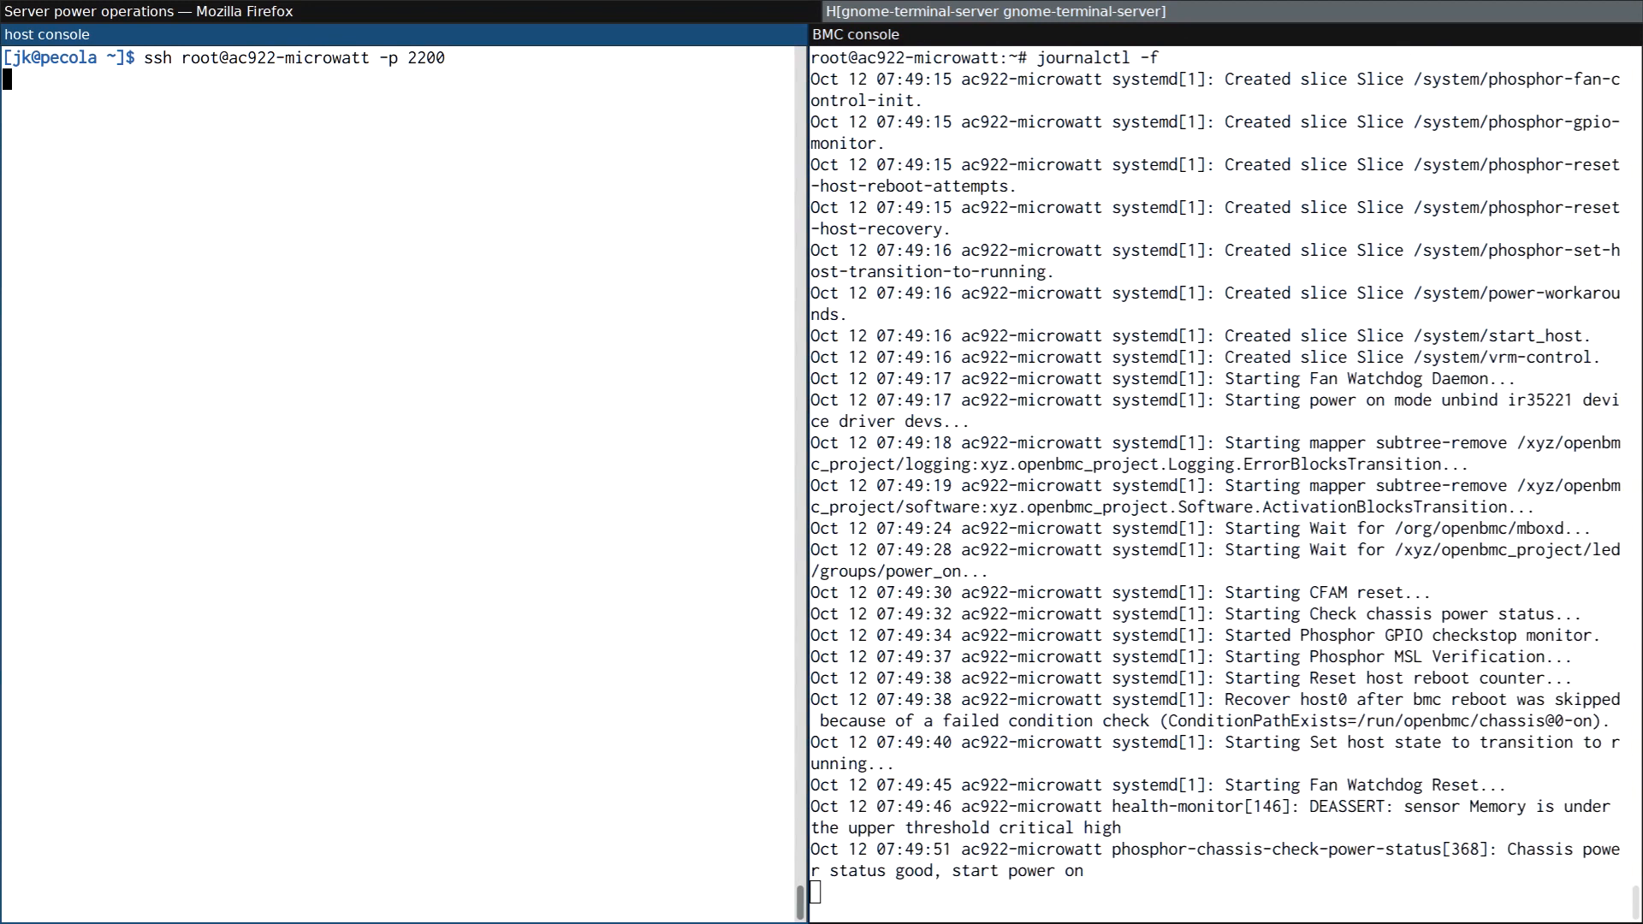
Step: Submit the root password for the host console while the journal logs the host powering on
scroll(down, 3)
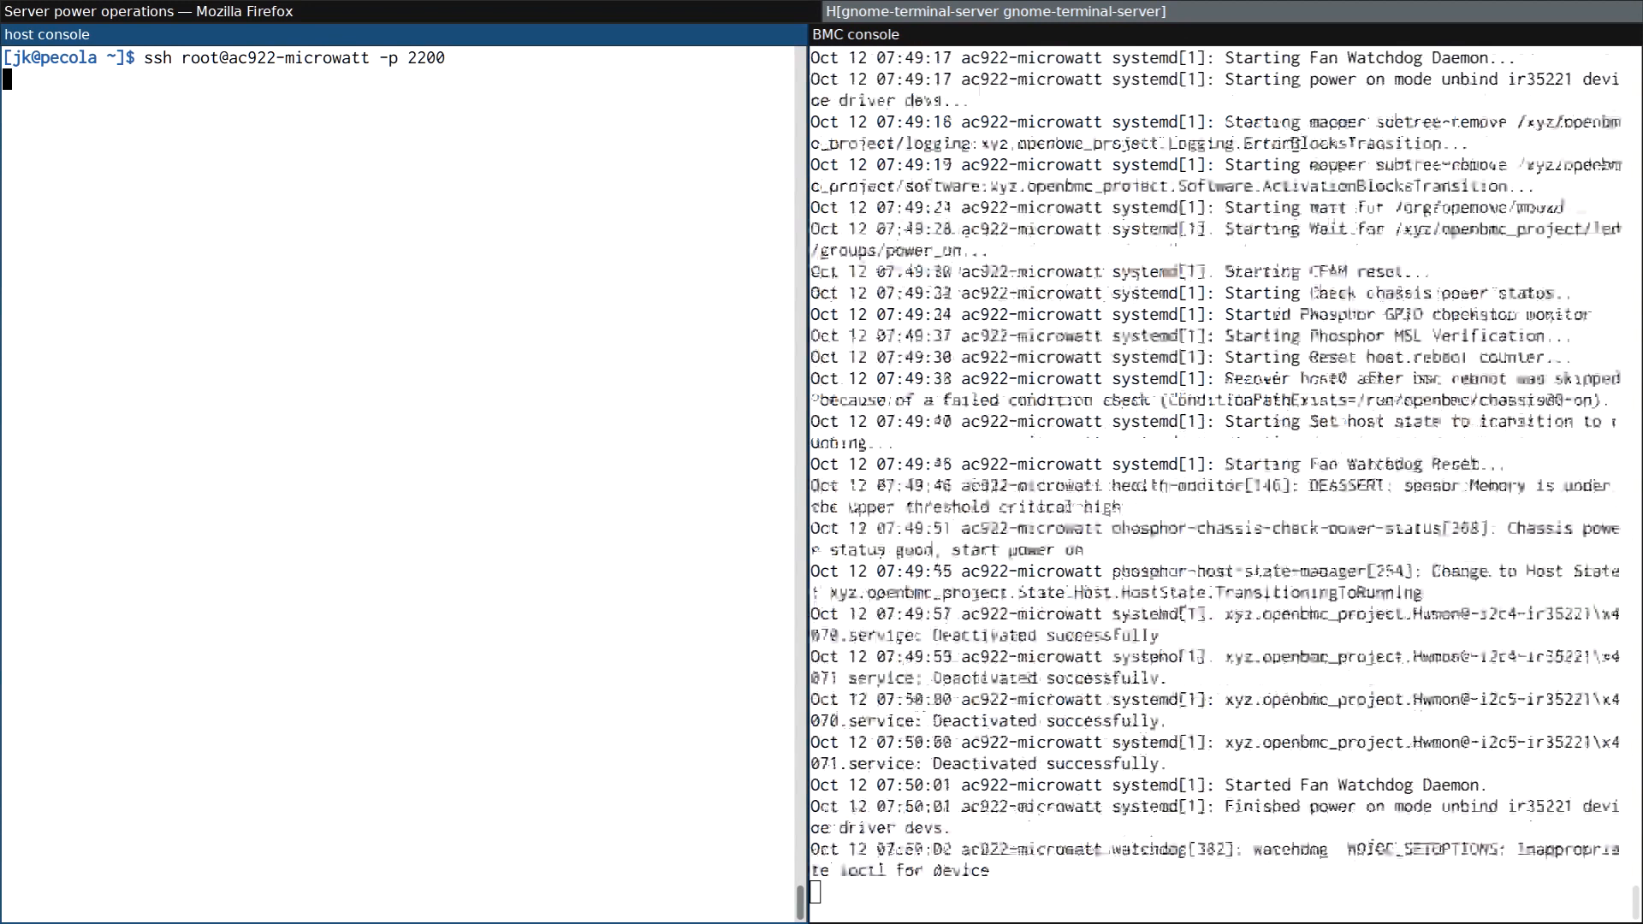
scroll(down, 3)
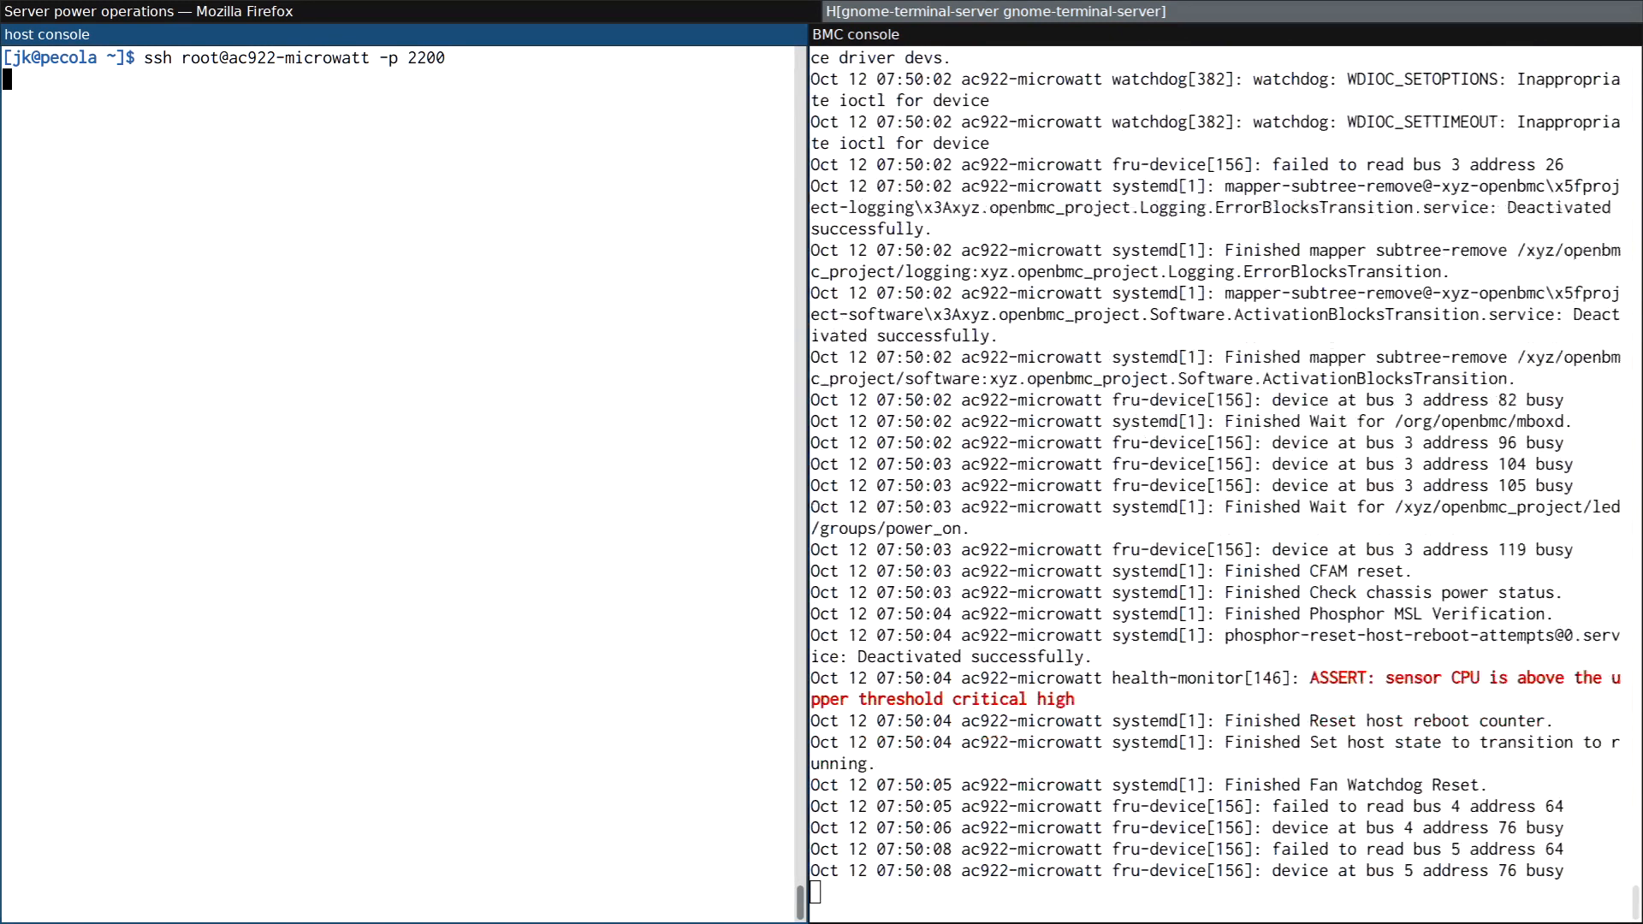
scroll(down, 3)
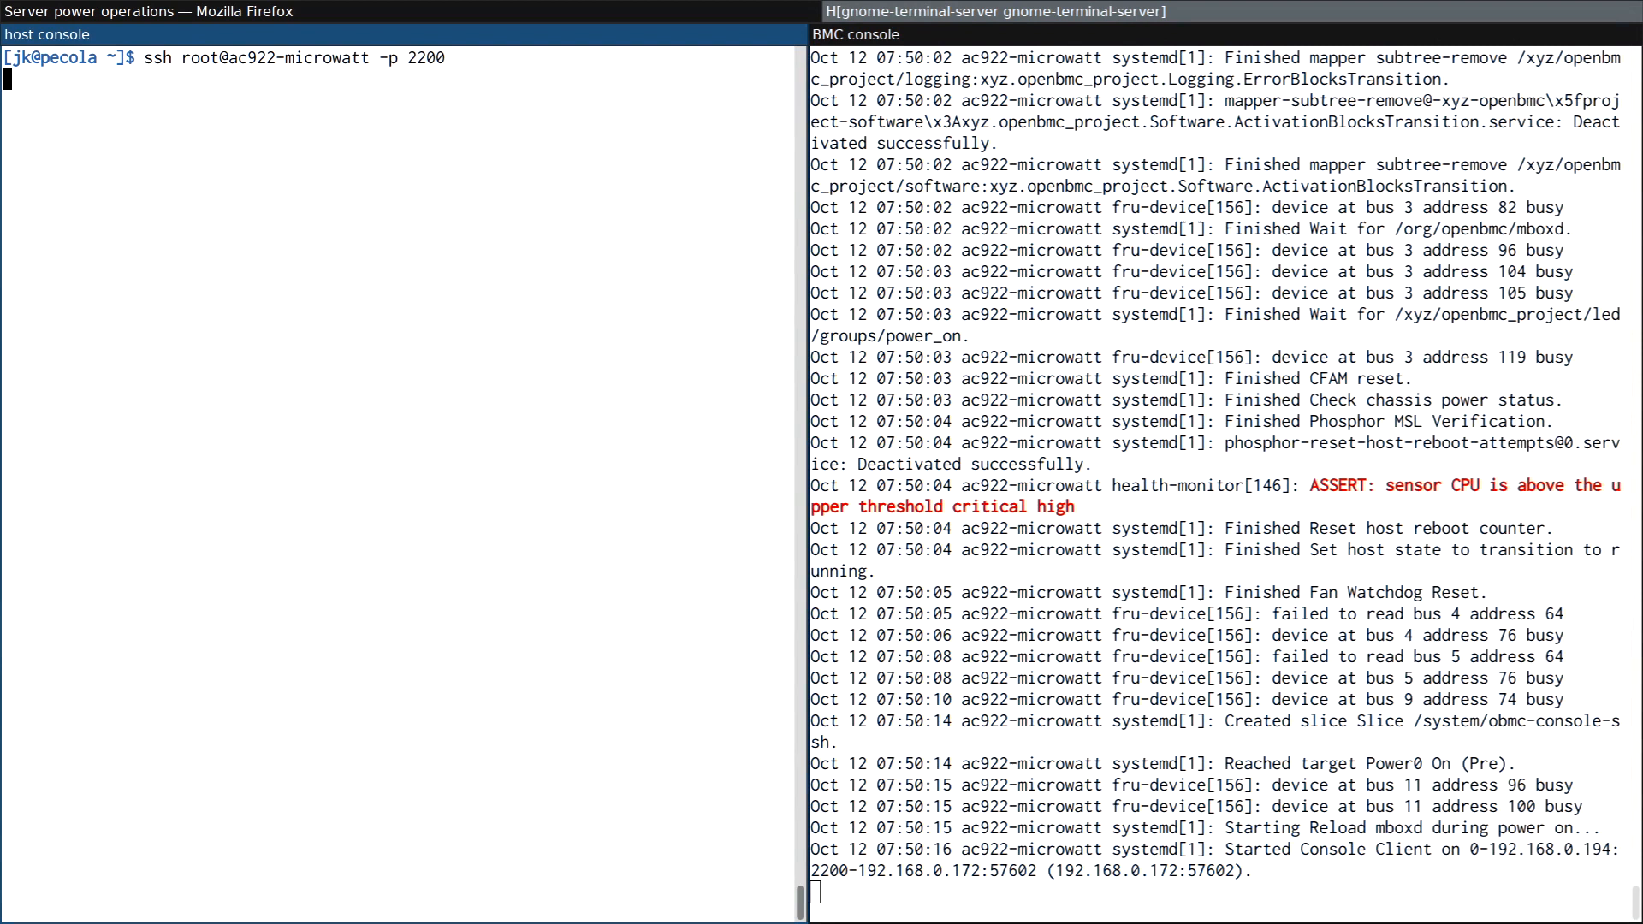
scroll(down, 3)
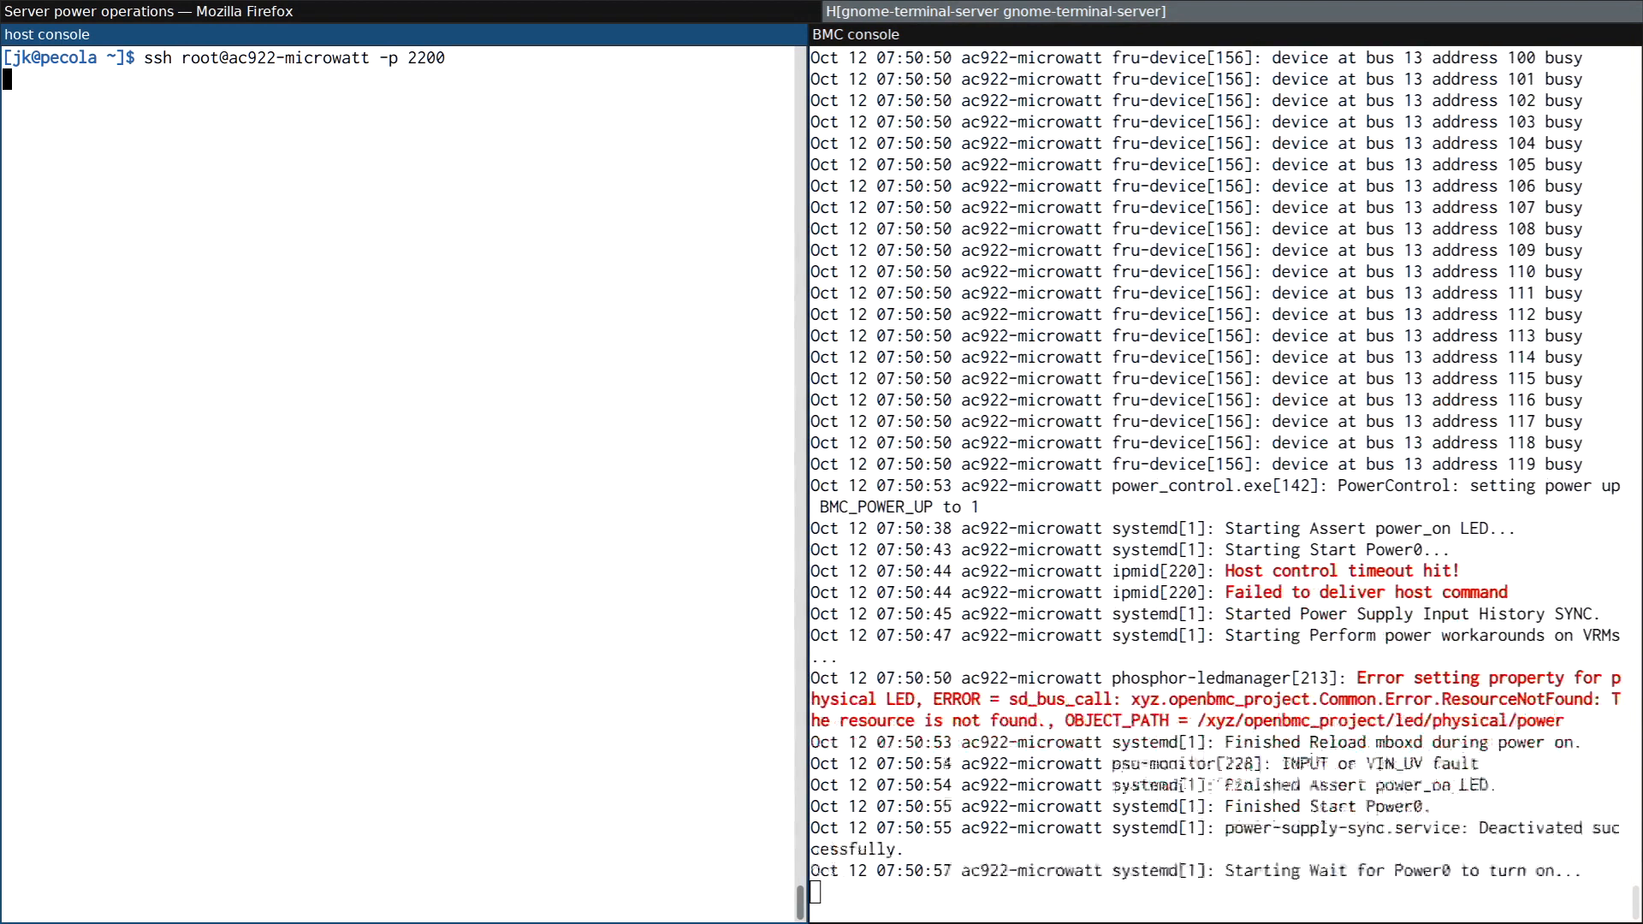
key(Return)
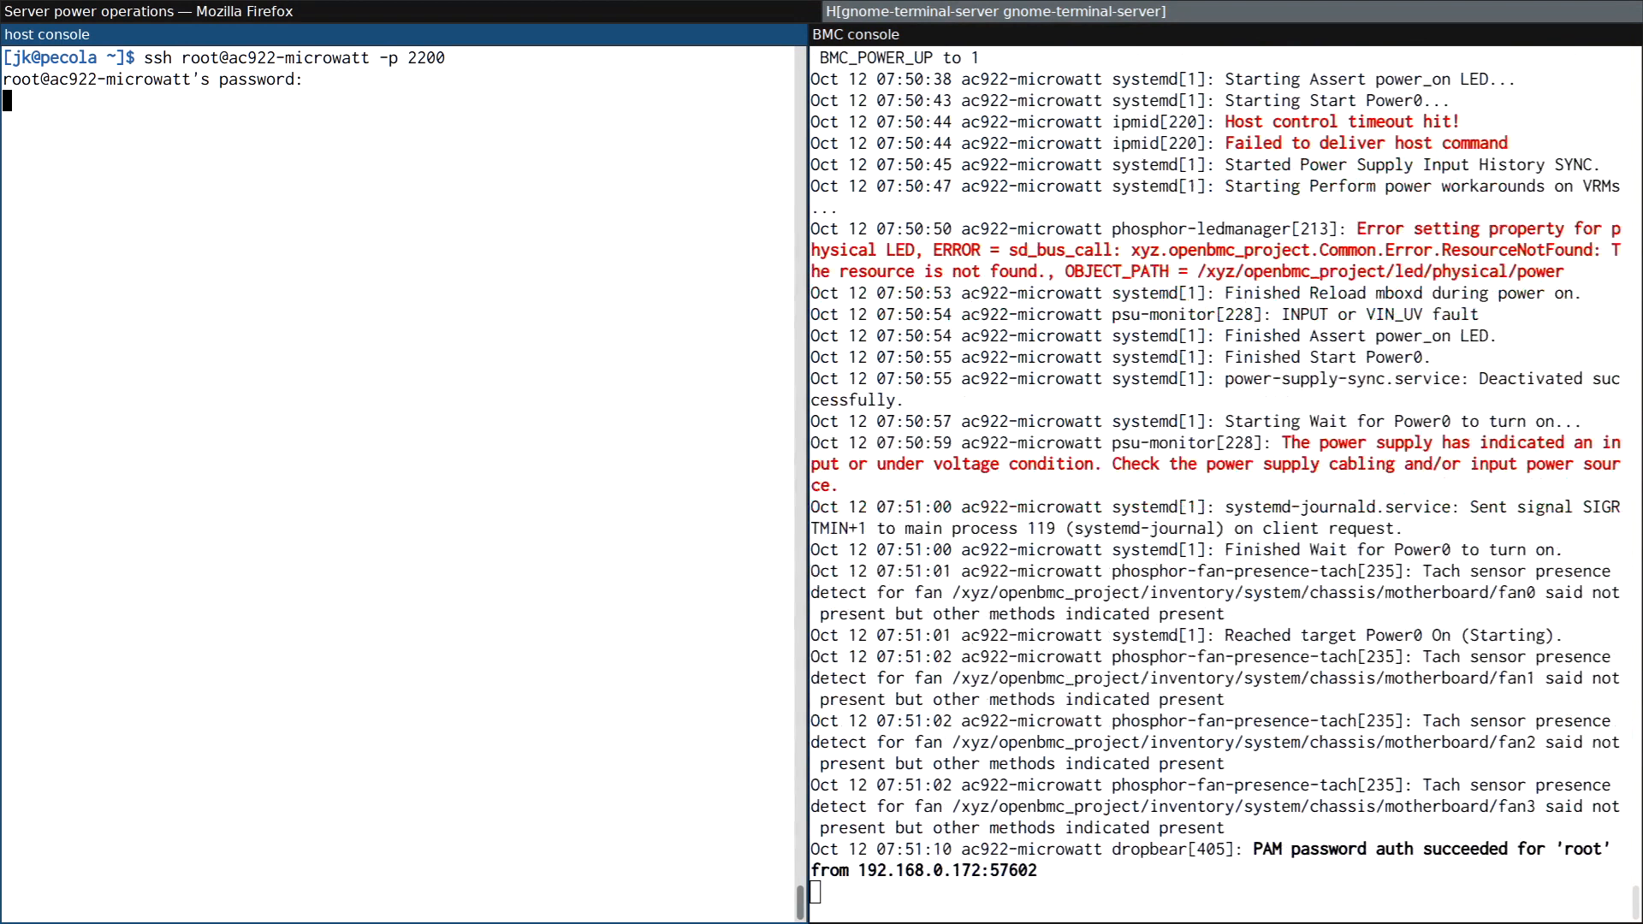
scroll(down, 3)
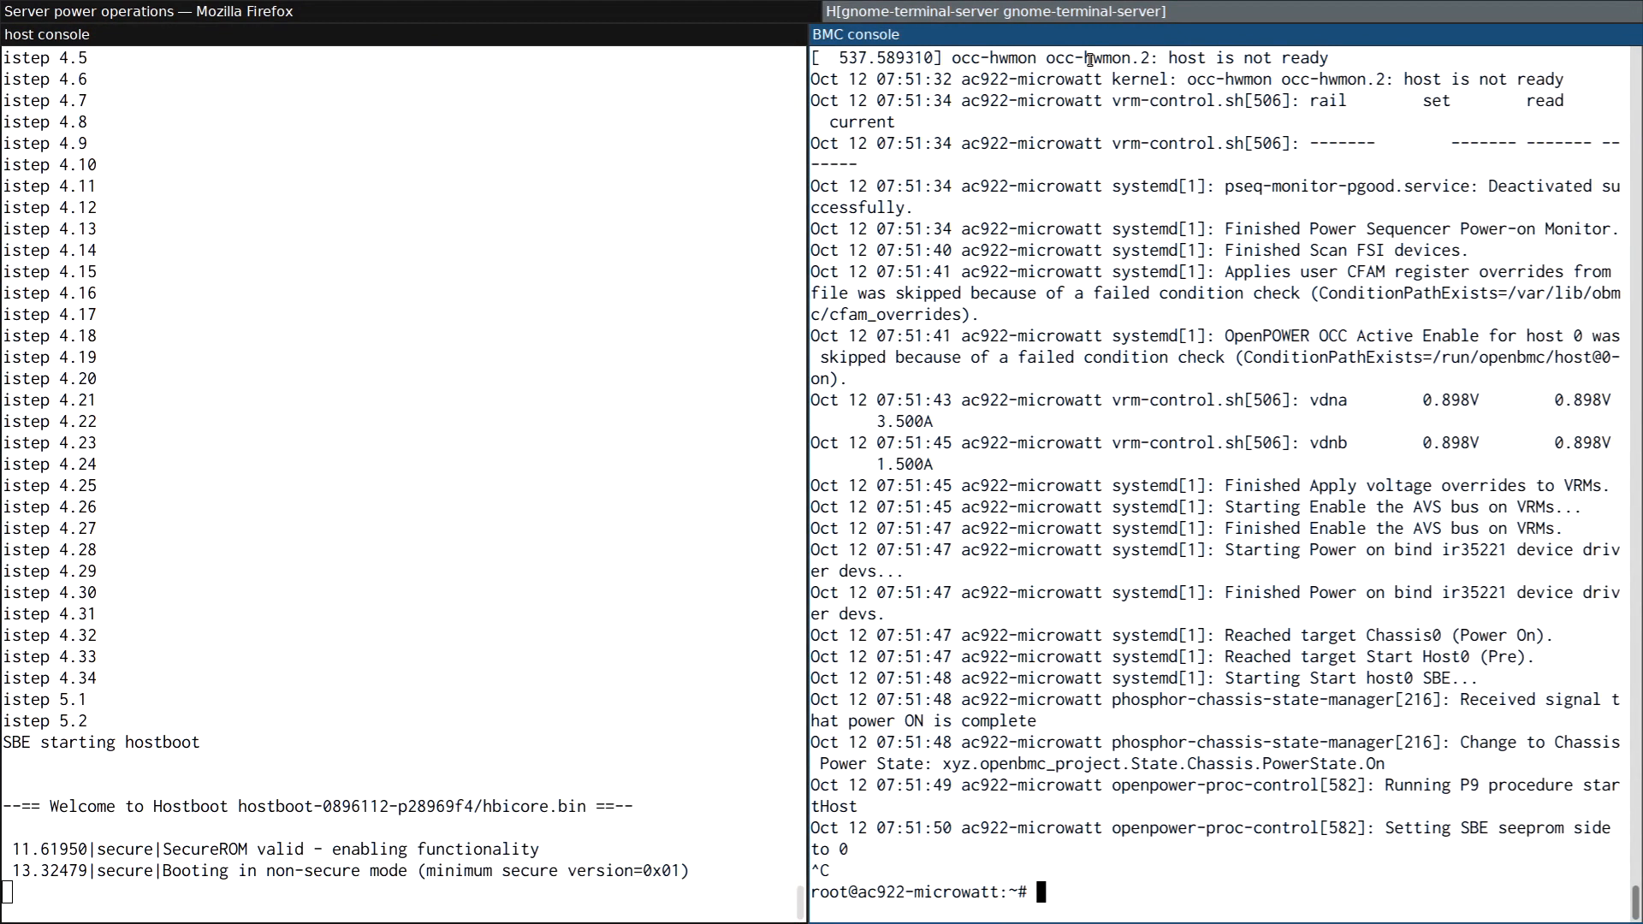
Step: Scroll the host console boot log as Hostboot hands off to OPAL startup
scroll(down, 3)
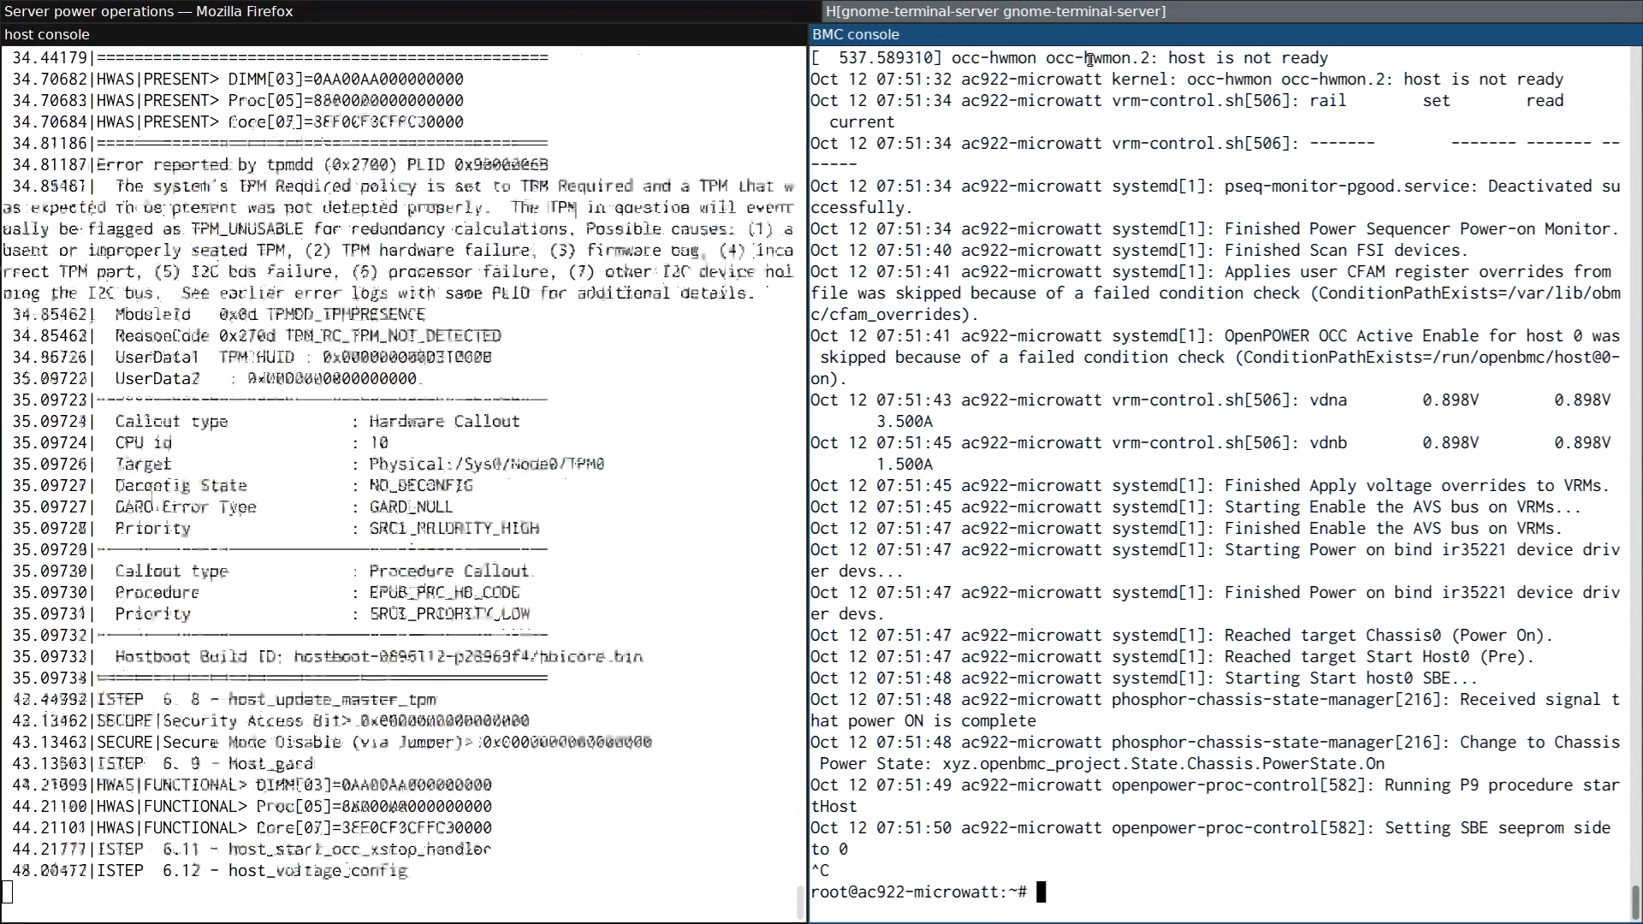
scroll(down, 3)
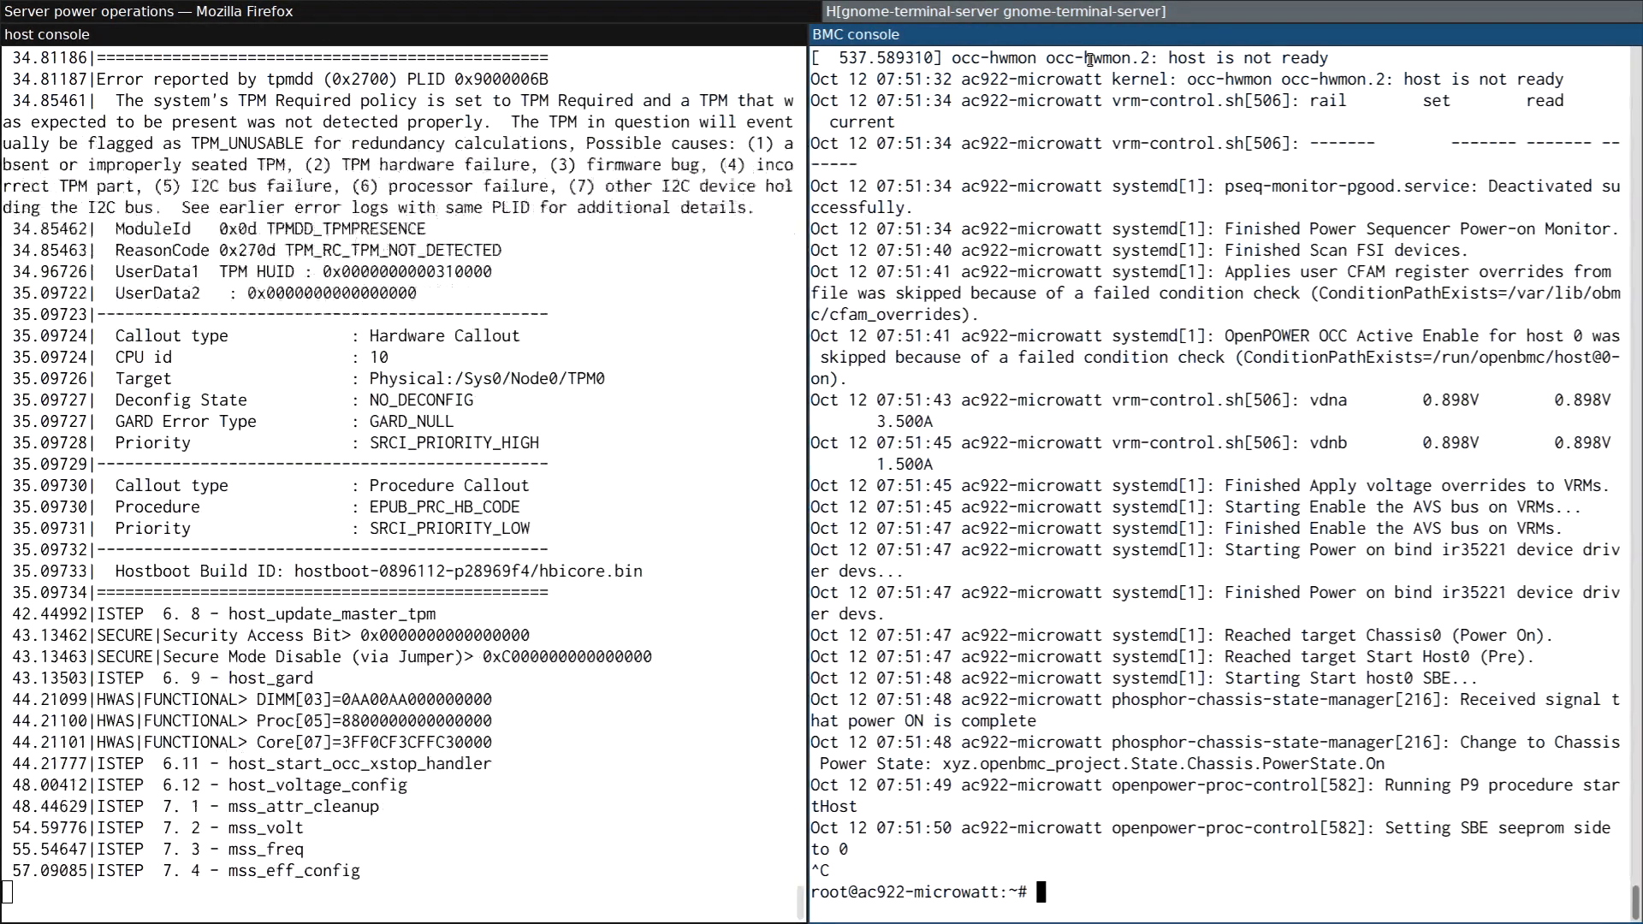
scroll(down, 3)
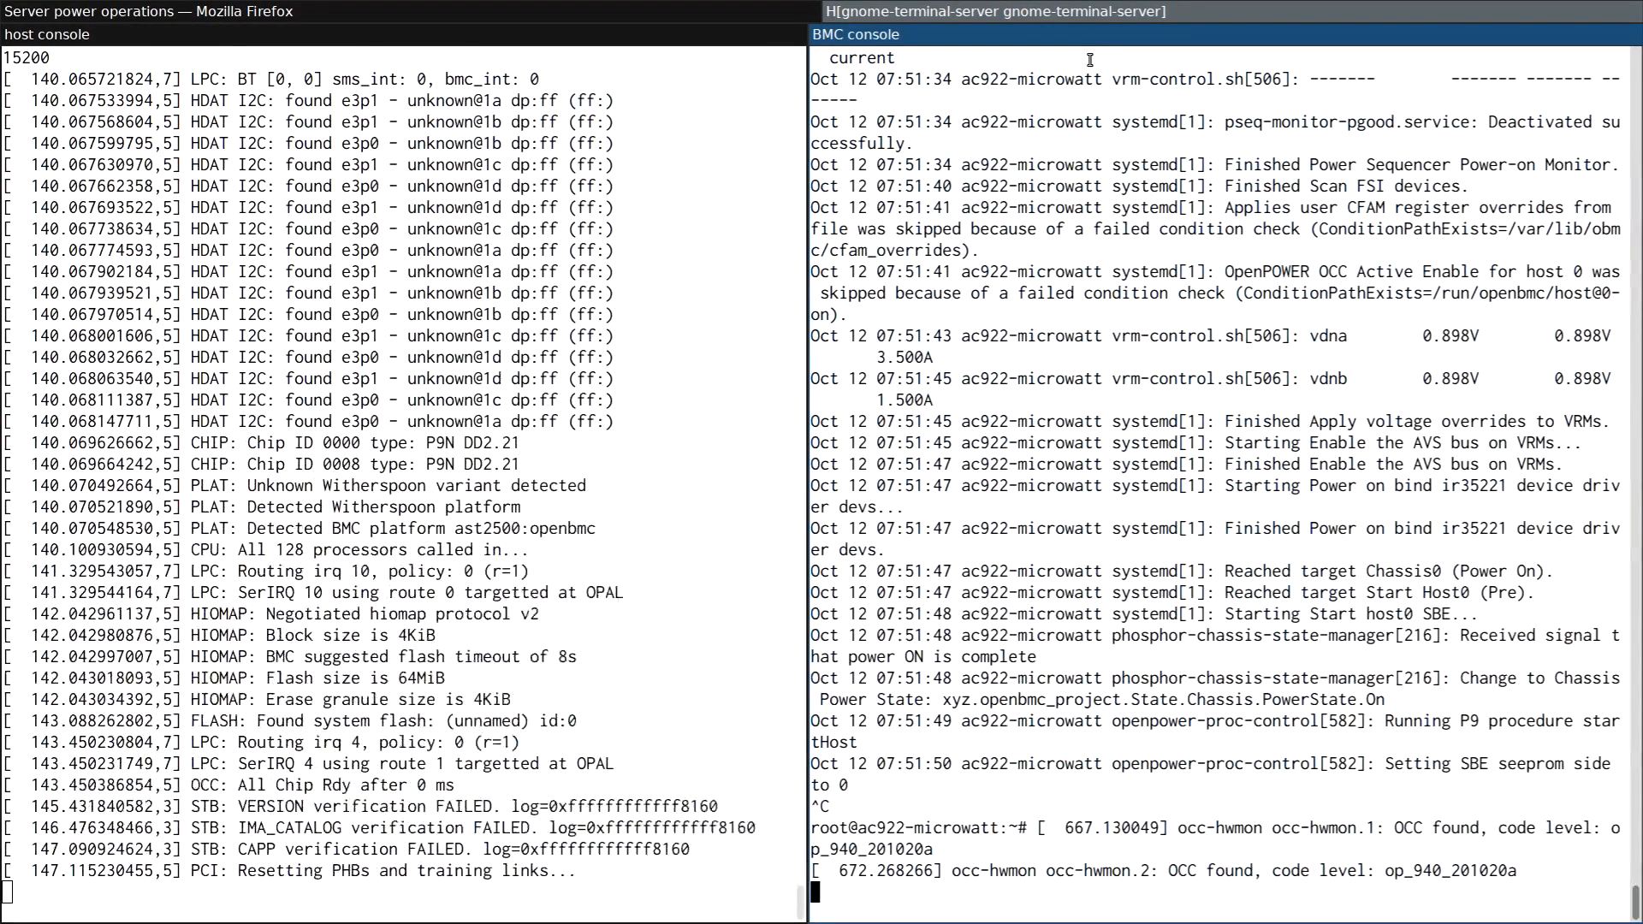
Step: Watch the host boot through the kernel and systemd to the Ubuntu 20.04.1 LTS ac922 login prompt
scroll(down, 3)
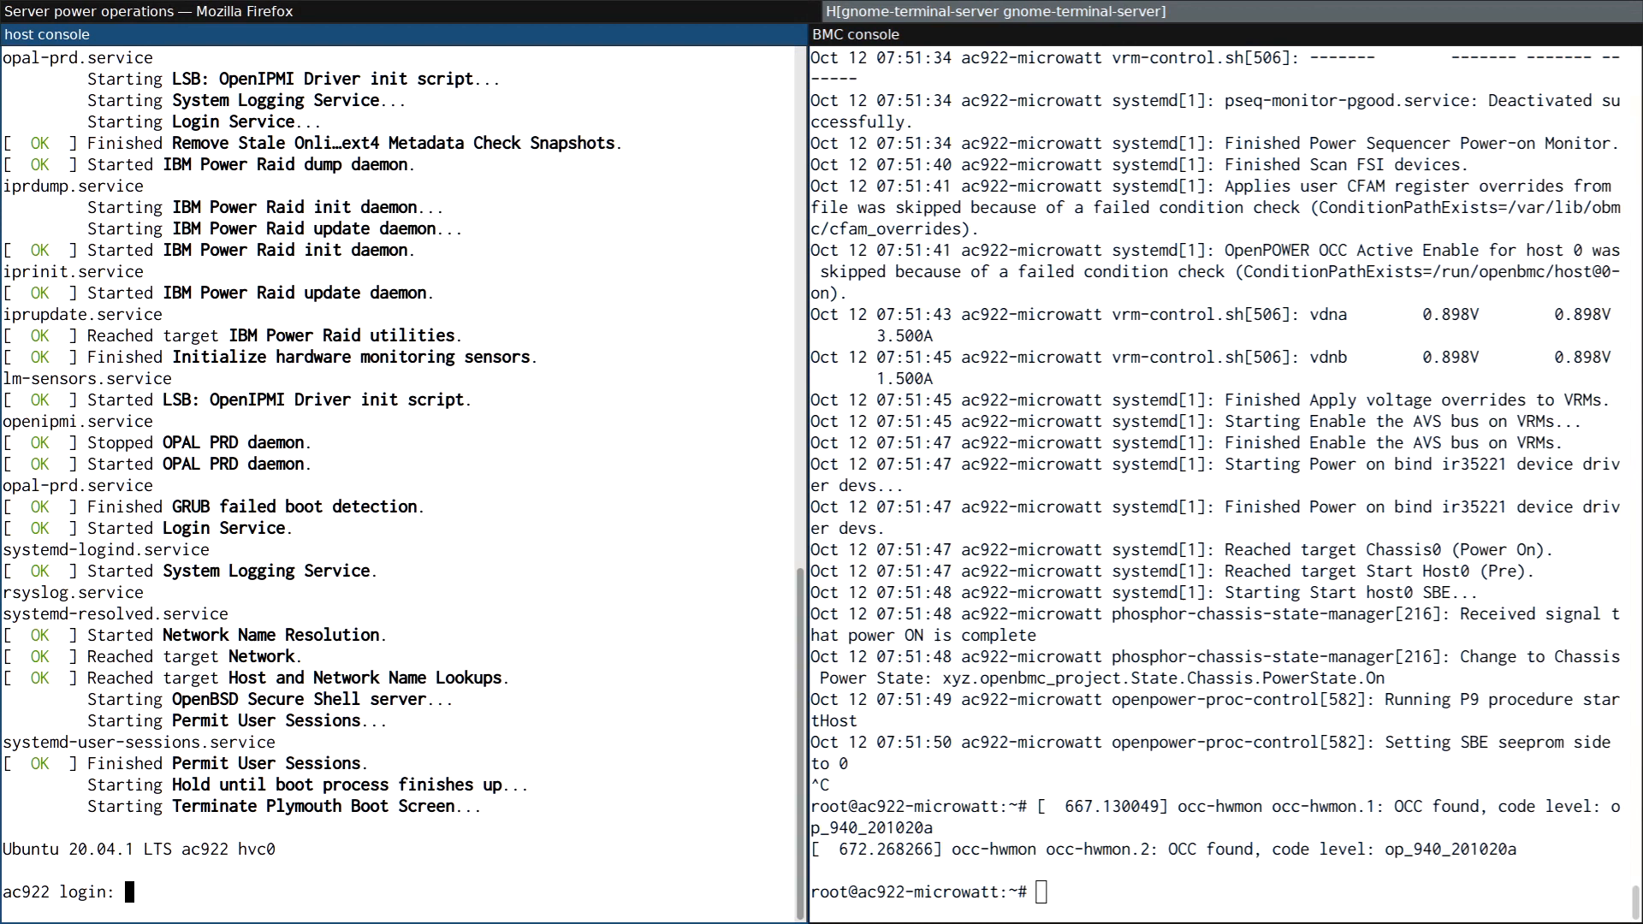
Step: Log in as jk on the host and check uptime and POWER9 /proc/cpuinfo details
text(jk)
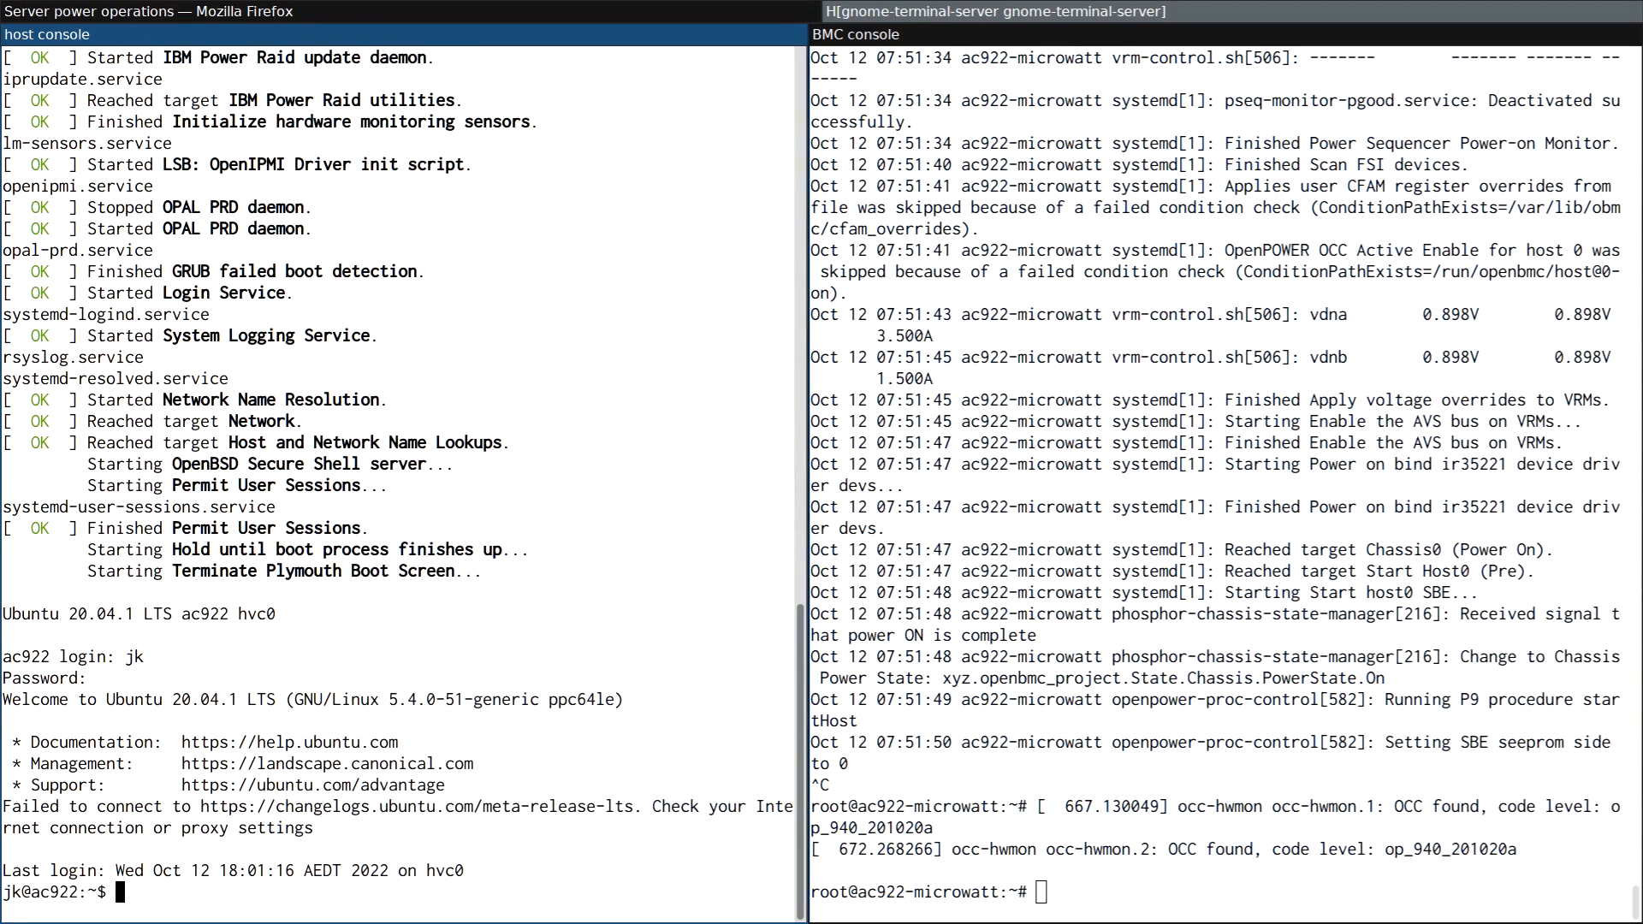
text(u)
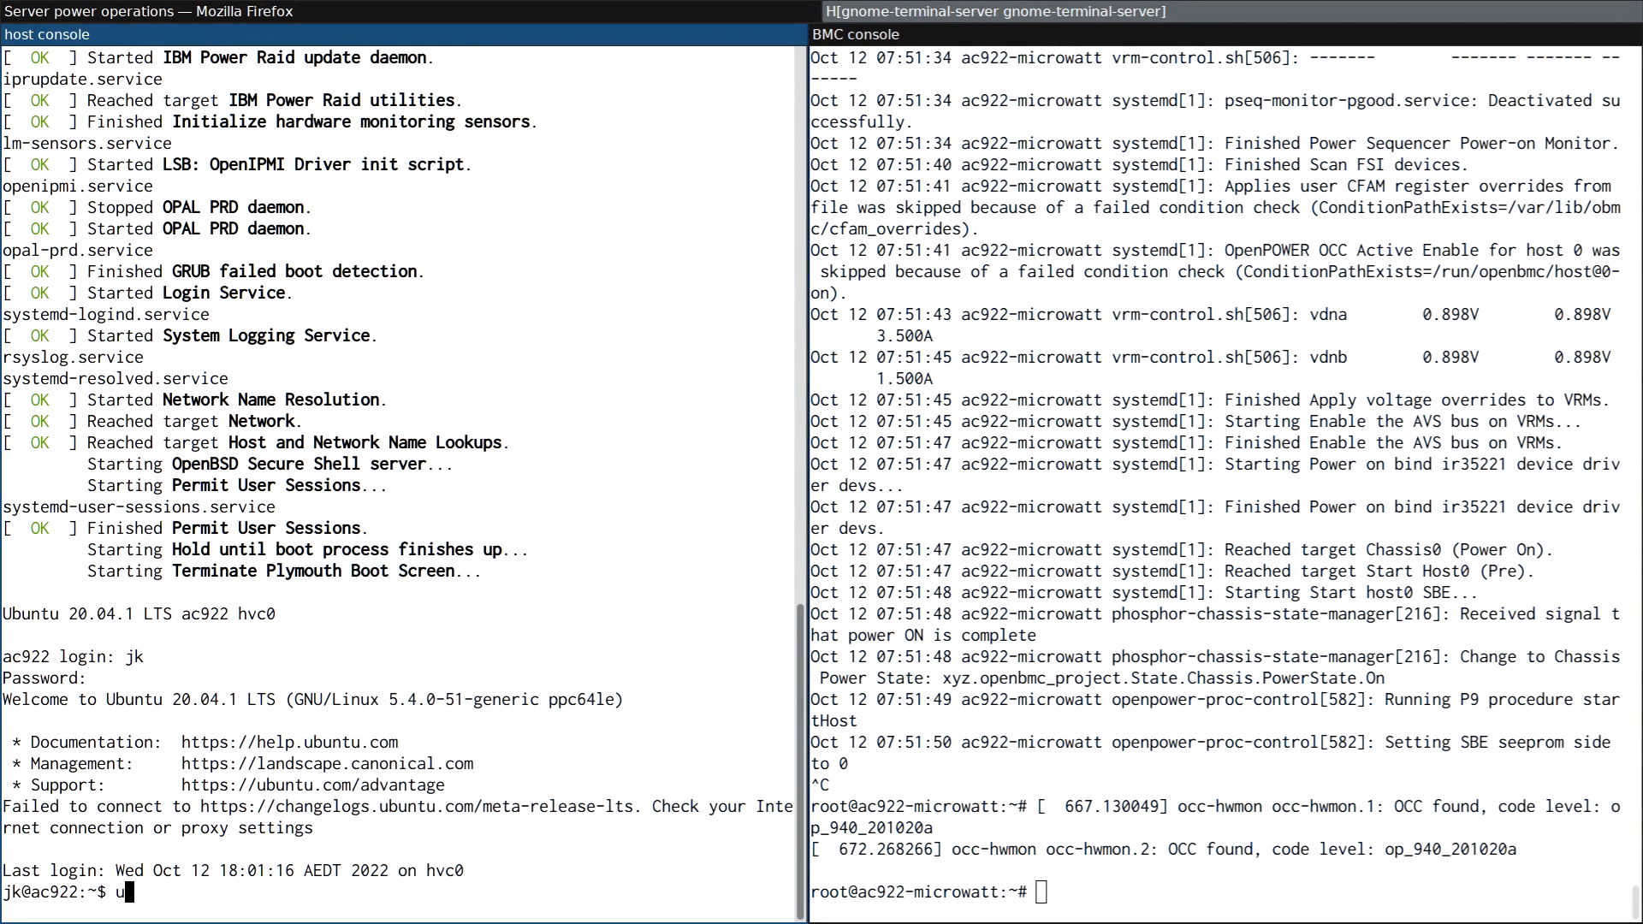
text(ptime)
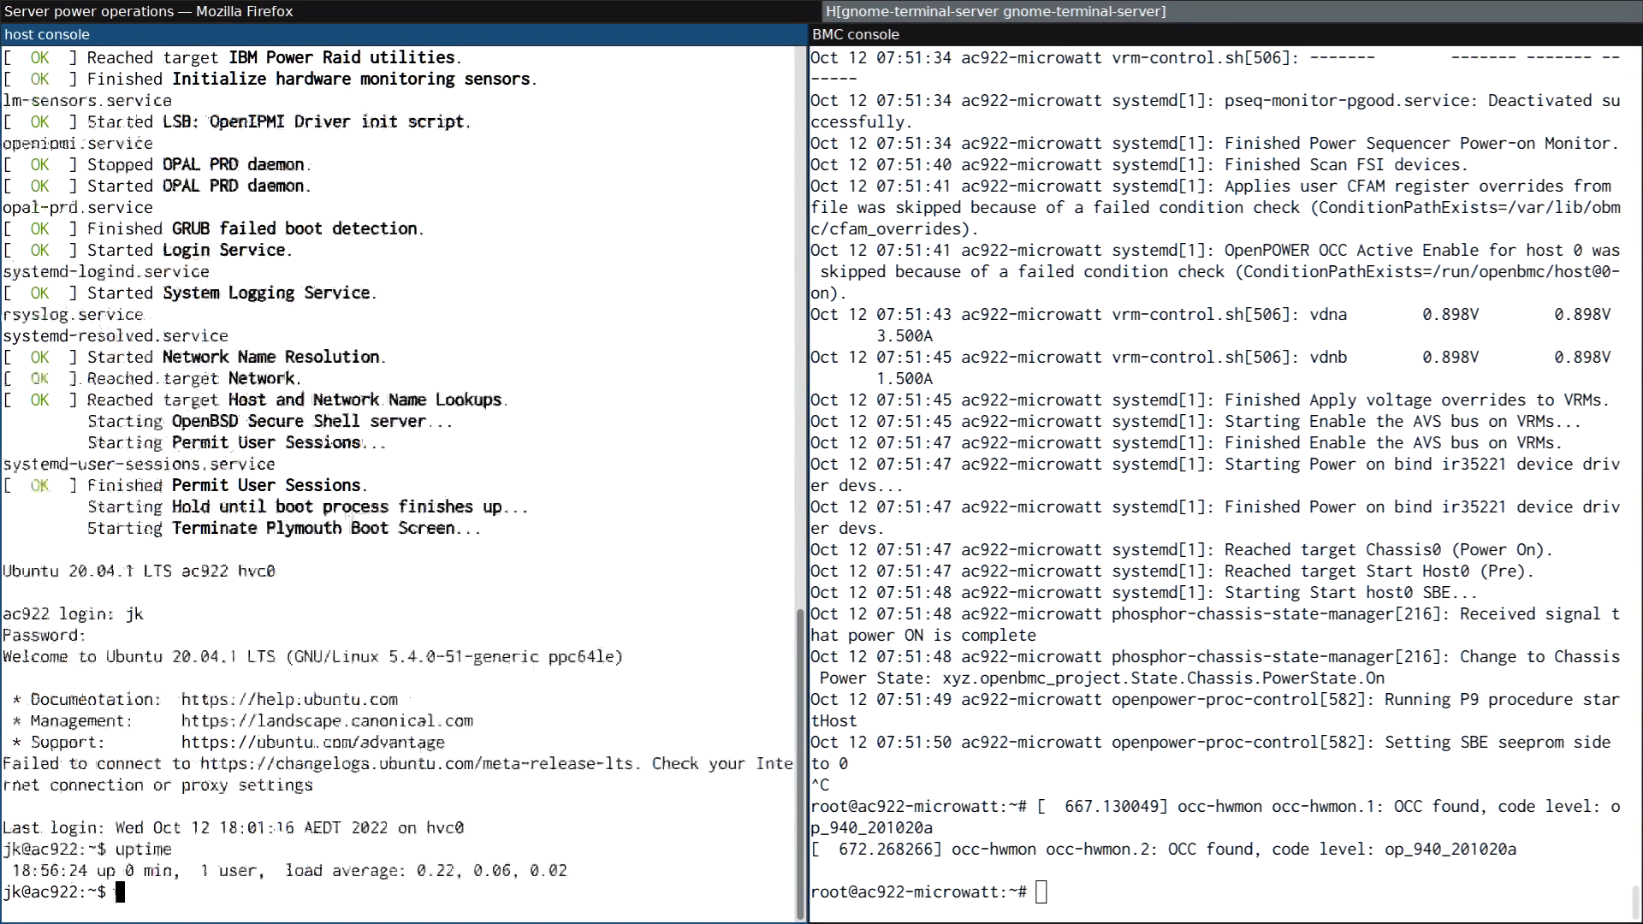
text(head /proc/cpuinfo)
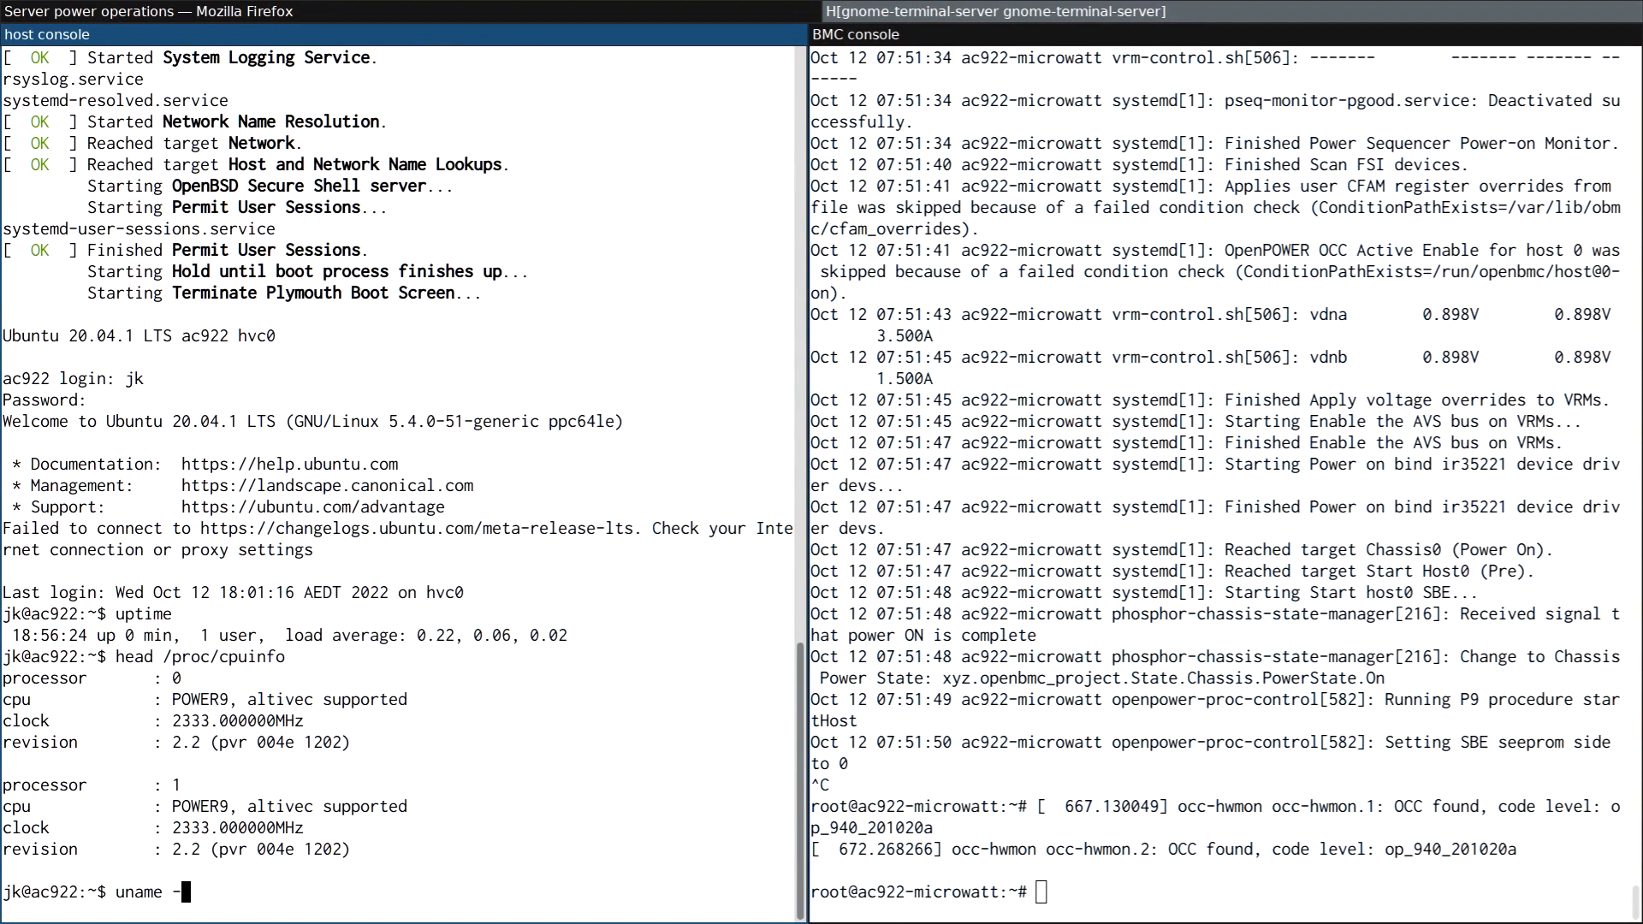
Step: Confirm ppc64le with uname -m and 128 processors with nproc, then begin a cat command
text(m)
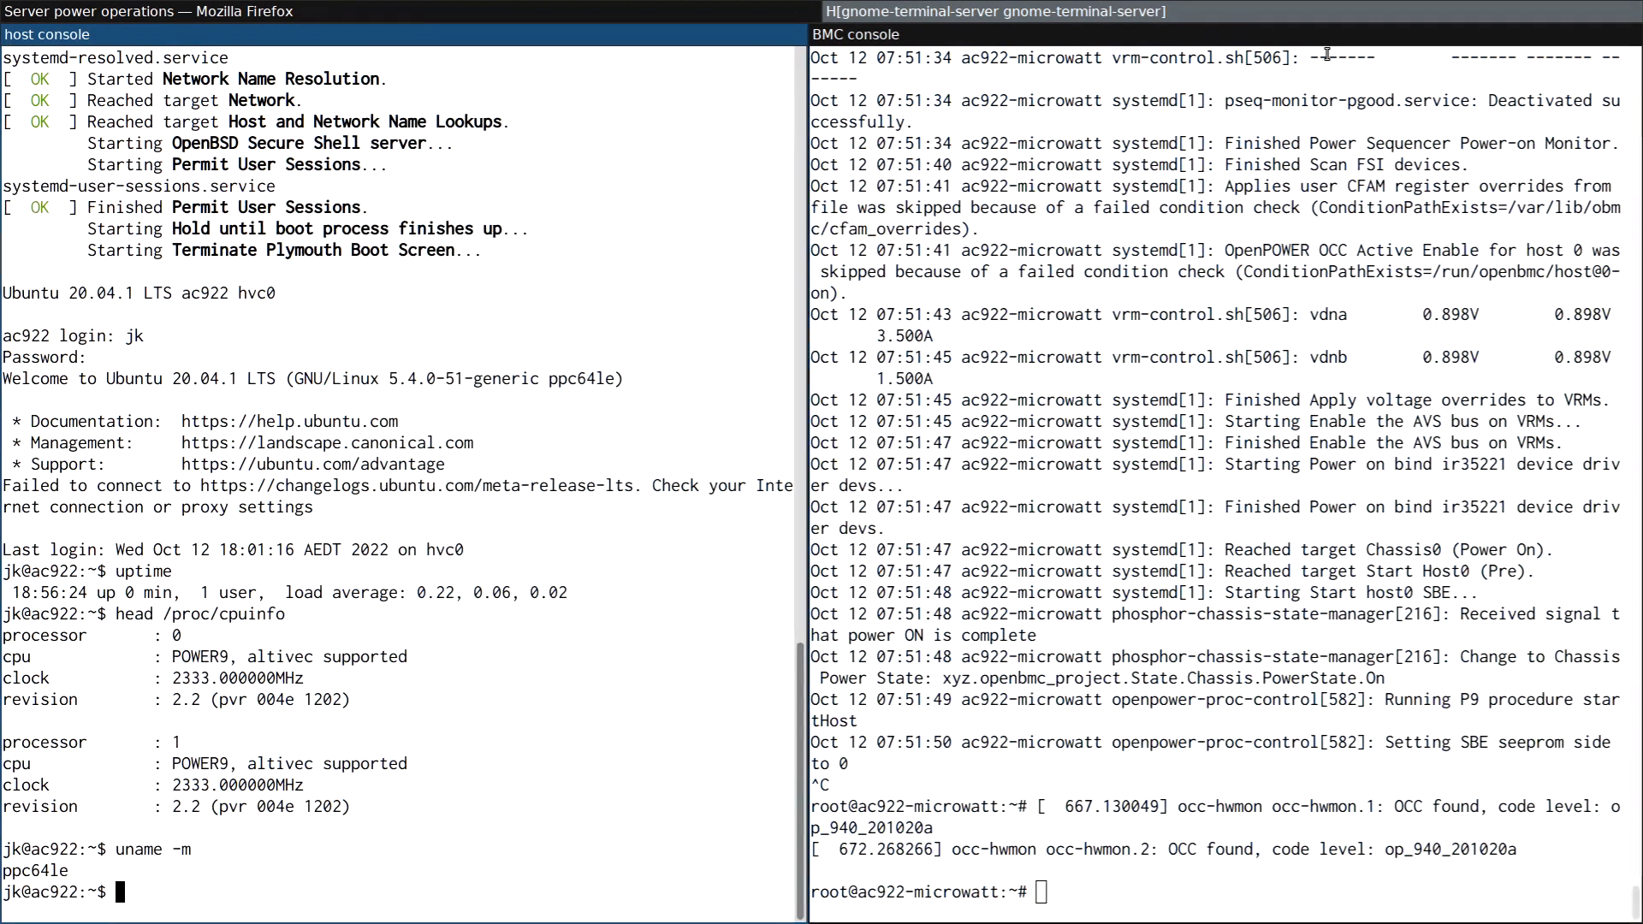
text(nproc)
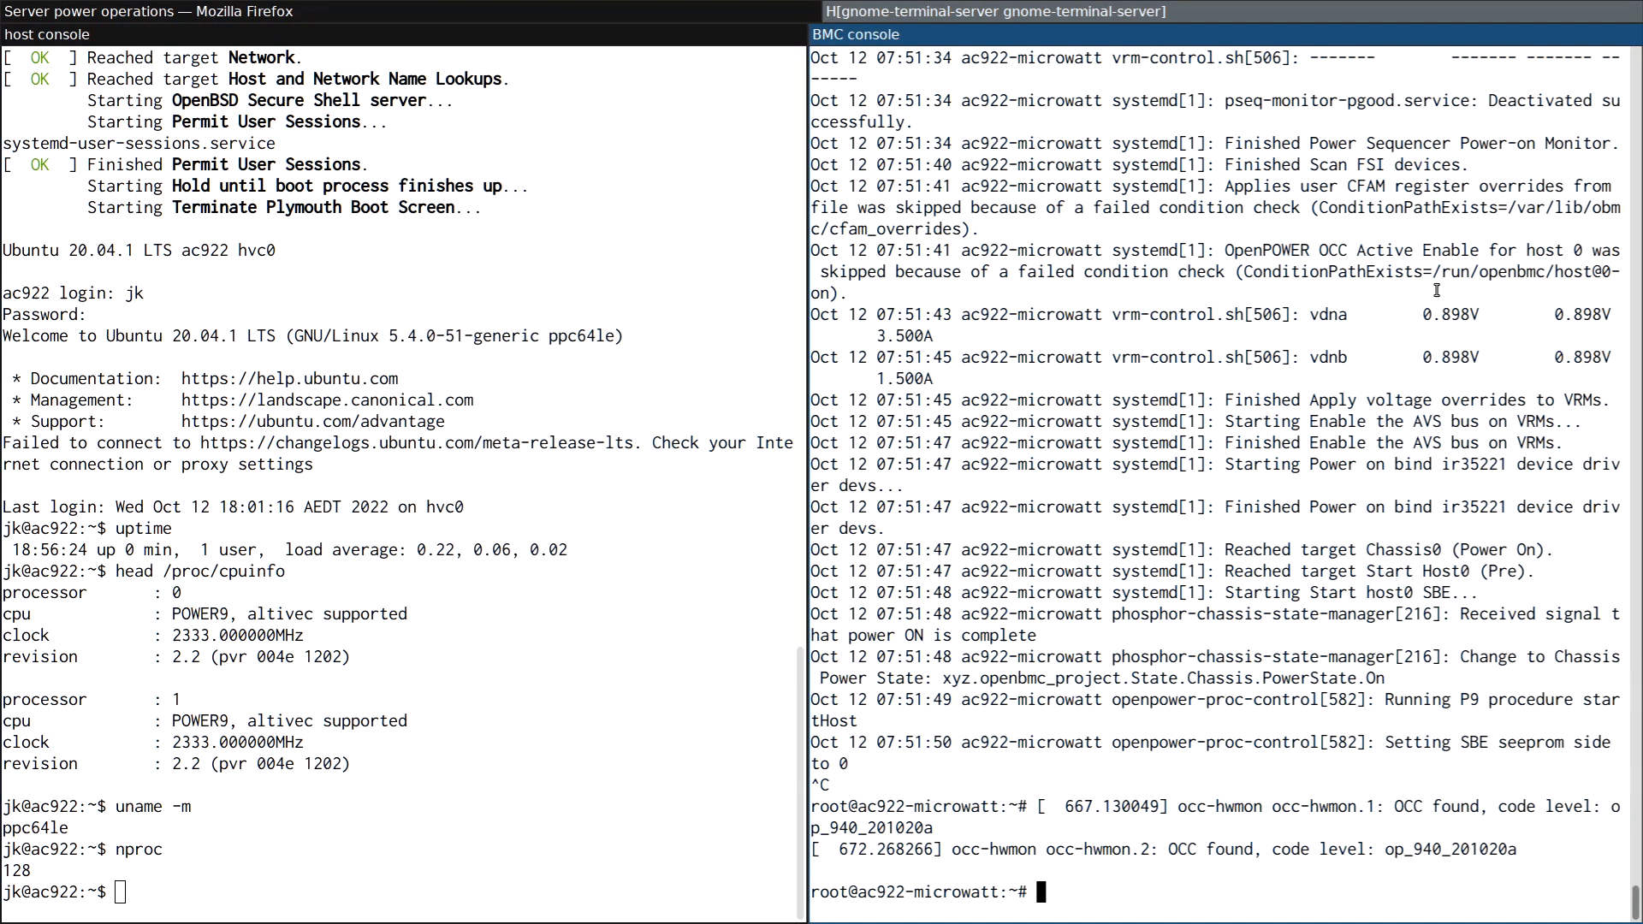
text(cat /)
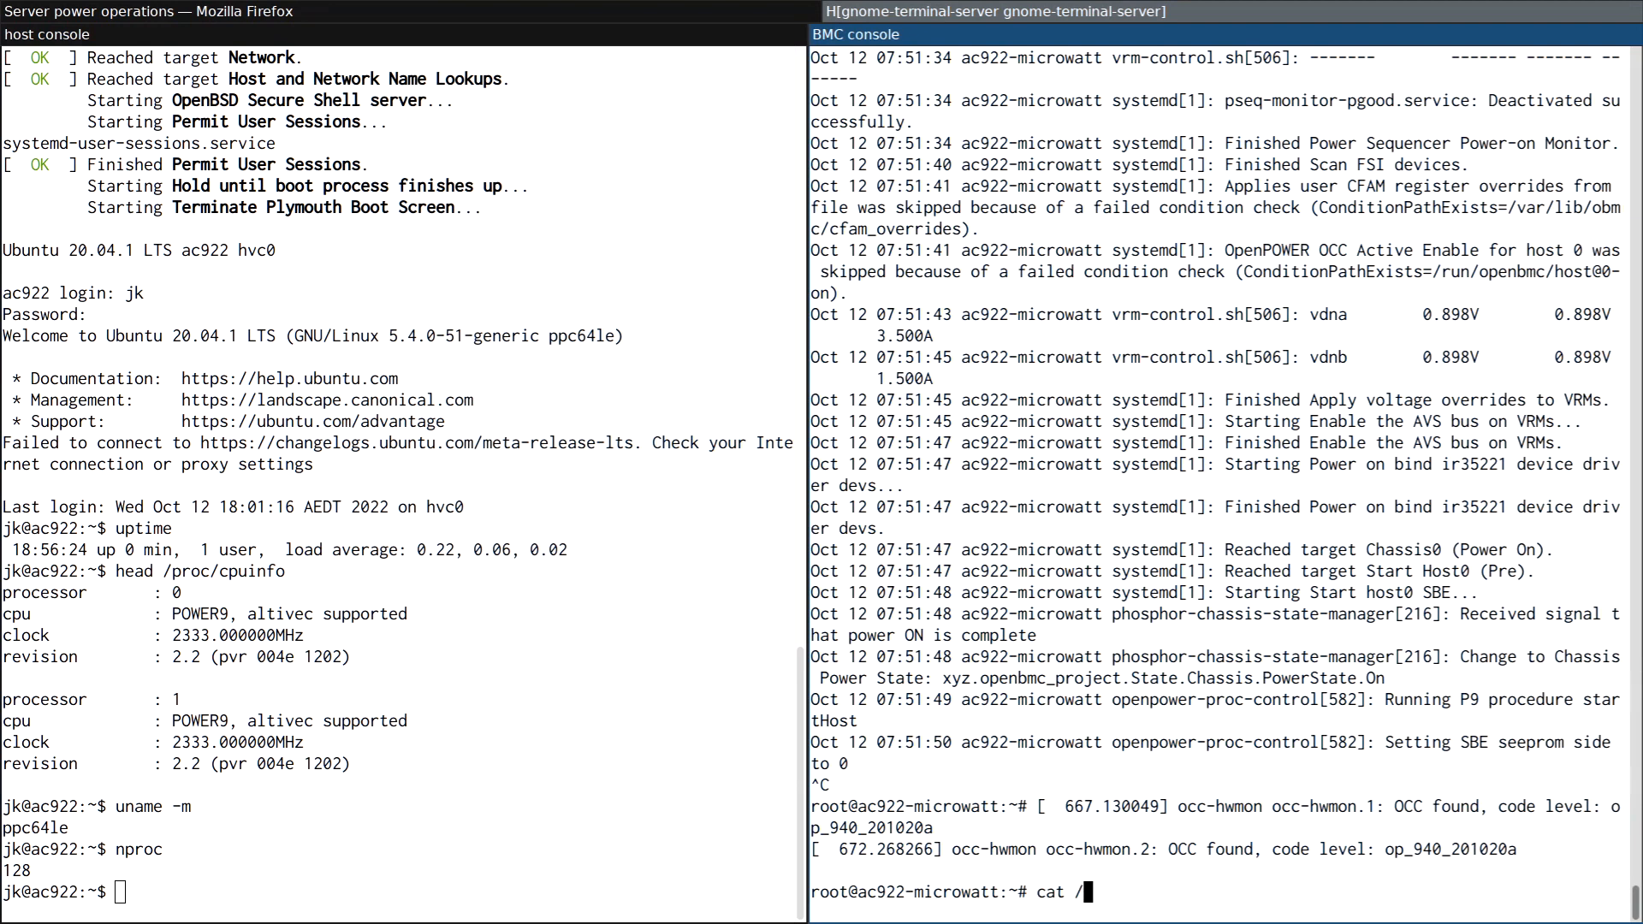